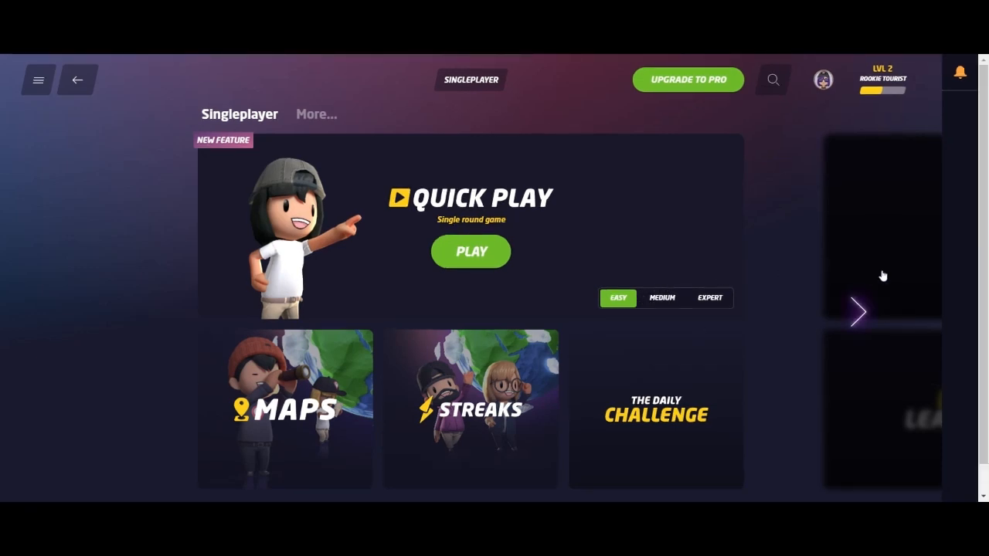
- Browse the extra singleplayer modes under More..., then return to the main menu
left_click(316, 114)
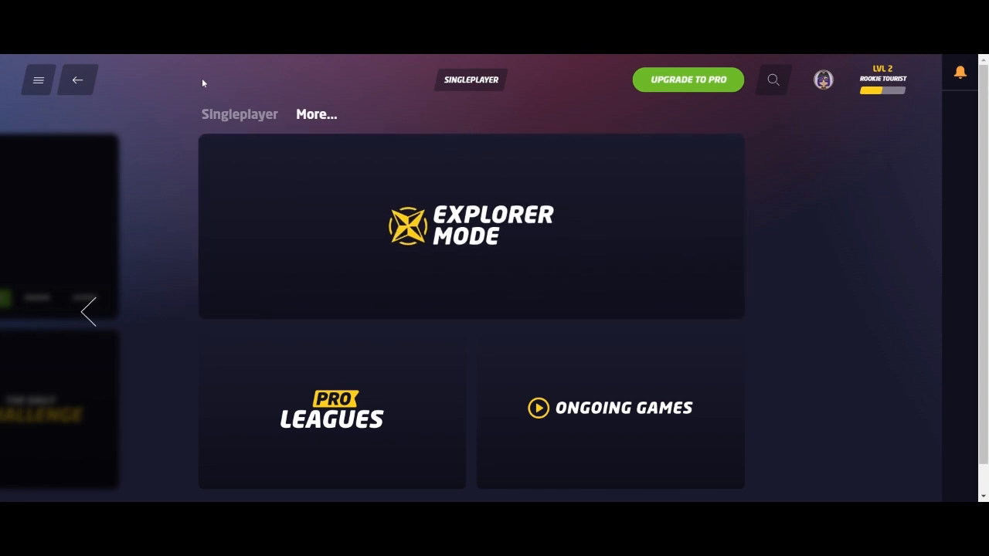
mouse_move(332, 54)
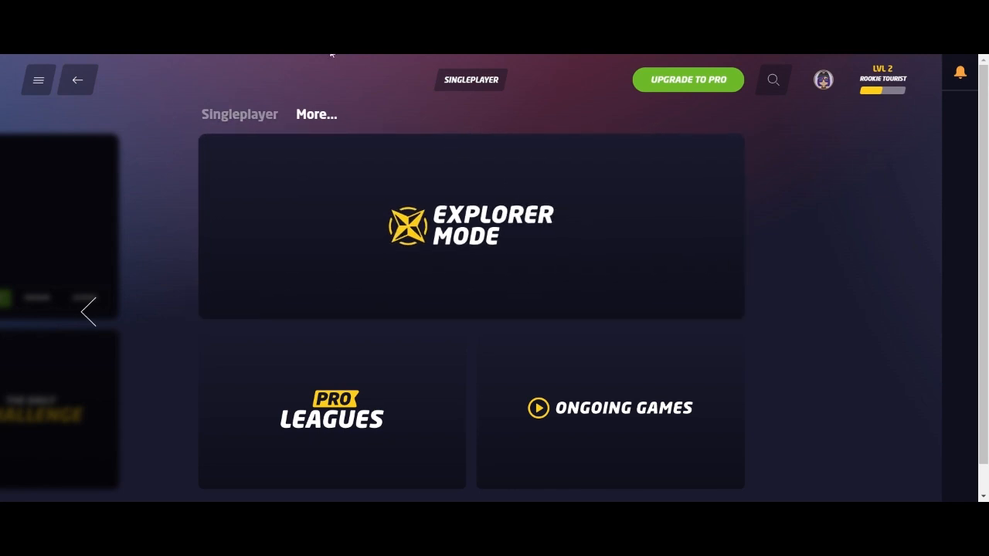
mouse_move(151, 349)
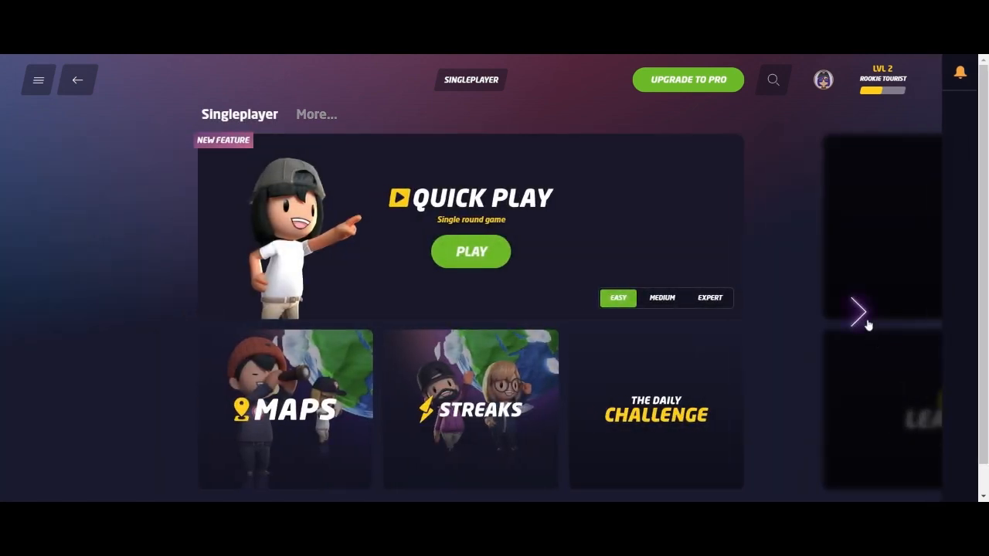
mouse_move(406, 113)
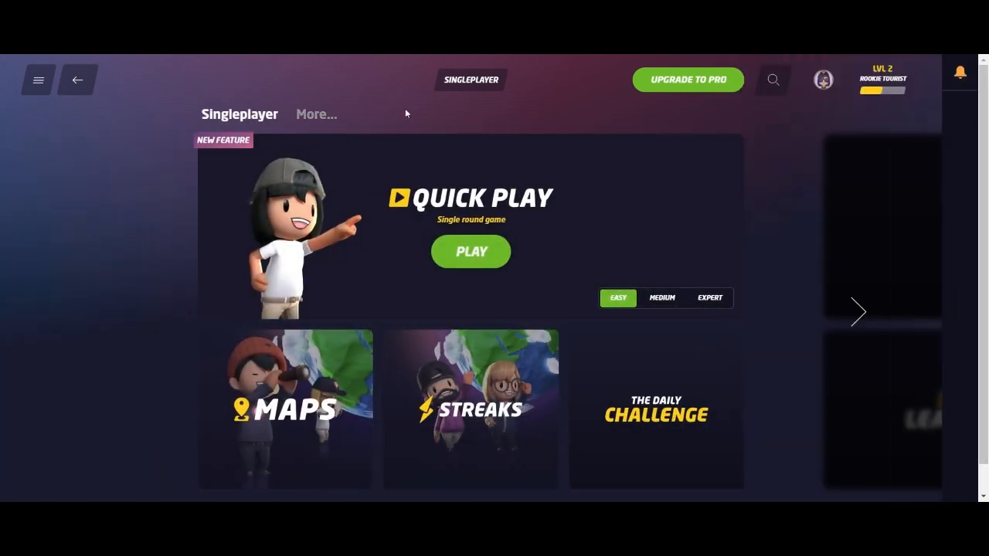
left_click(38, 79)
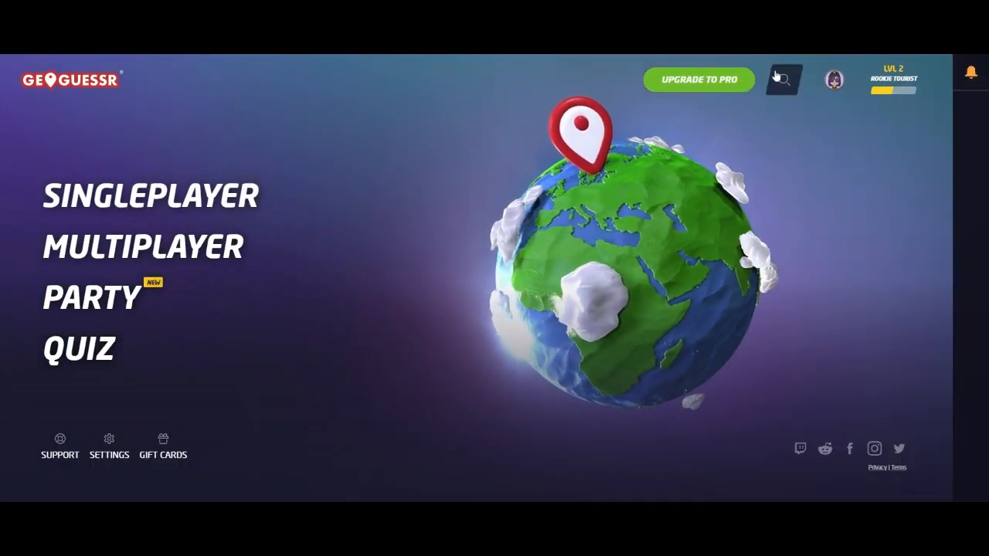
left_click(781, 79)
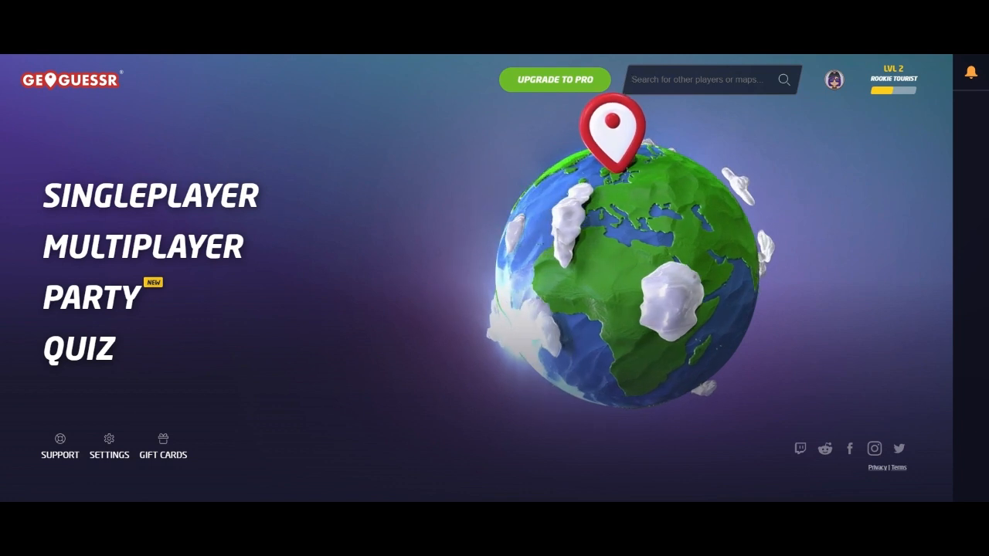
type("explore")
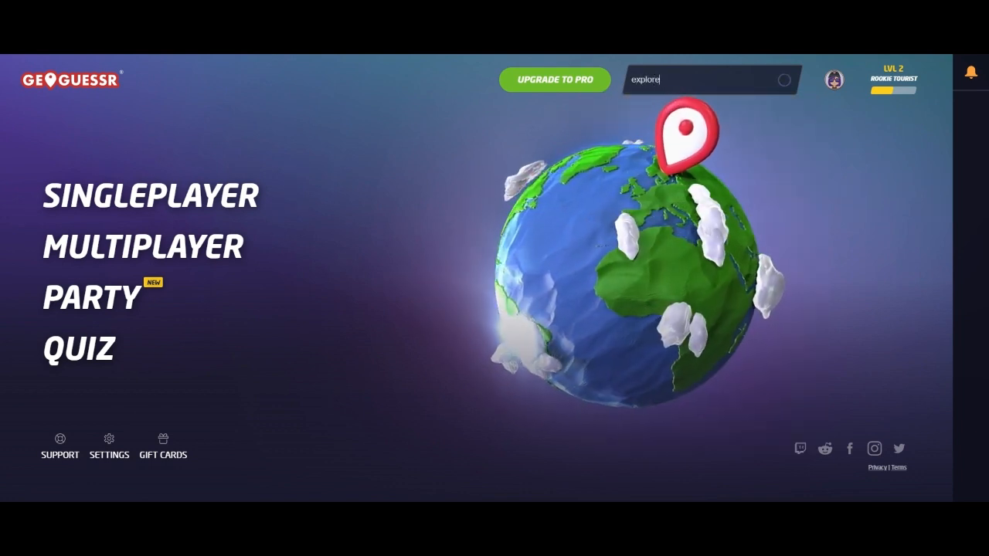
type("r")
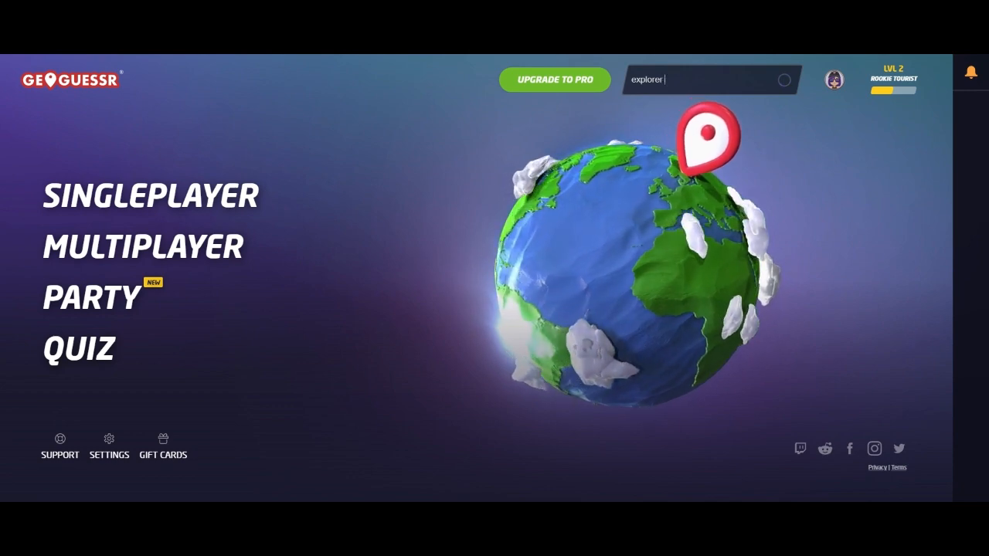
type("cups")
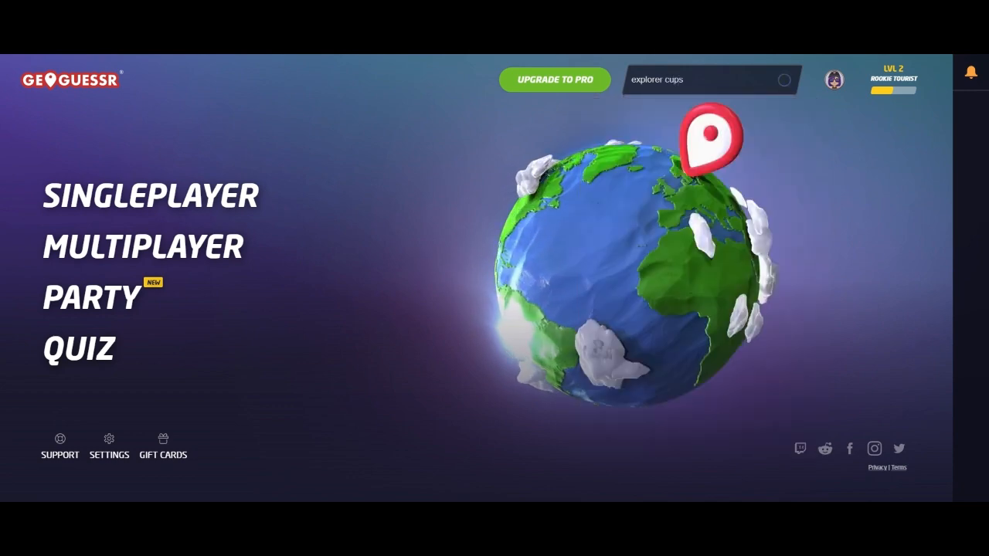
left_click(702, 80)
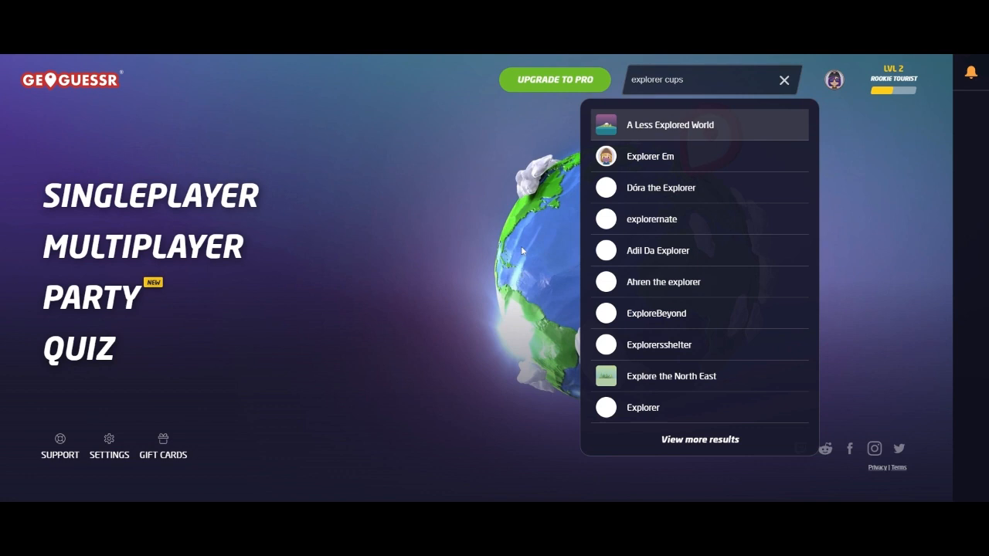
left_click(784, 79)
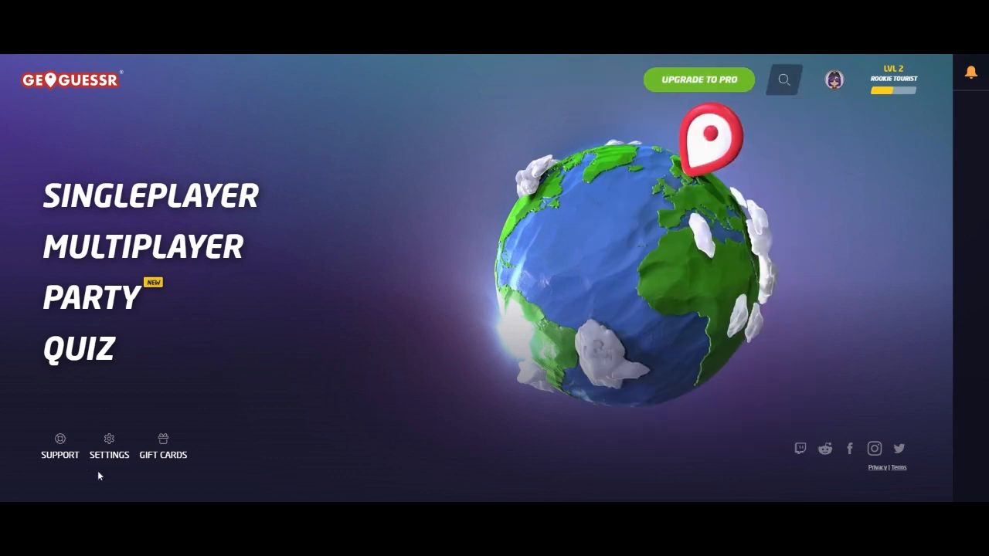
mouse_move(784, 209)
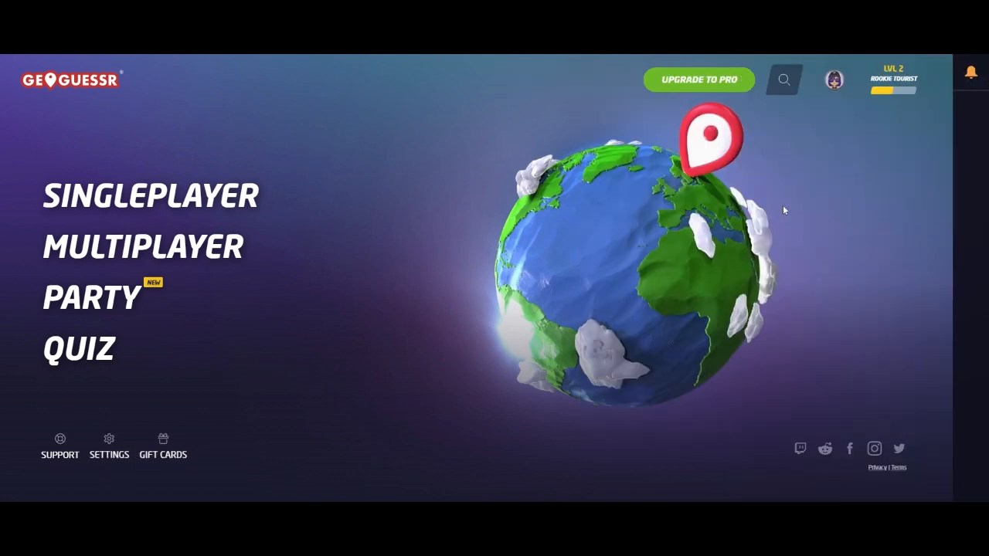
left_click(970, 77)
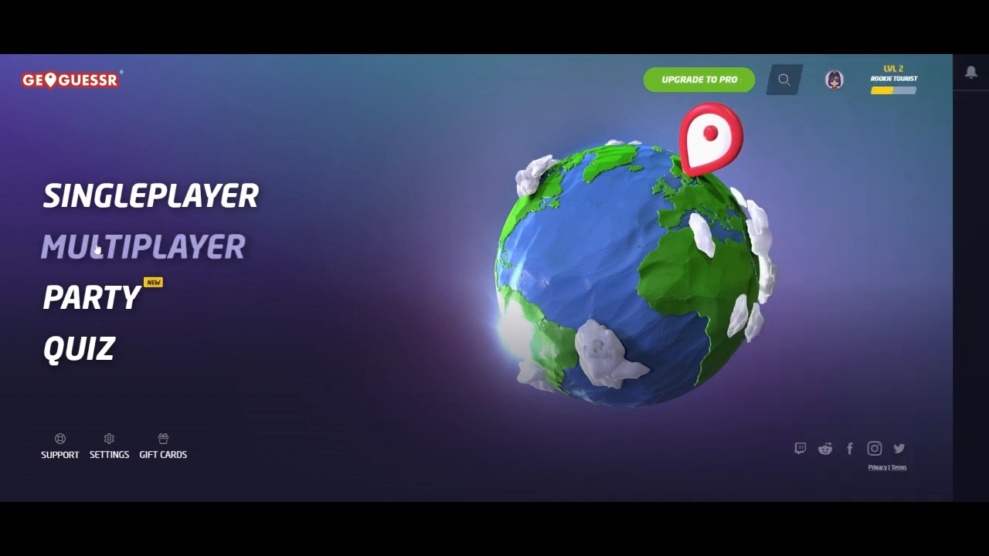
mouse_move(120, 208)
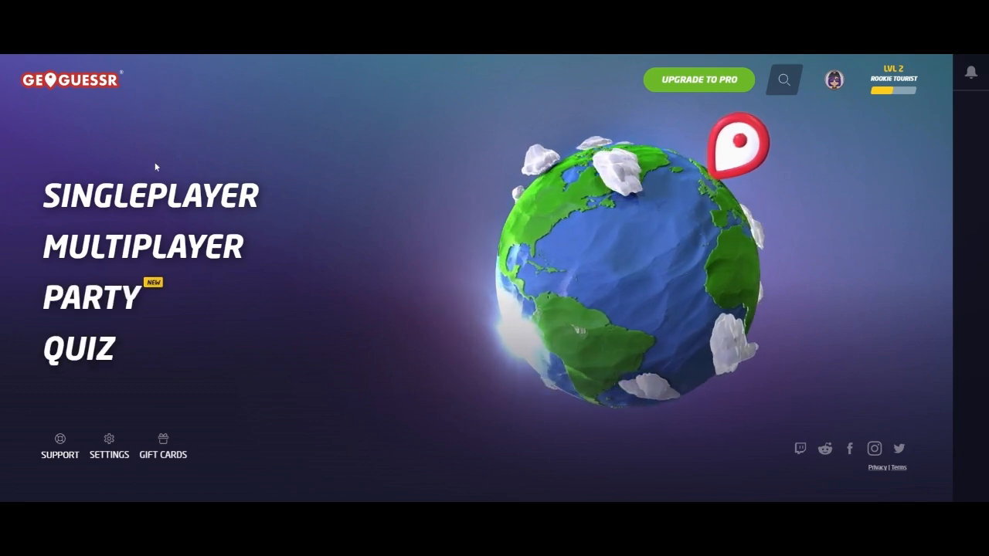
- Open Singleplayer, view Quick Play and The Daily Challenge, then return to singleplayer modes
left_click(151, 195)
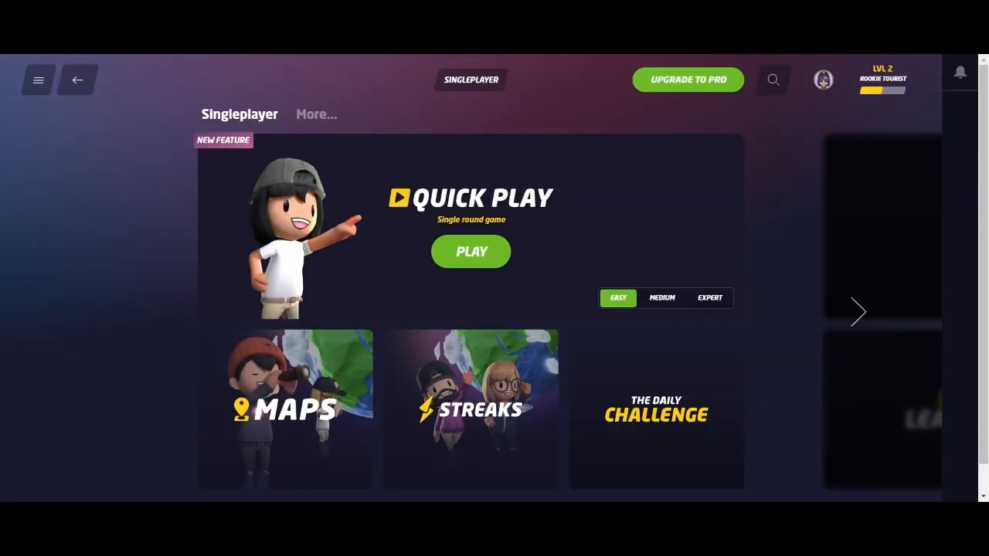
mouse_move(829, 315)
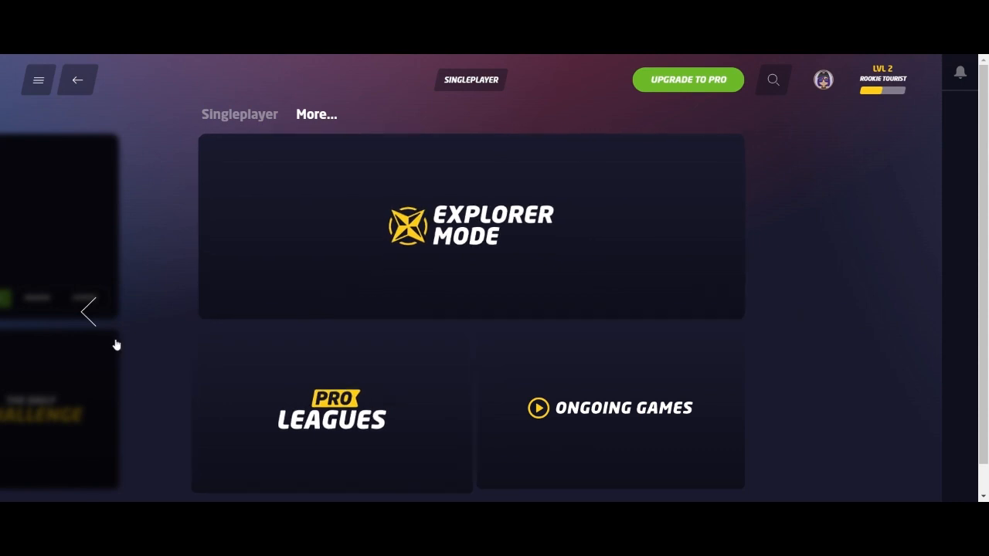
left_click(331, 417)
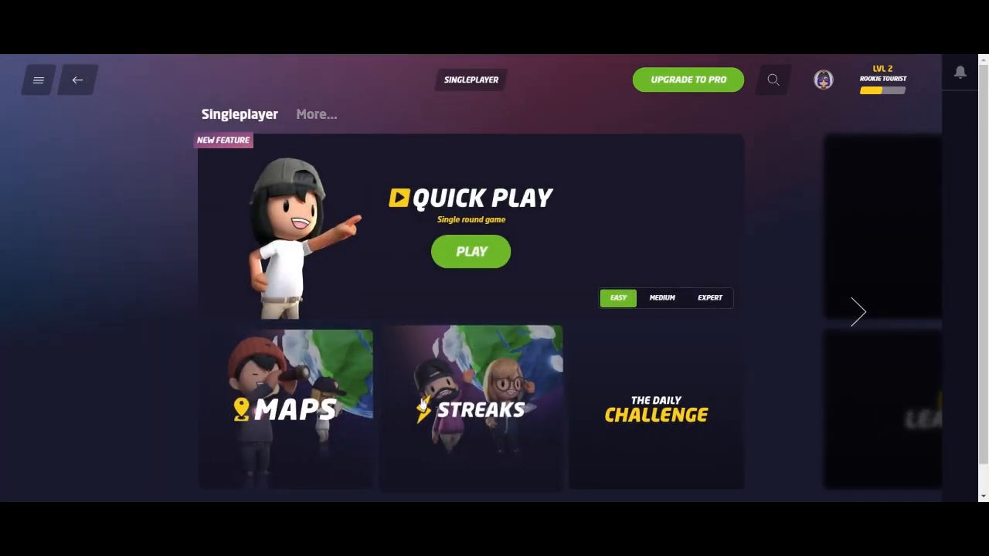
mouse_move(533, 410)
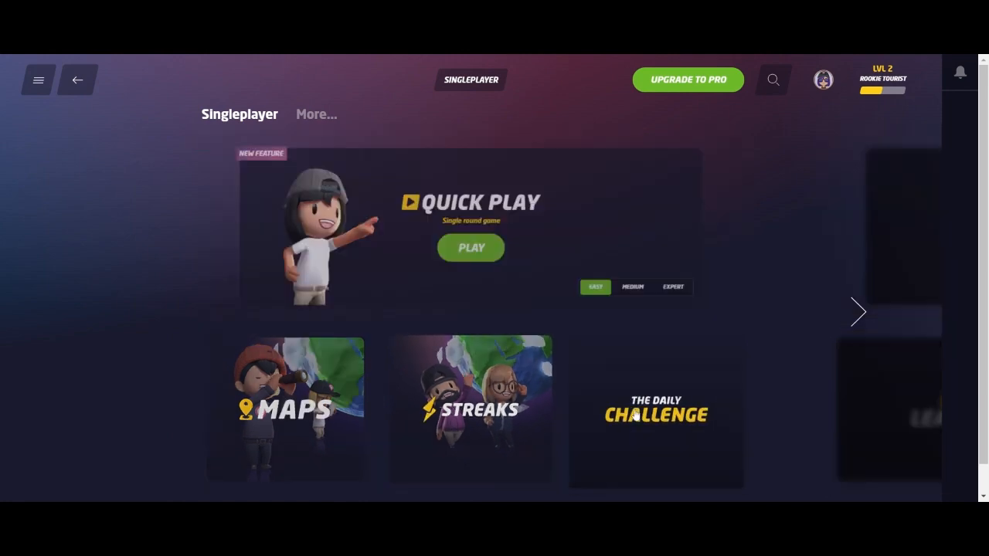
left_click(656, 413)
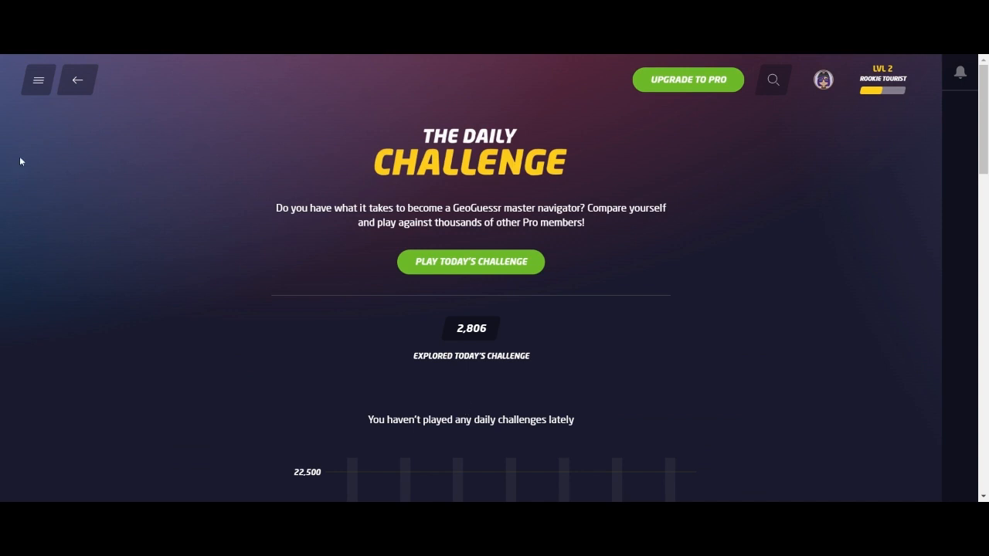
left_click(76, 79)
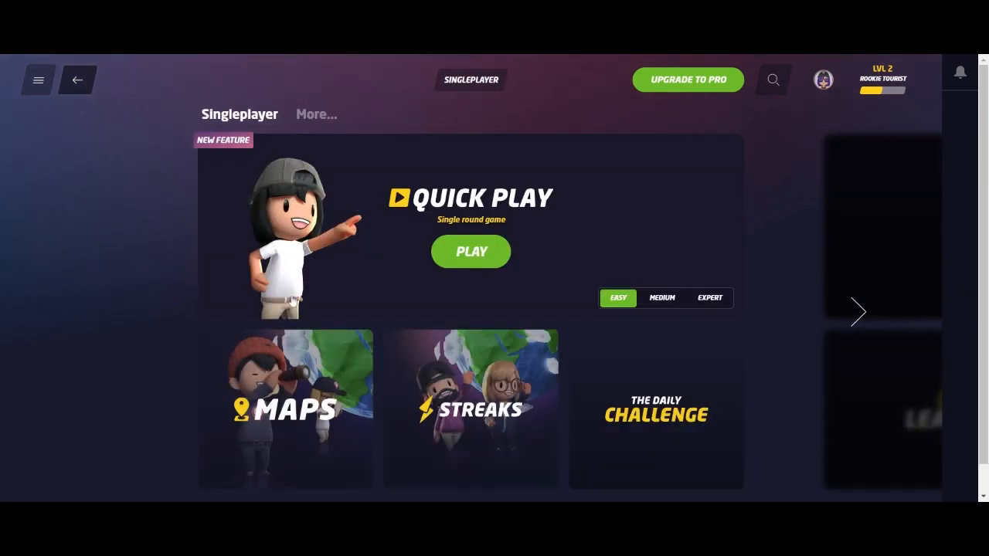
mouse_move(479, 383)
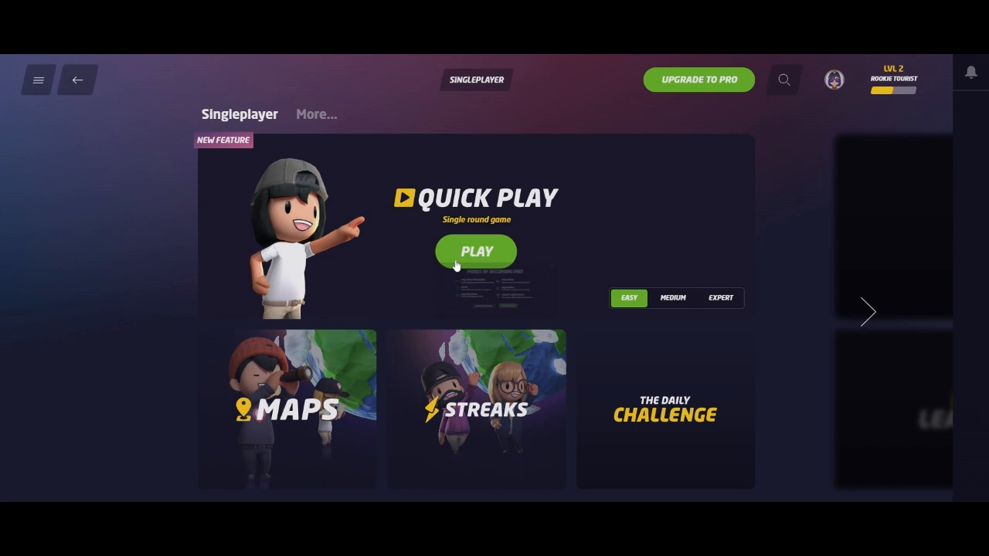
- Launch Quick Play and dismiss the Perks of Becoming Pro prompt
left_click(476, 251)
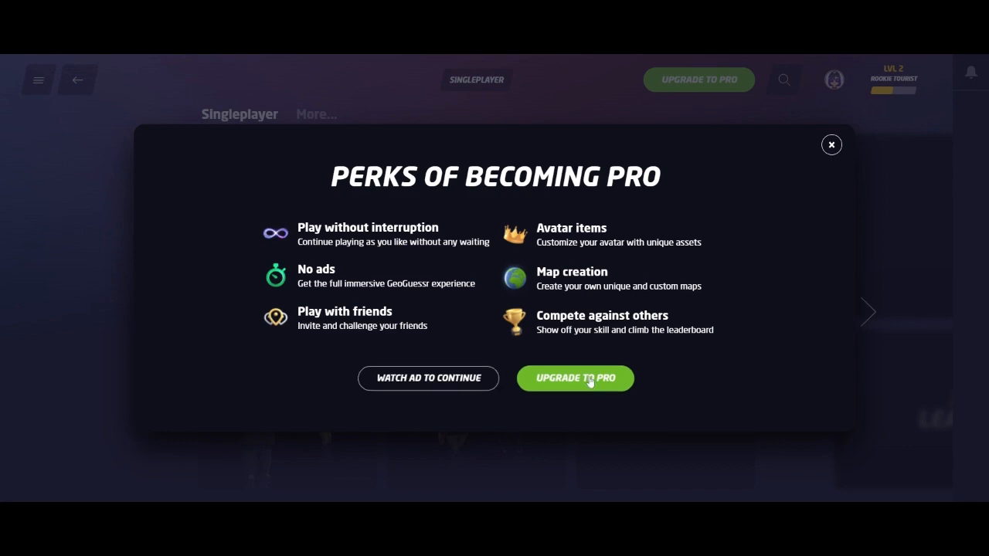
left_click(428, 378)
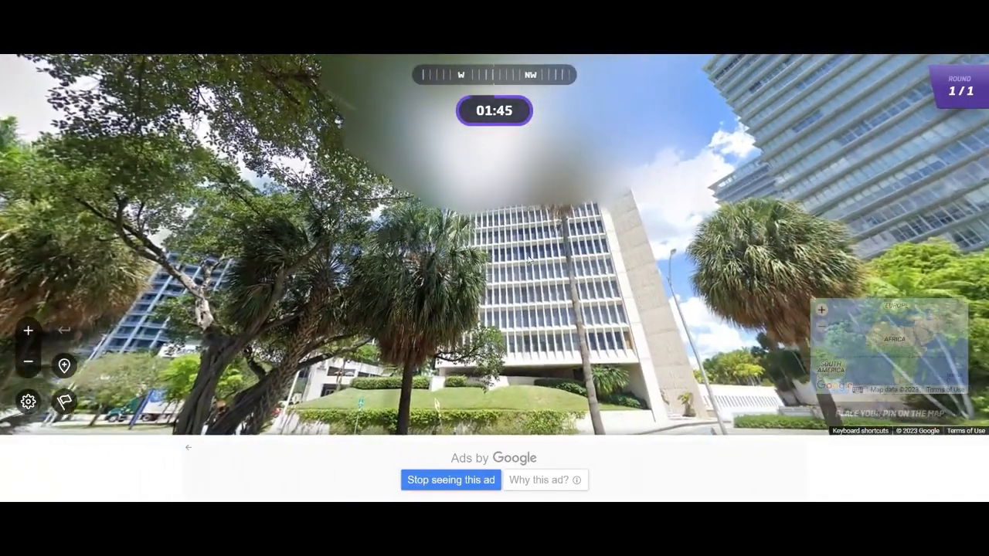
- Walk down the palm-lined road to the Grove Hill sign
left_click(494, 371)
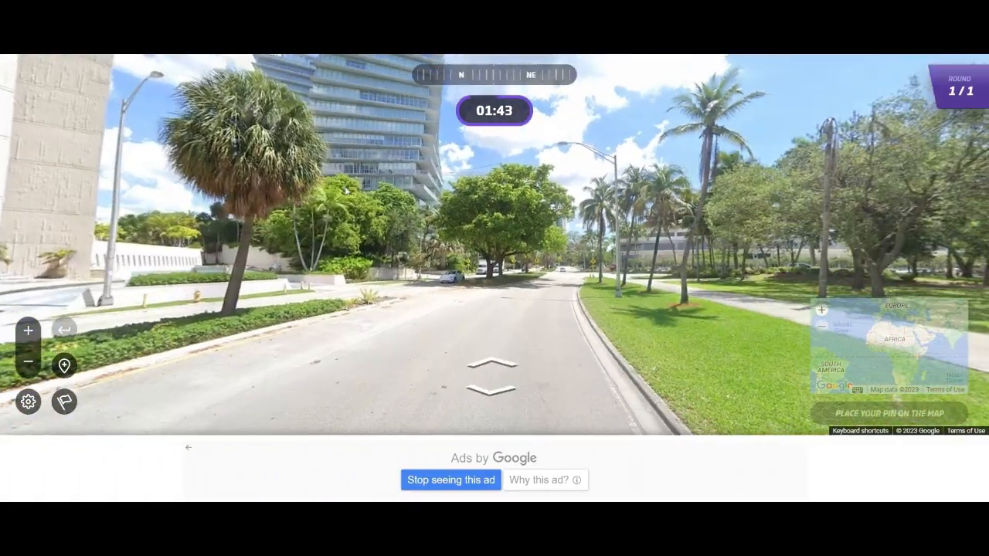
left_click(493, 371)
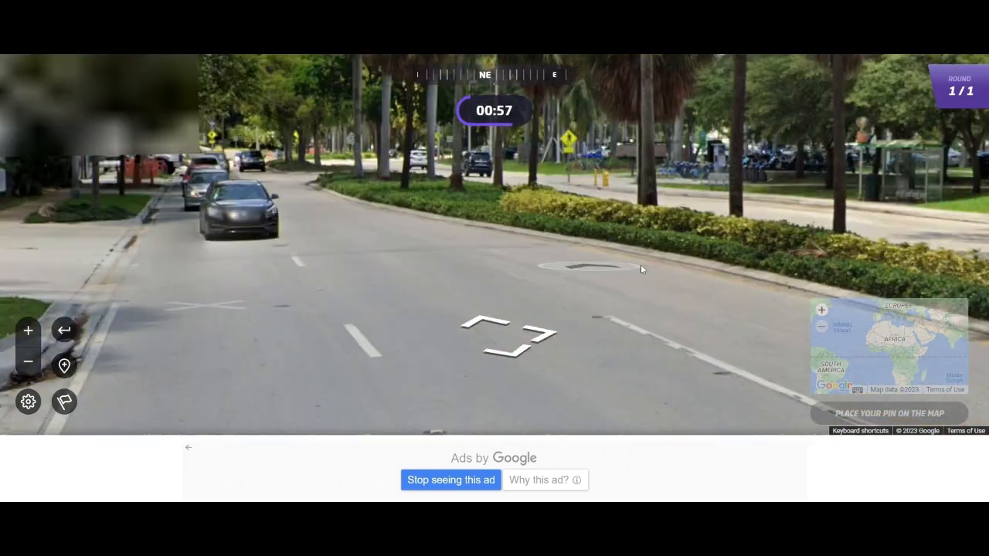
left_click(506, 336)
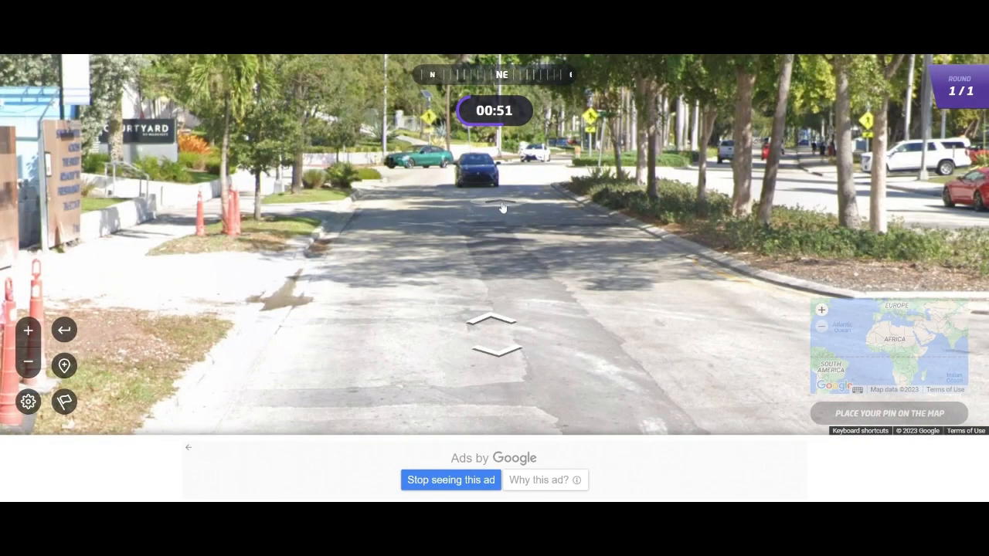
left_click(501, 207)
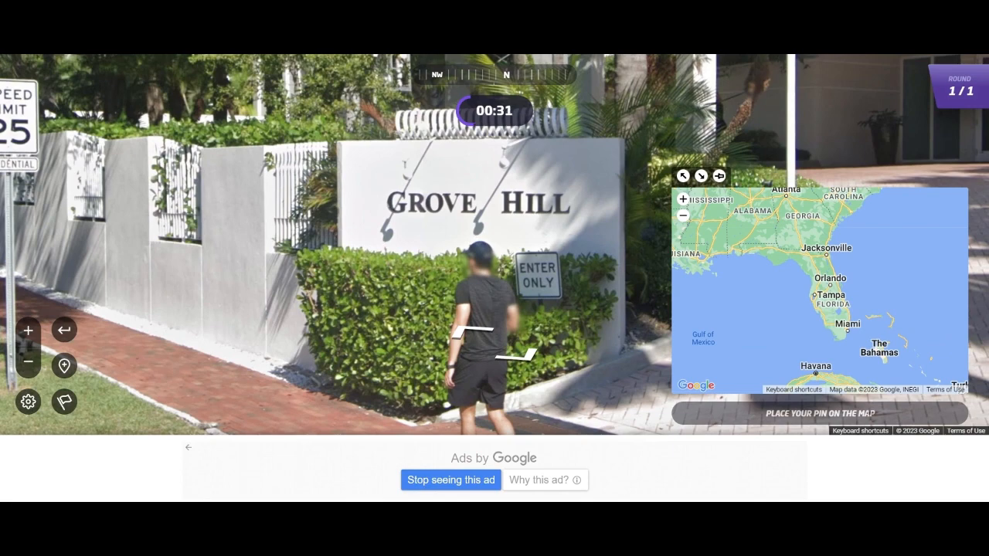
- Drop a pin in central Florida between Orlando and Tampa and submit the guess
left_click(824, 285)
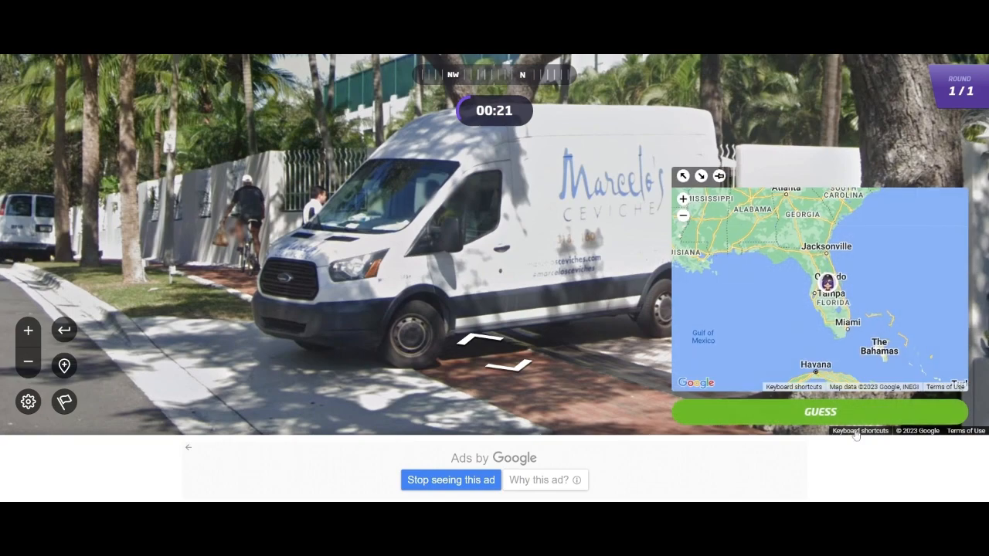
left_click(819, 411)
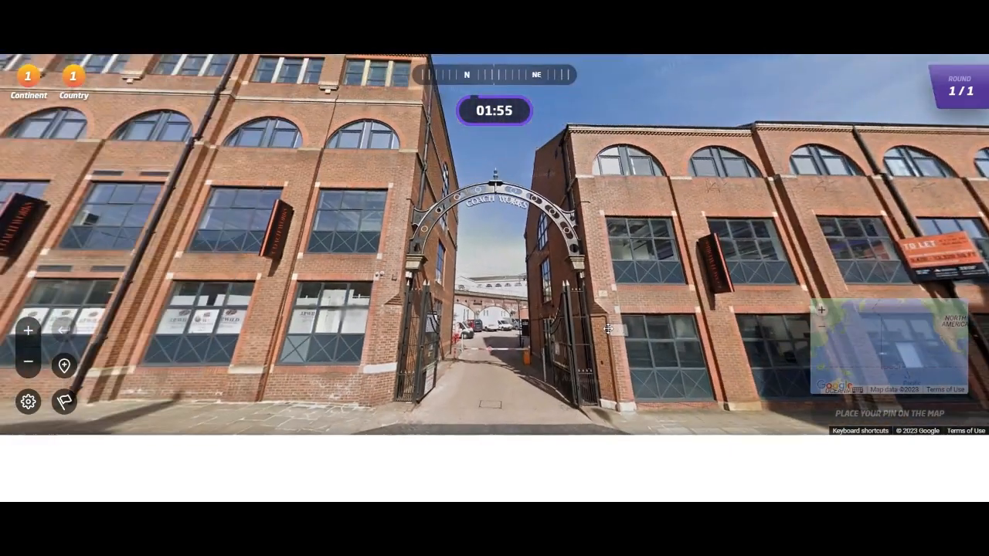
- Walk along the brick street toward the intersection by the Aire Bar
left_click(494, 332)
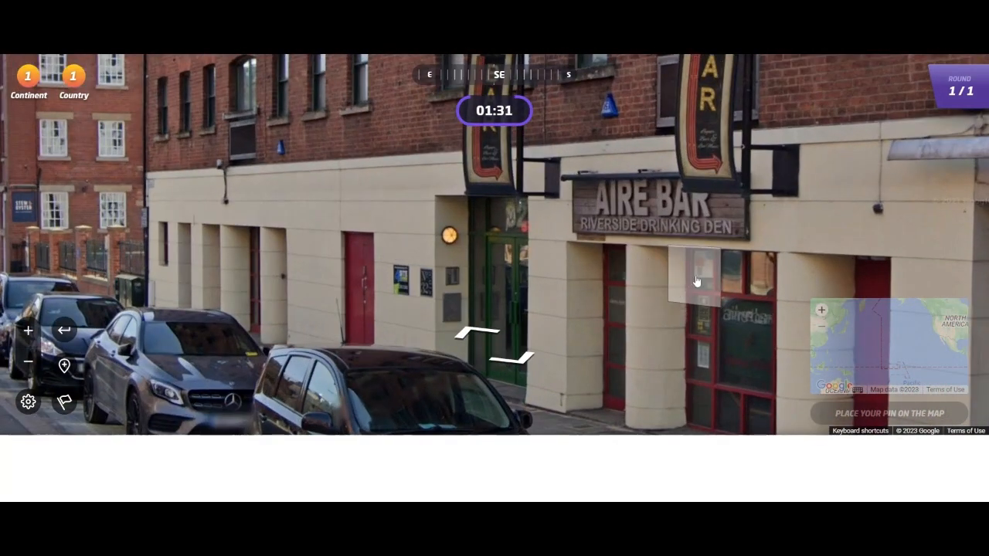
left_click(494, 348)
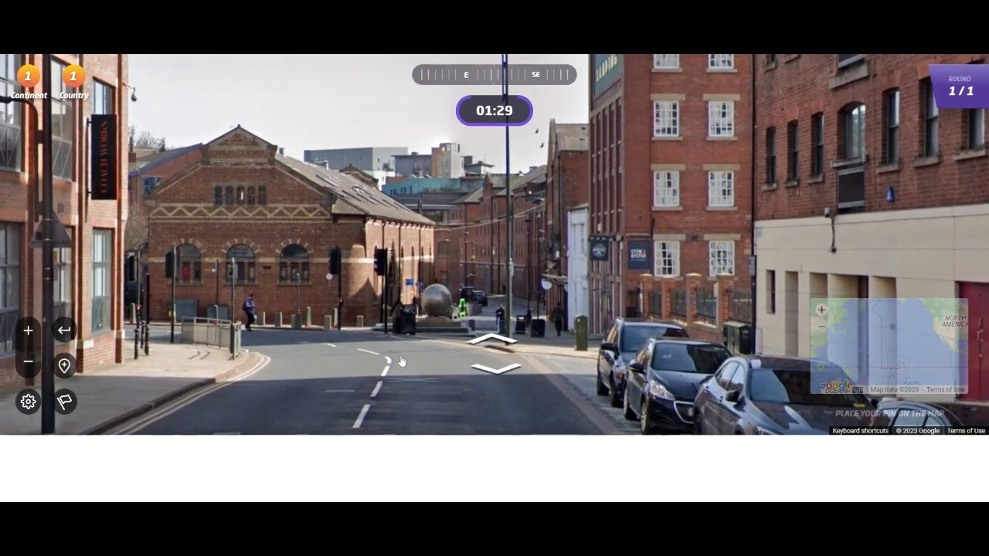
left_click(494, 343)
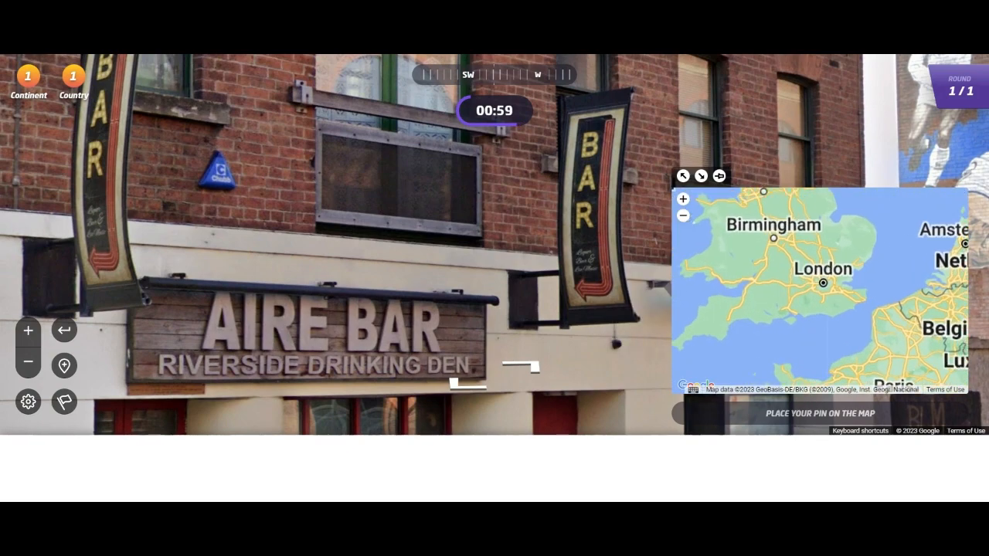
- Zoom the guess map to London, pin north London, and submit for 4,082 points
left_click(683, 198)
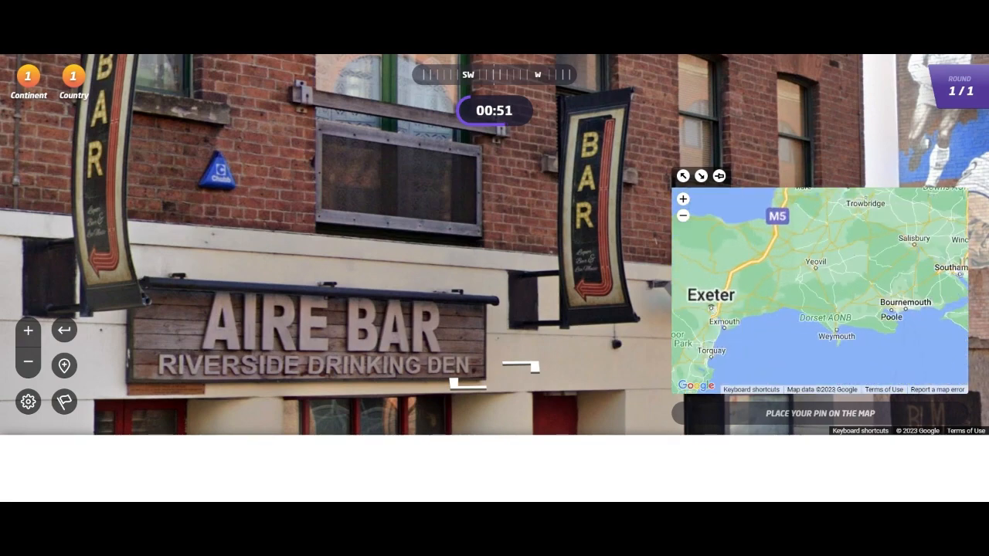
left_click(682, 199)
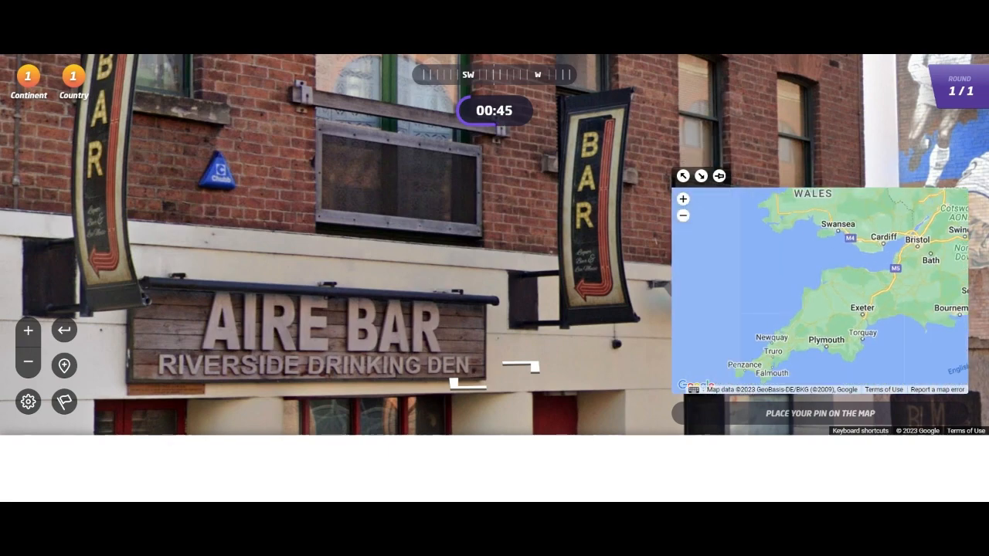
left_click(683, 200)
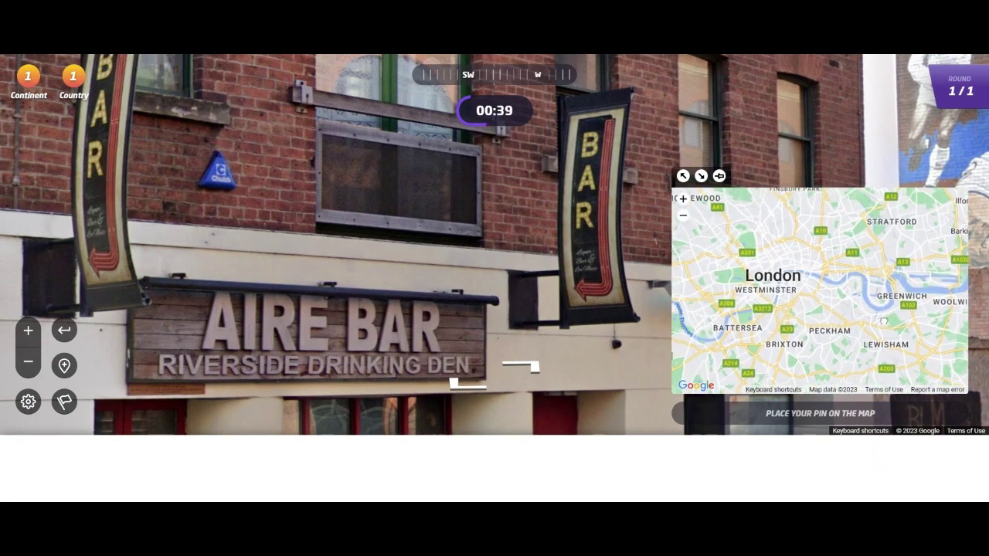
left_click(784, 213)
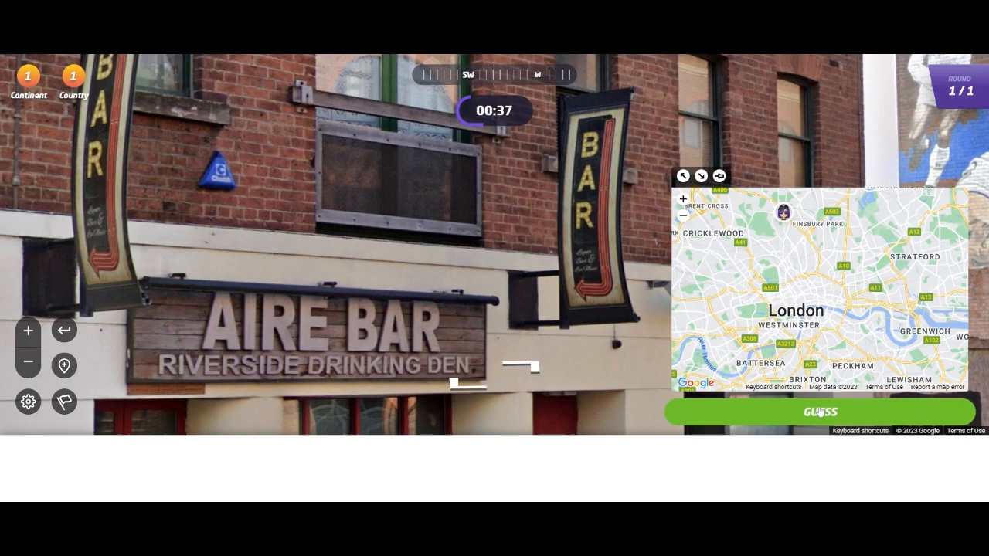
left_click(819, 411)
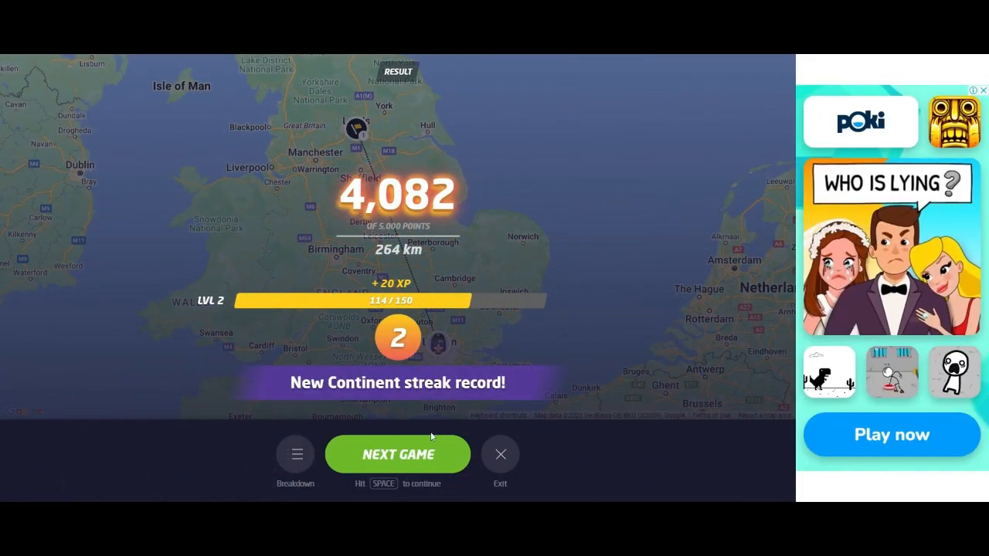
- Start the next game from the results screen
left_click(397, 455)
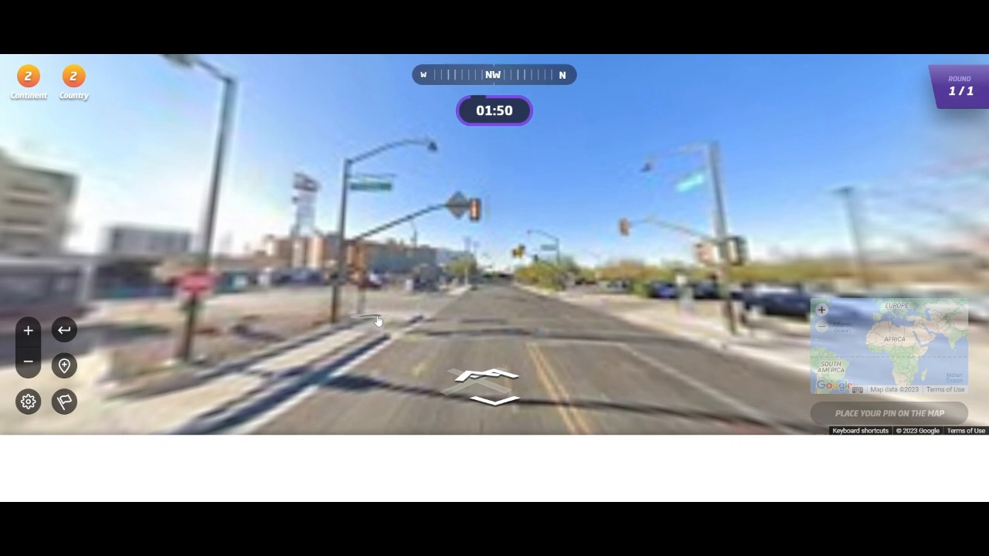
- Move through the desert city past the MacArthur Building 1907 to the mural corner
left_click(487, 386)
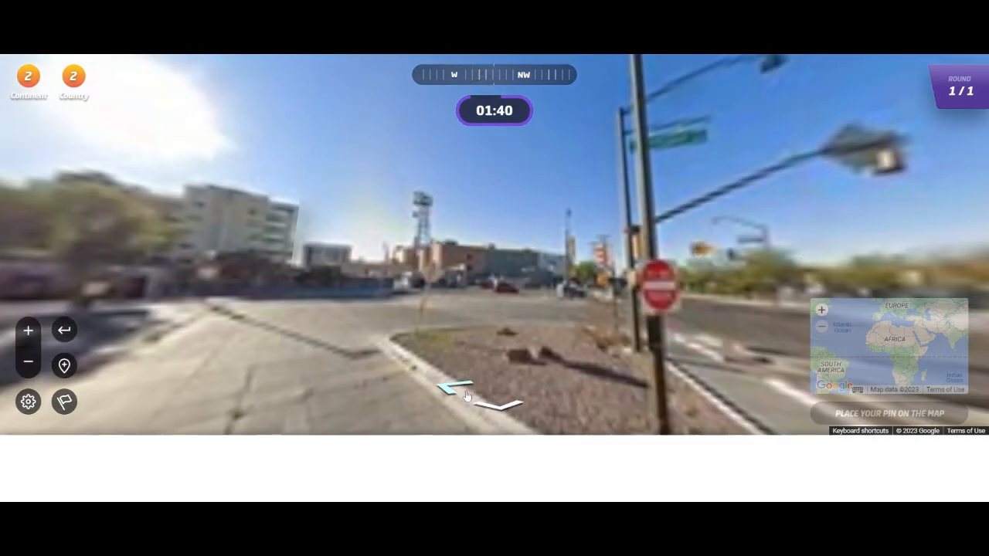
left_click(463, 390)
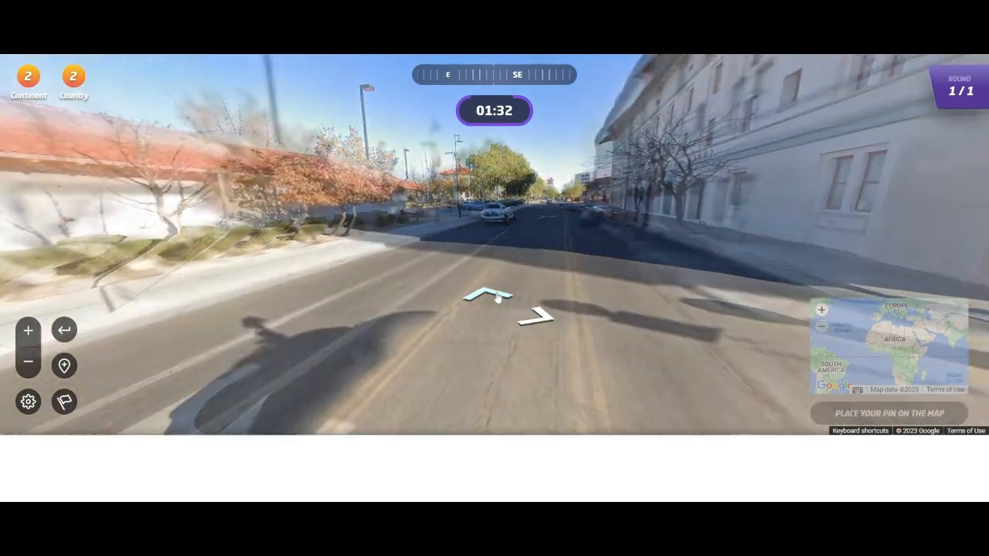
left_click(494, 298)
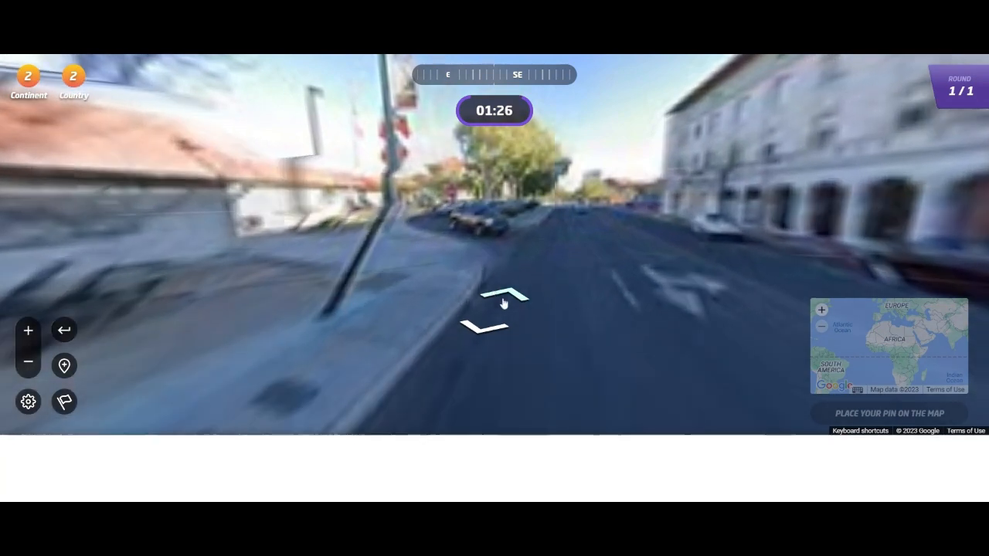
left_click(502, 301)
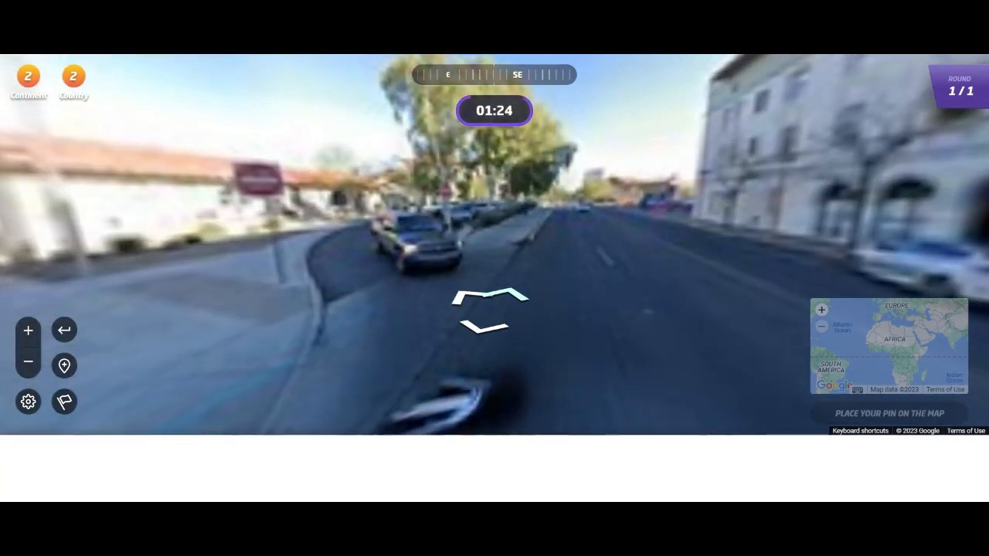
left_click(490, 299)
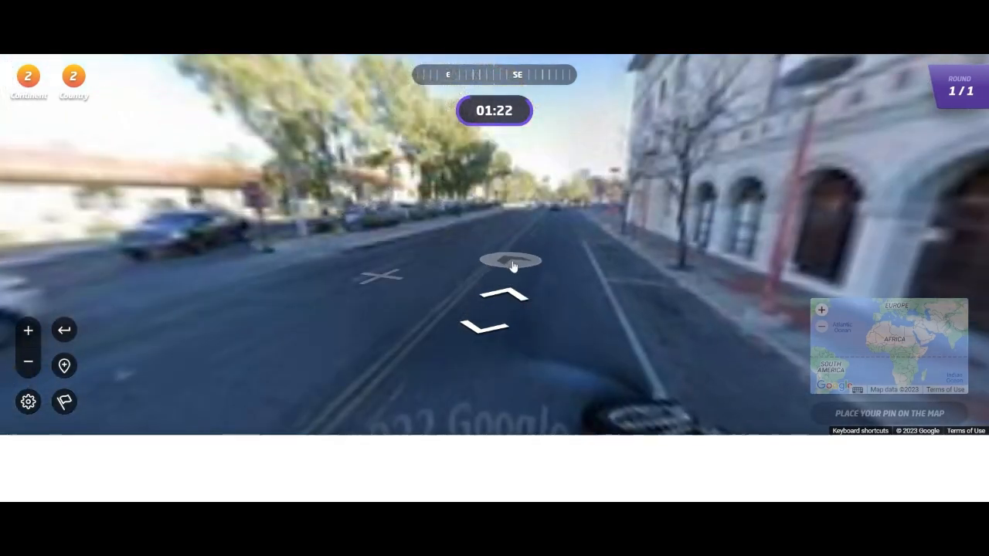
left_click(509, 261)
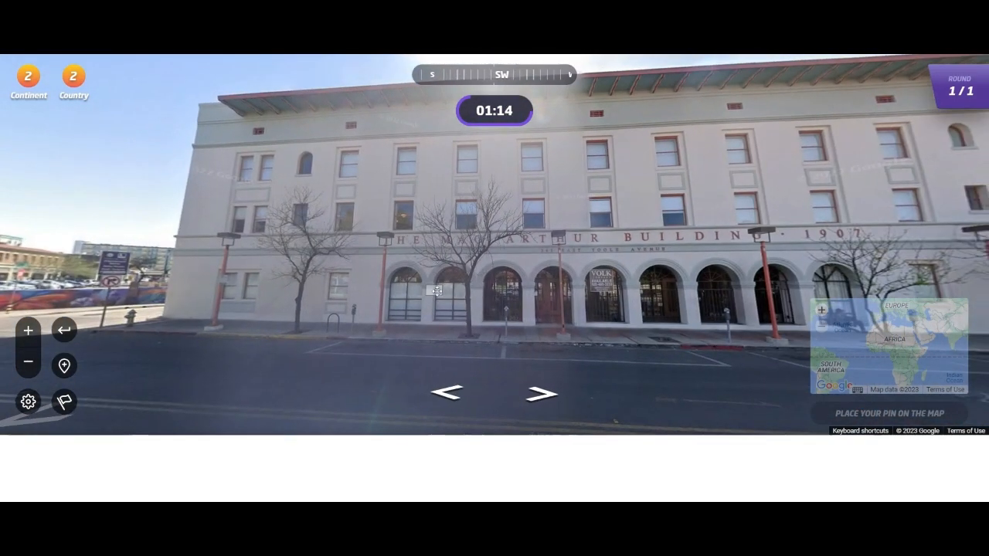
left_click(452, 393)
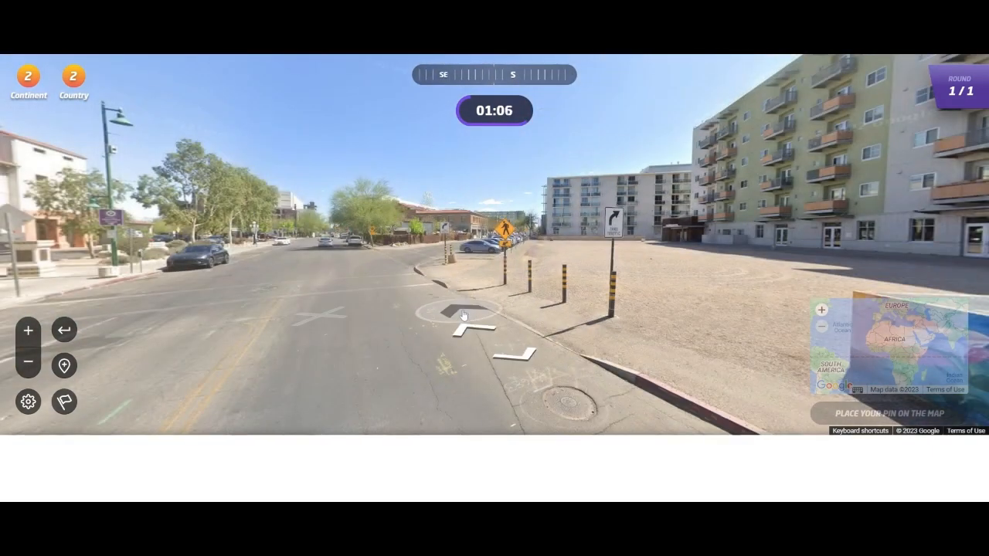
left_click(463, 317)
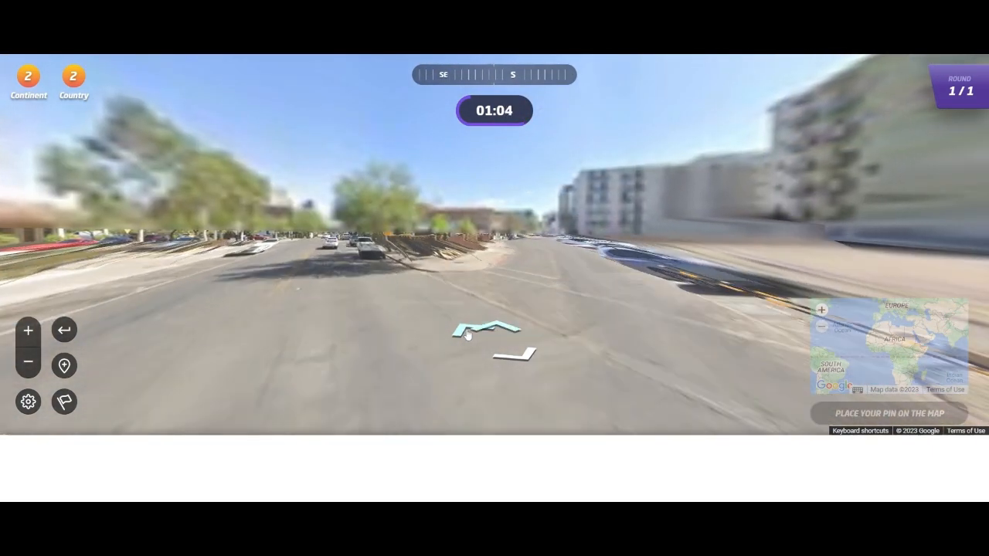
left_click(480, 329)
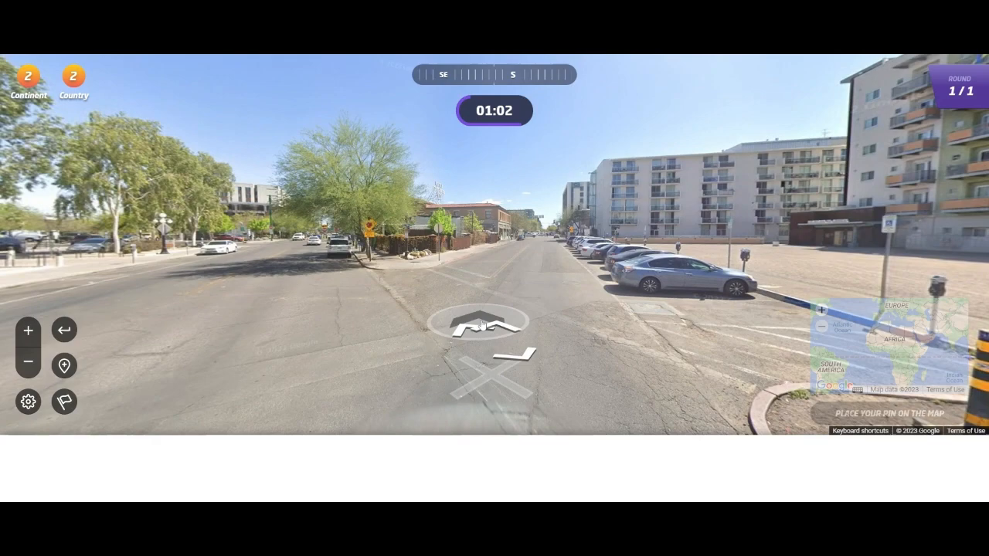
left_click(485, 325)
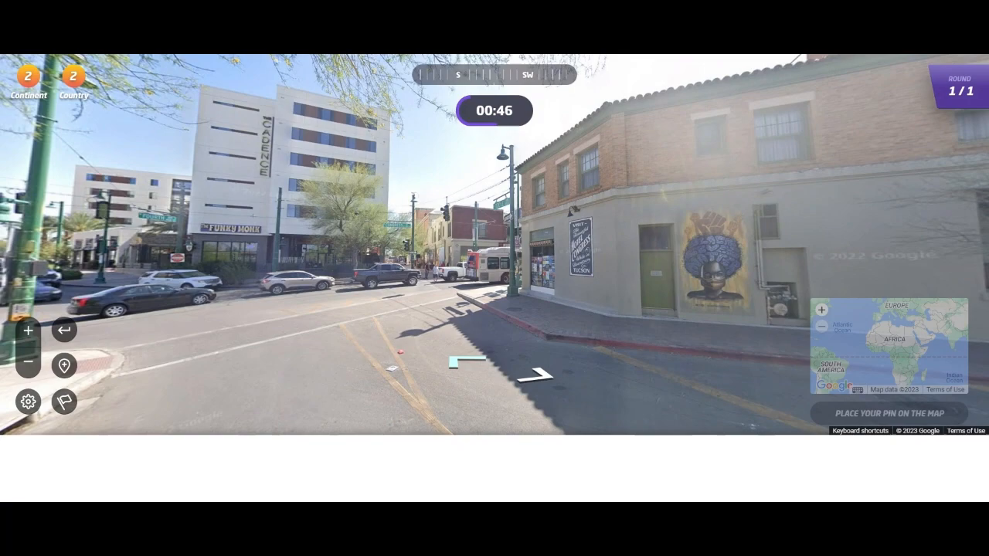
- Move through the mural intersection to the Hi-Fi bar with American flags
left_click(537, 376)
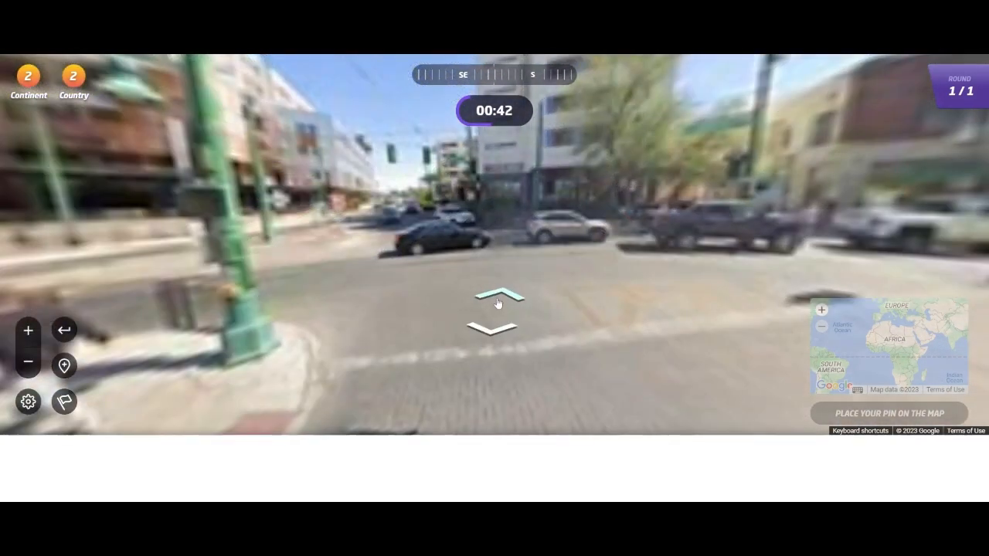
left_click(495, 299)
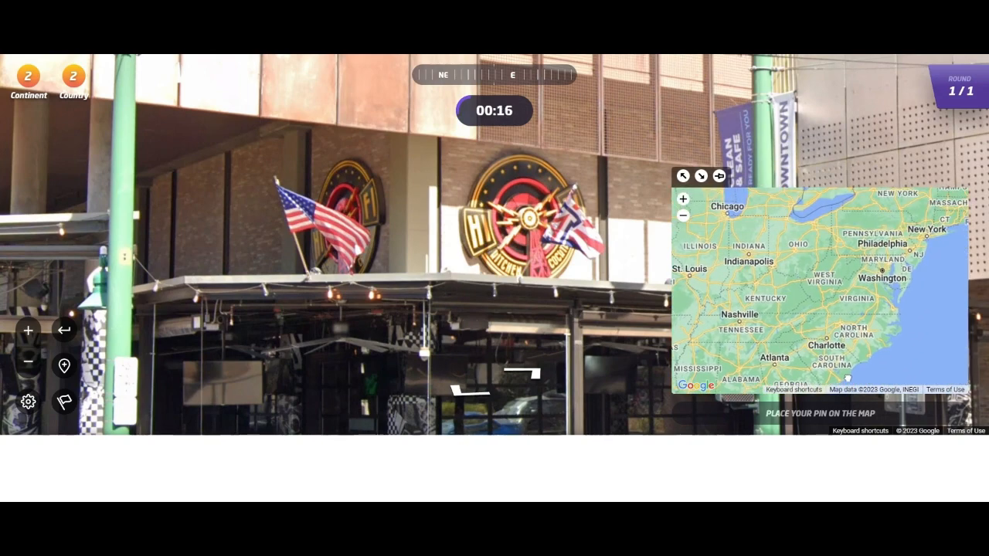
- Zoom the guess map into Massachusetts and submit, scoring 356 points at 3,445 km
left_click(683, 199)
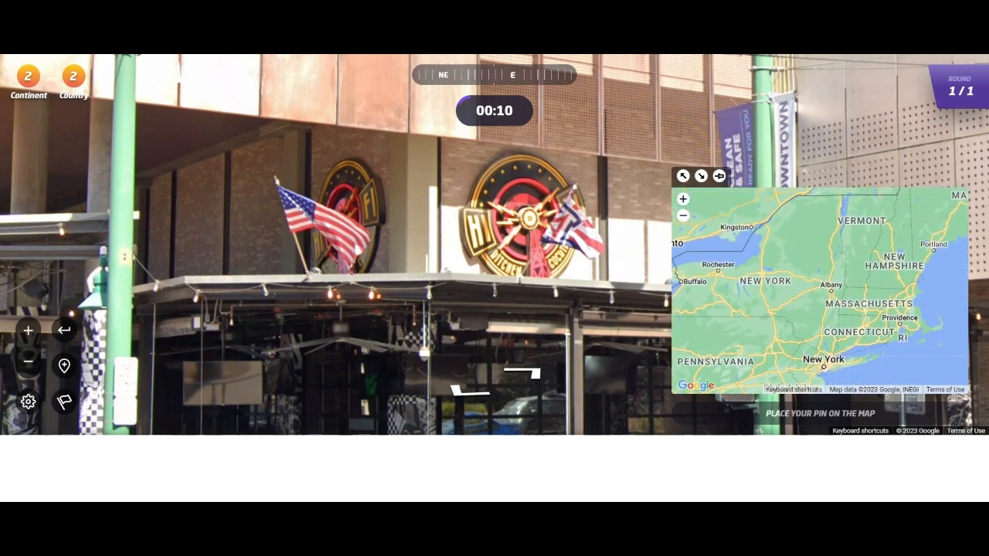
left_click(828, 292)
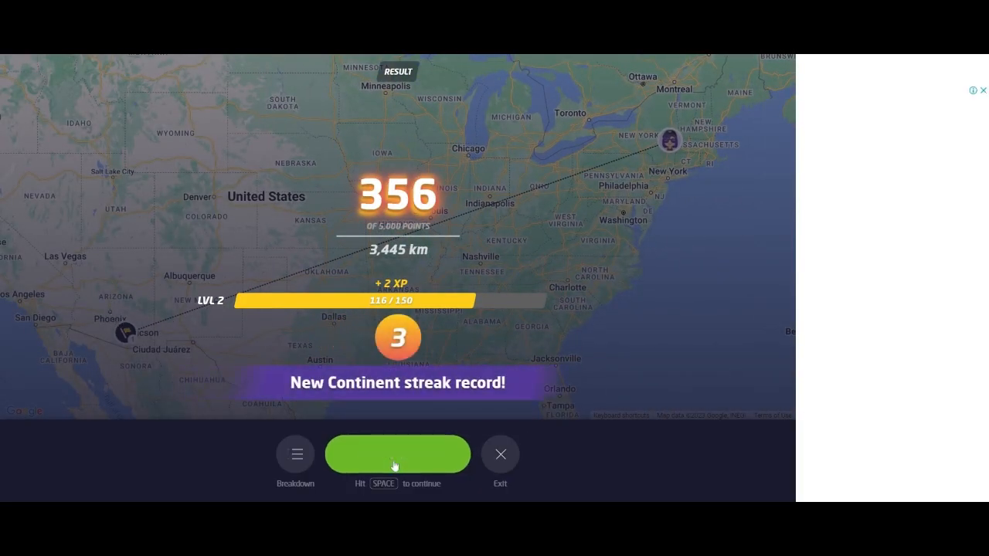
- Continue from the result screen into a new round on a sunny brick-lined street
left_click(397, 454)
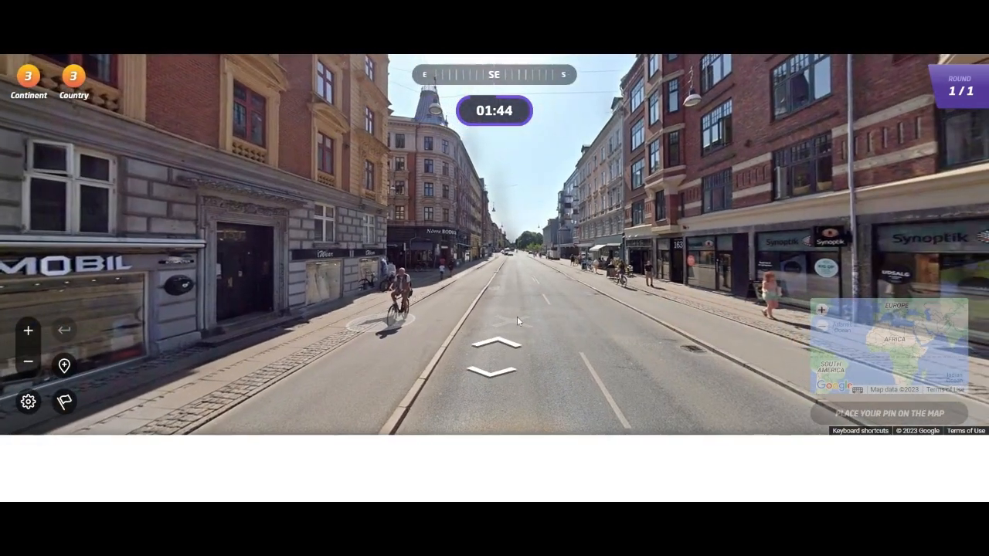
- Walk down the street past graffiti-covered shops to the Al-Basrha Marked store
left_click(494, 345)
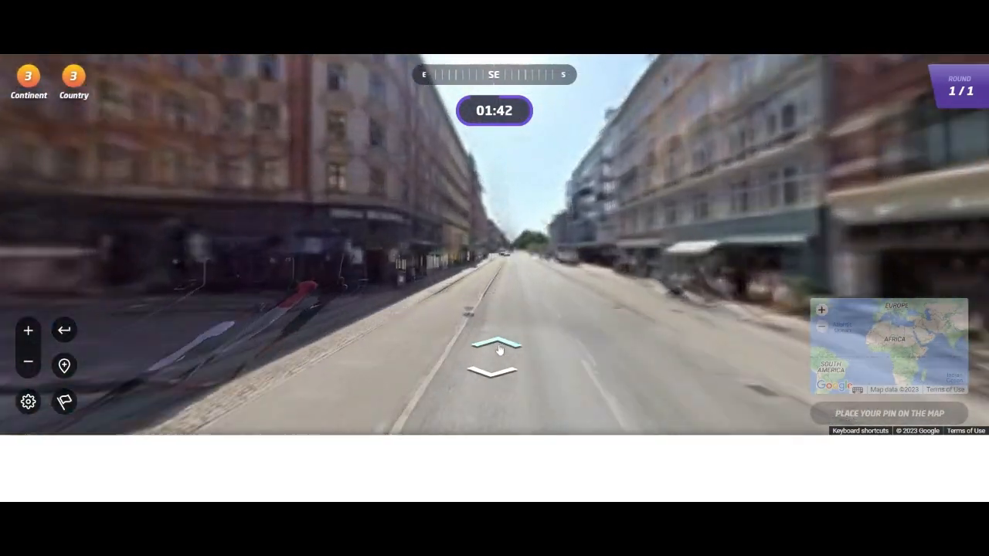
left_click(495, 347)
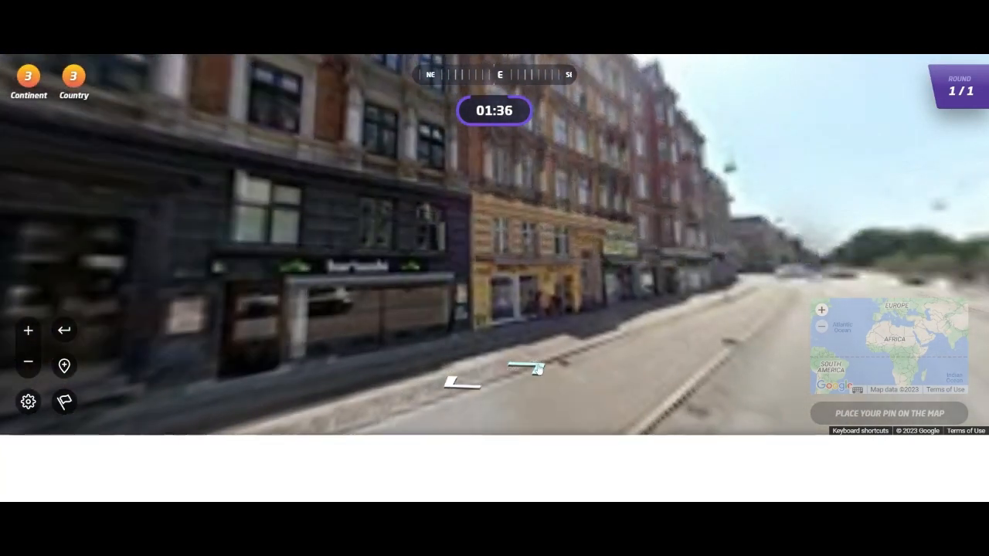
left_click(530, 367)
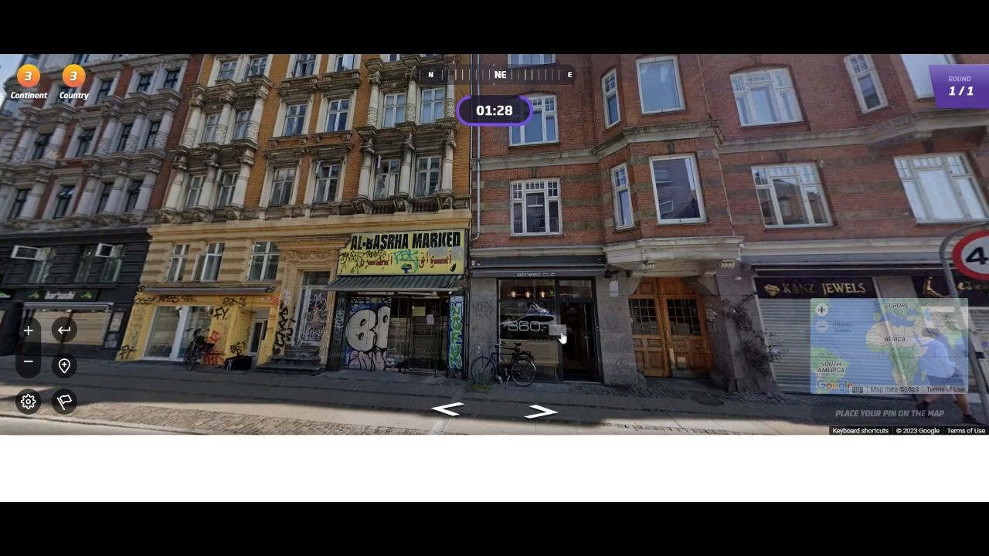
left_click(542, 411)
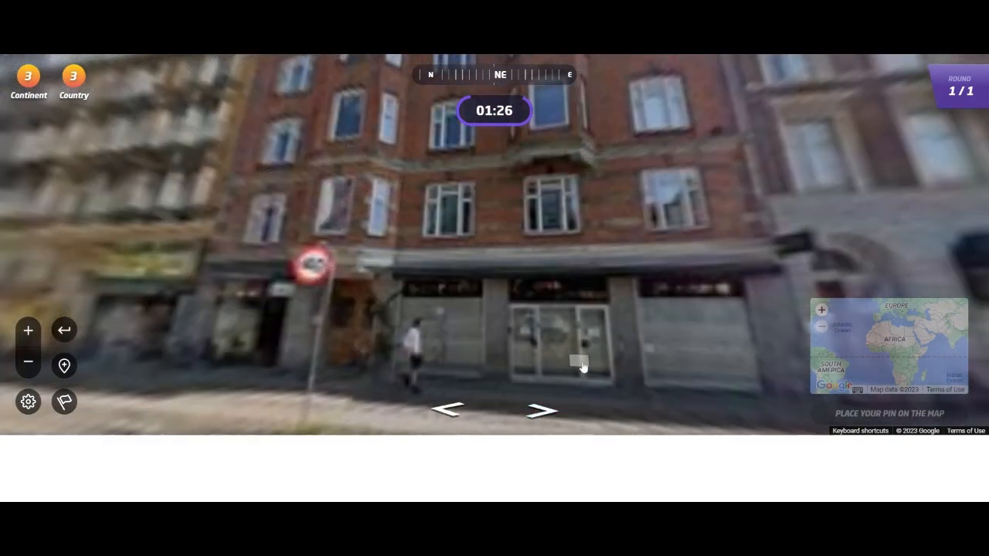
left_click(543, 410)
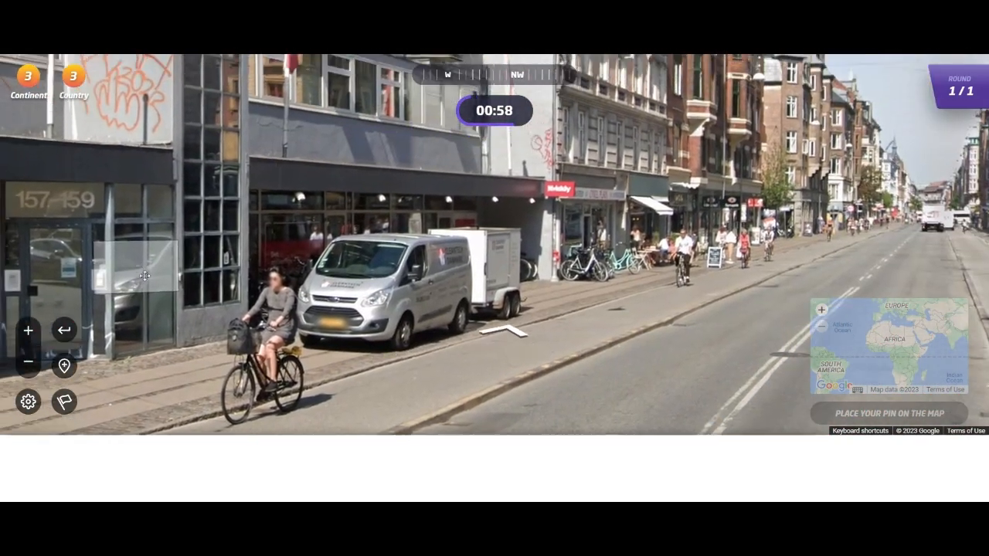
- Move further along the street toward the wider road
left_click(494, 324)
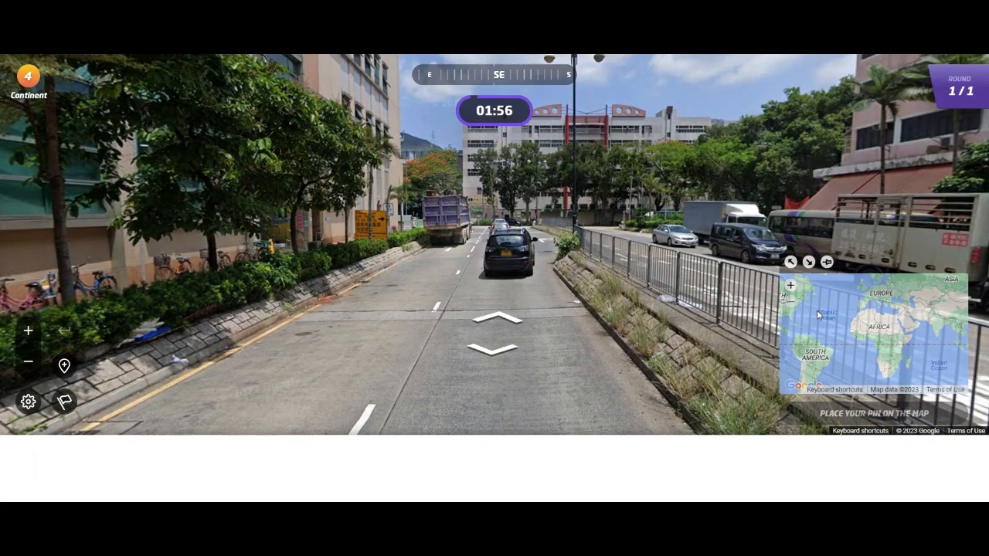
- Drop a tentative world-map pin and advance up the divided road toward the bicycle
left_click(845, 290)
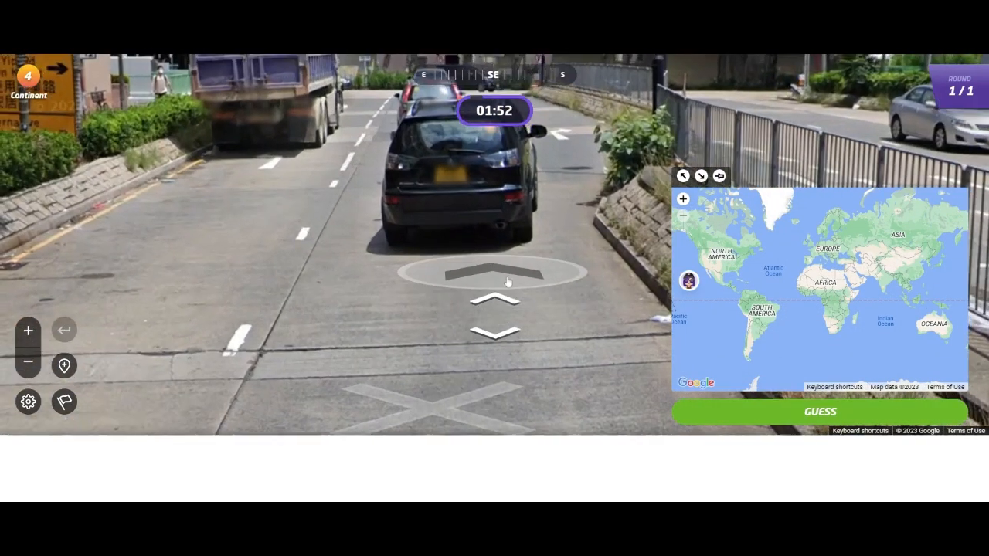
left_click(494, 274)
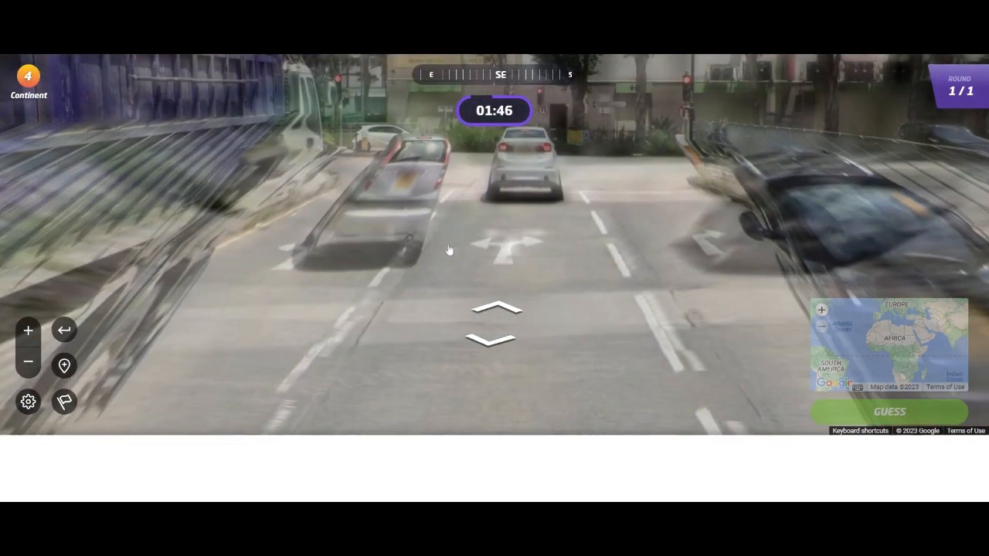
left_click(496, 324)
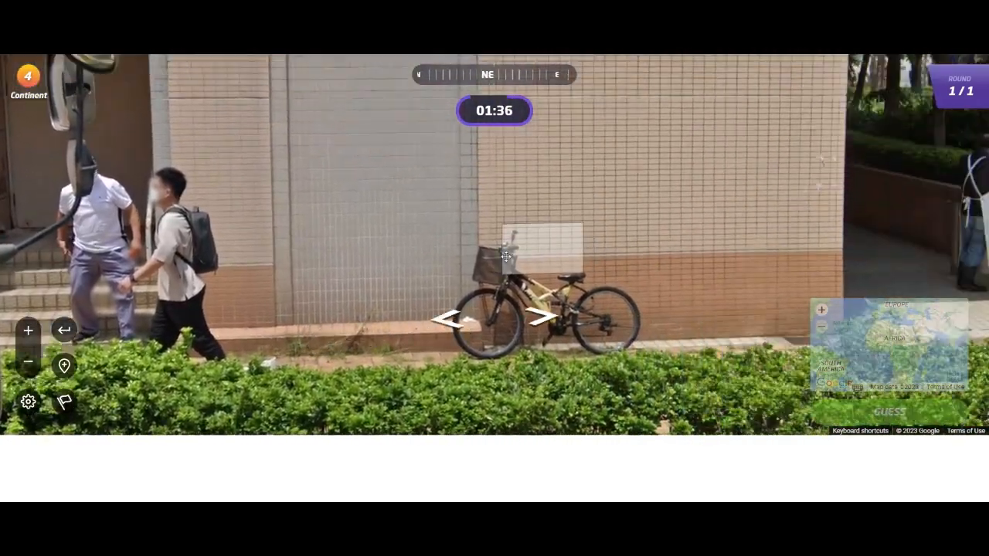
- Move along the tree-lined road, guess near Shanghai for 2,044 points, and continue
left_click(539, 317)
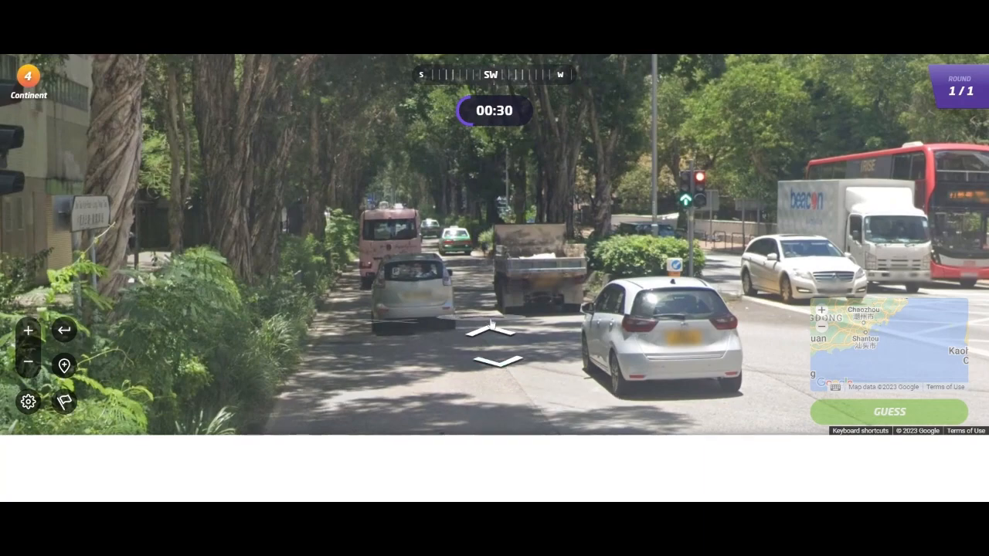
left_click(493, 332)
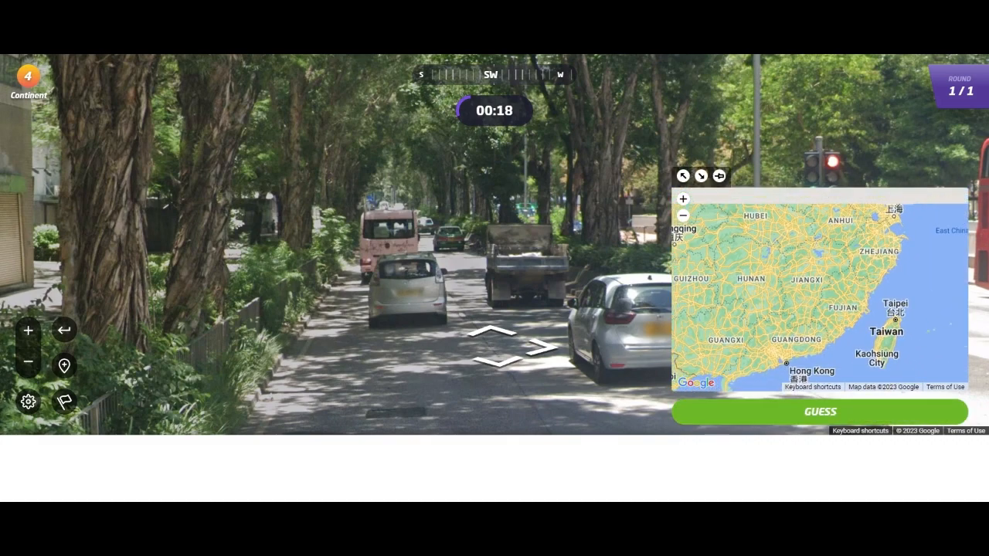
left_click(681, 215)
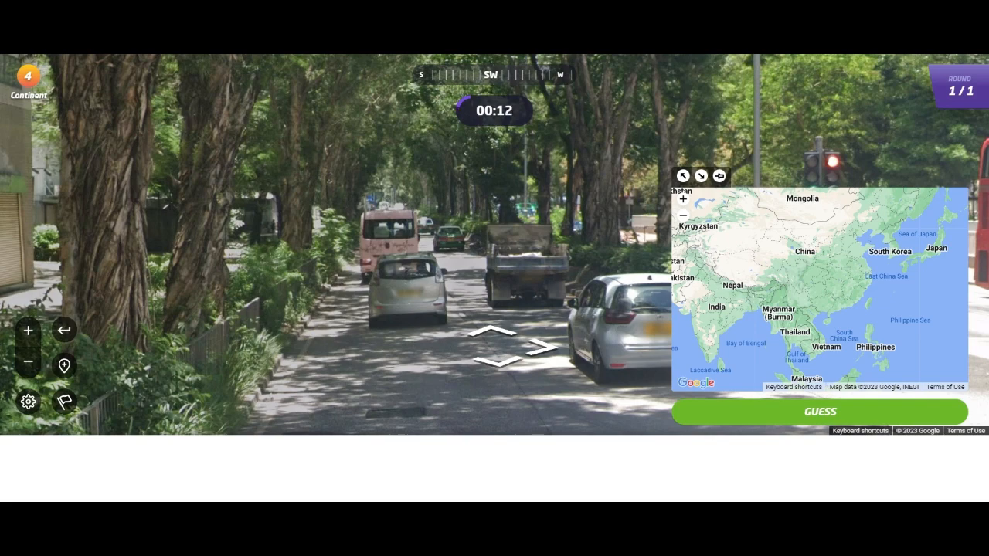
left_click(868, 272)
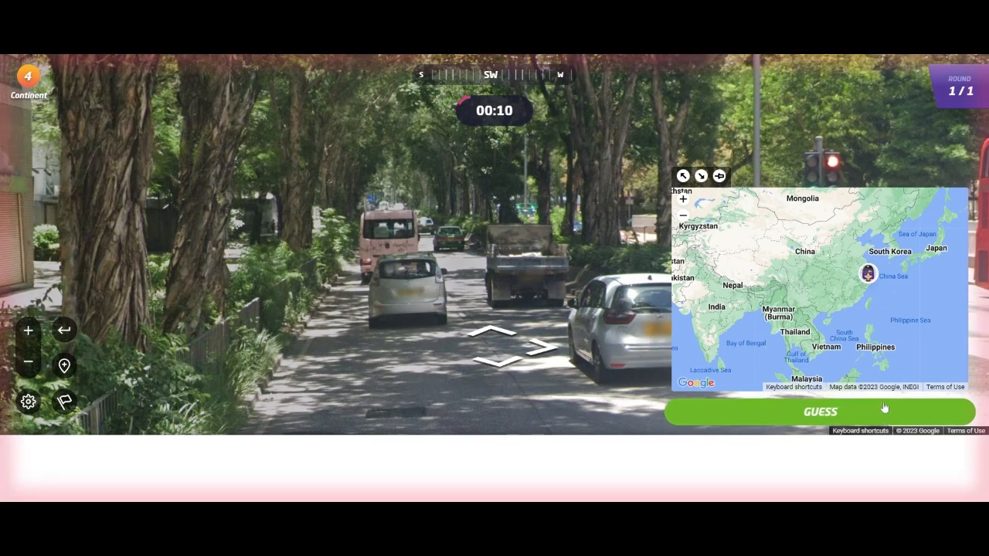
left_click(819, 411)
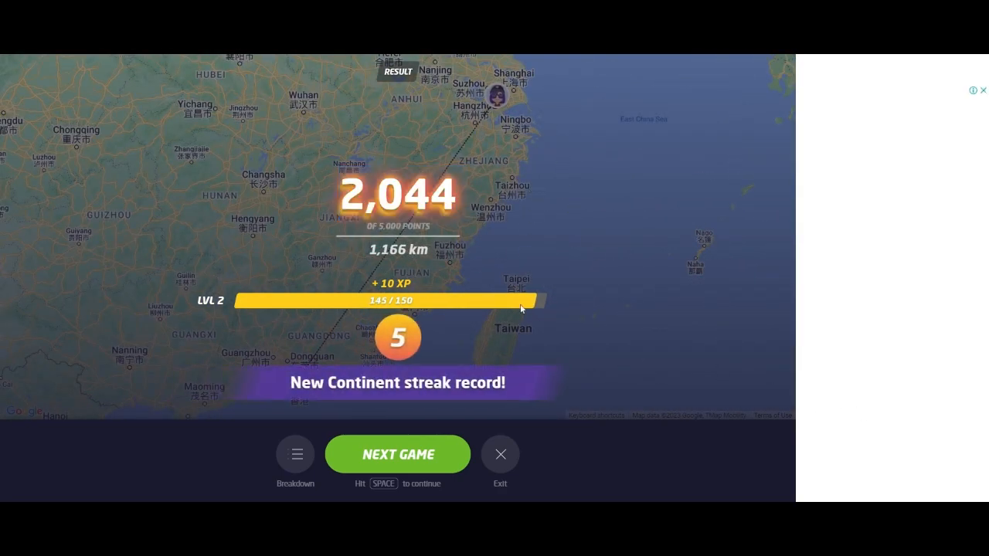
left_click(397, 454)
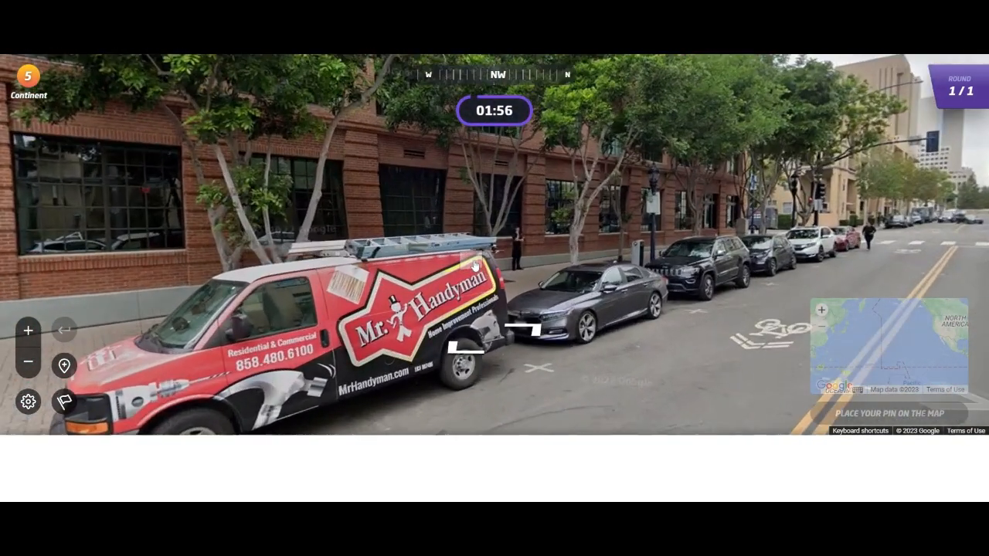
- Turn toward the brick building and walk down the street from the corner
left_click_drag(618, 270, 309, 271)
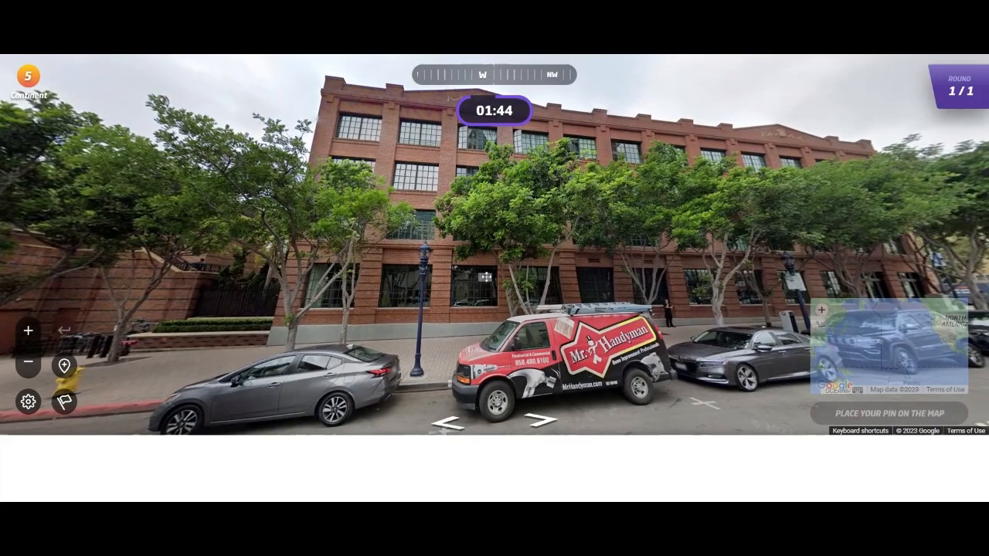
left_click(487, 398)
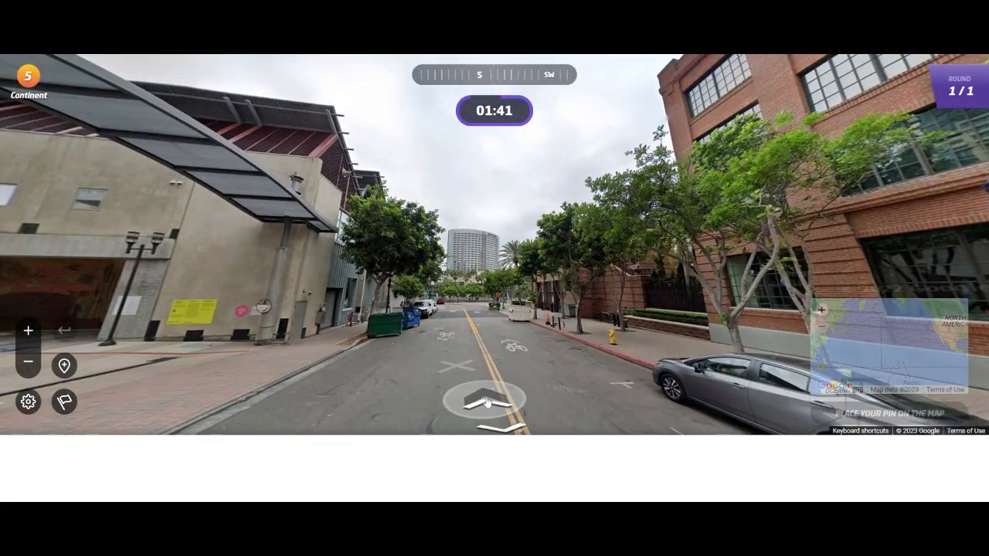
left_click(486, 402)
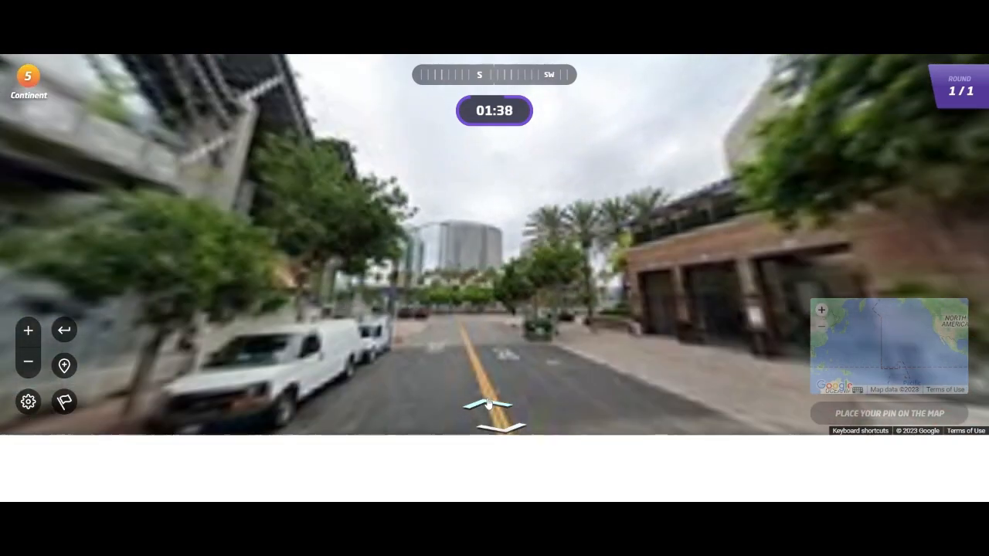
left_click(488, 407)
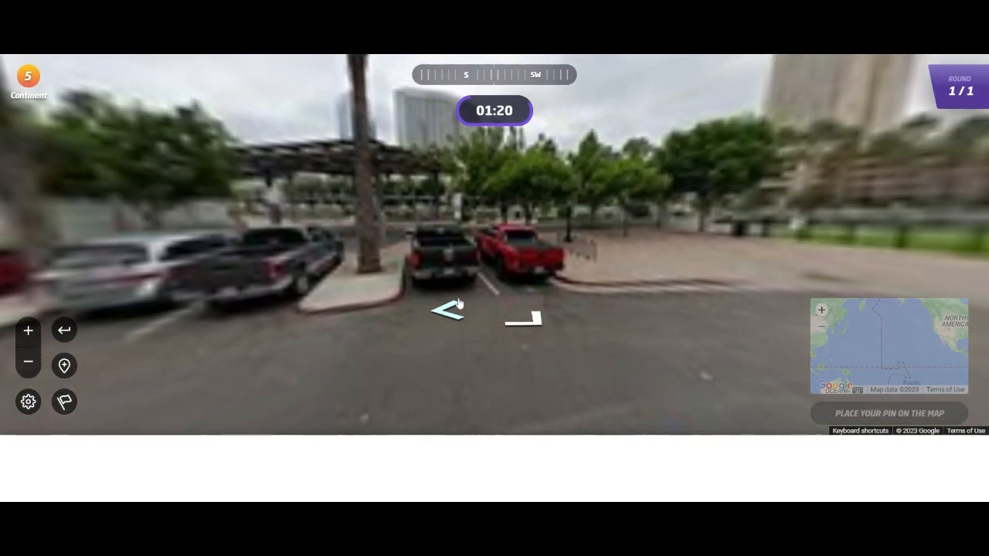
- Cross the parking area, pass the children's museum, and continue through the intersection
left_click(456, 313)
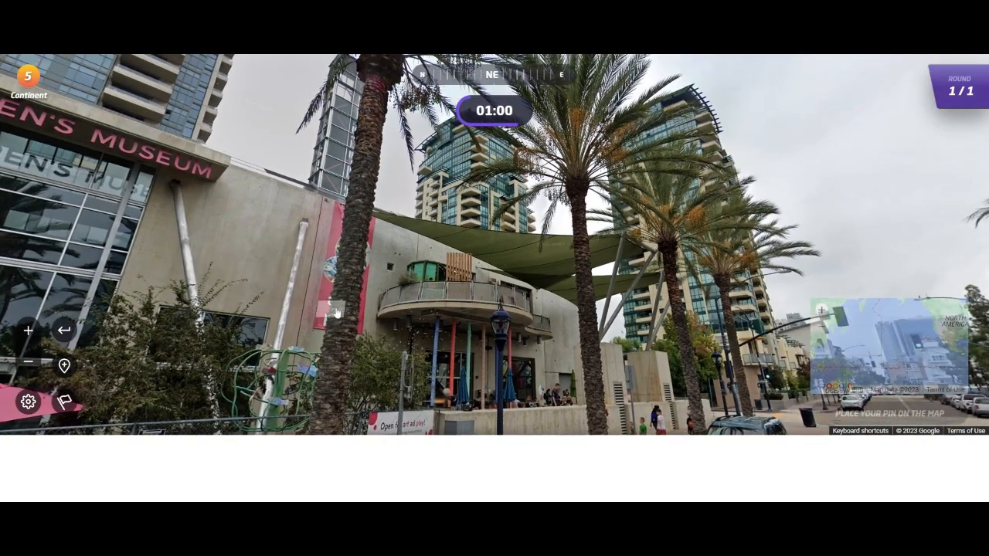
left_click(501, 358)
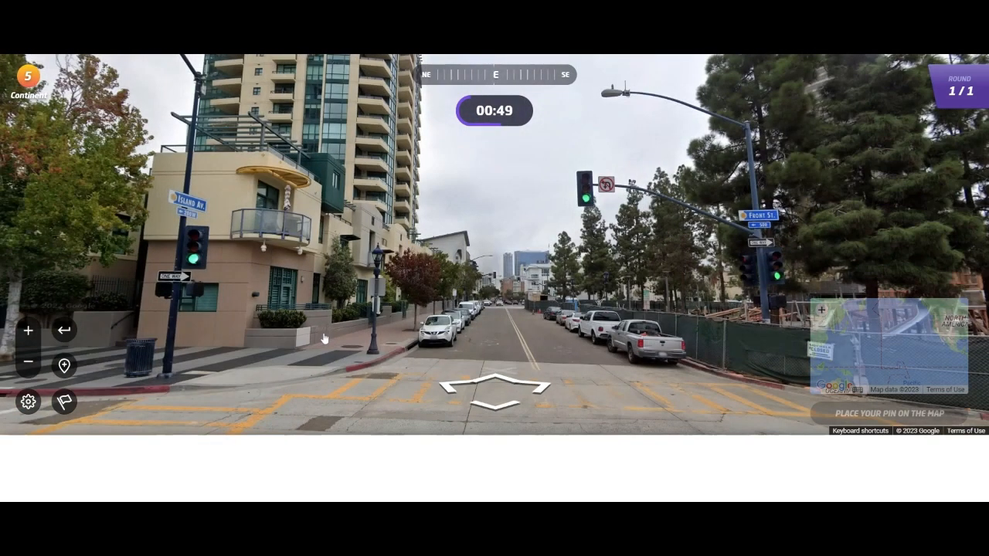
left_click(492, 379)
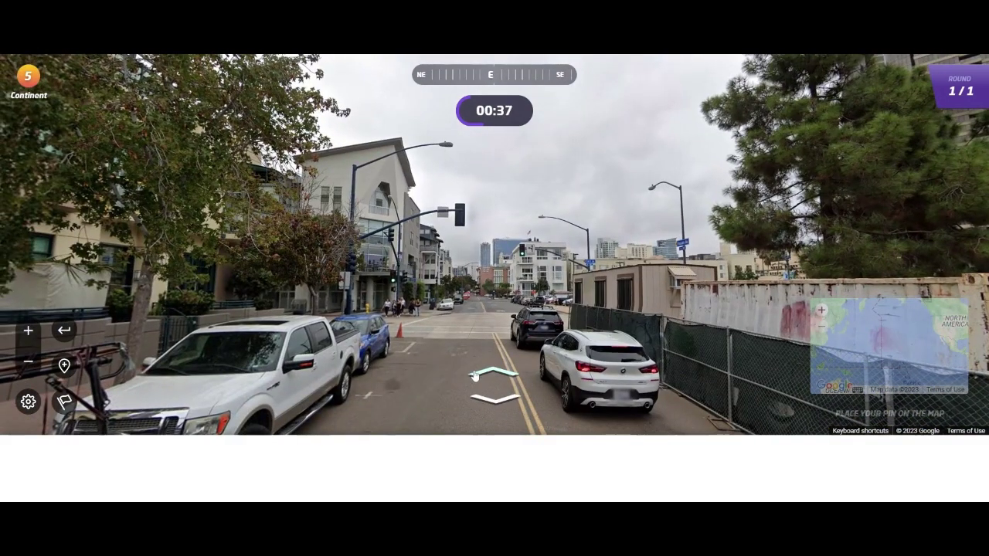
left_click(493, 378)
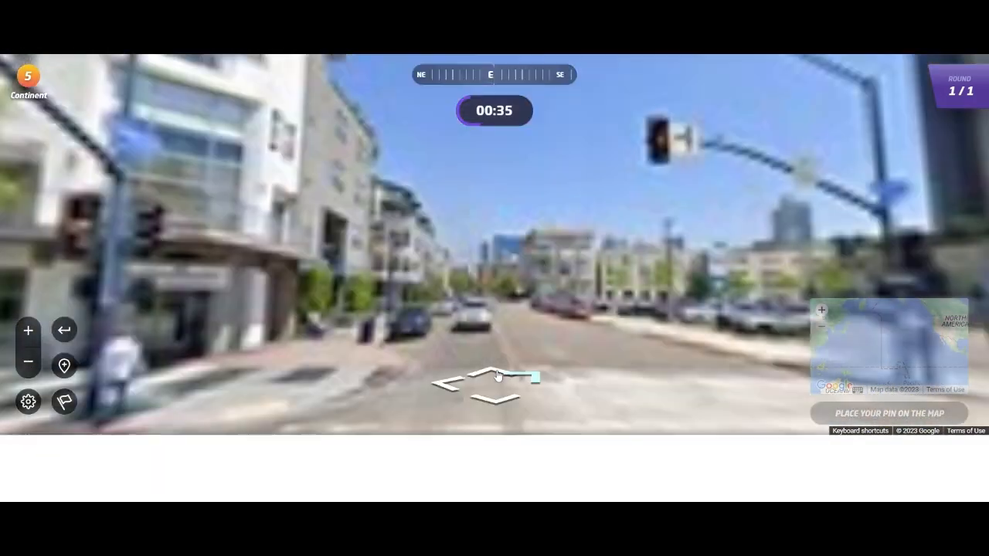
left_click(496, 377)
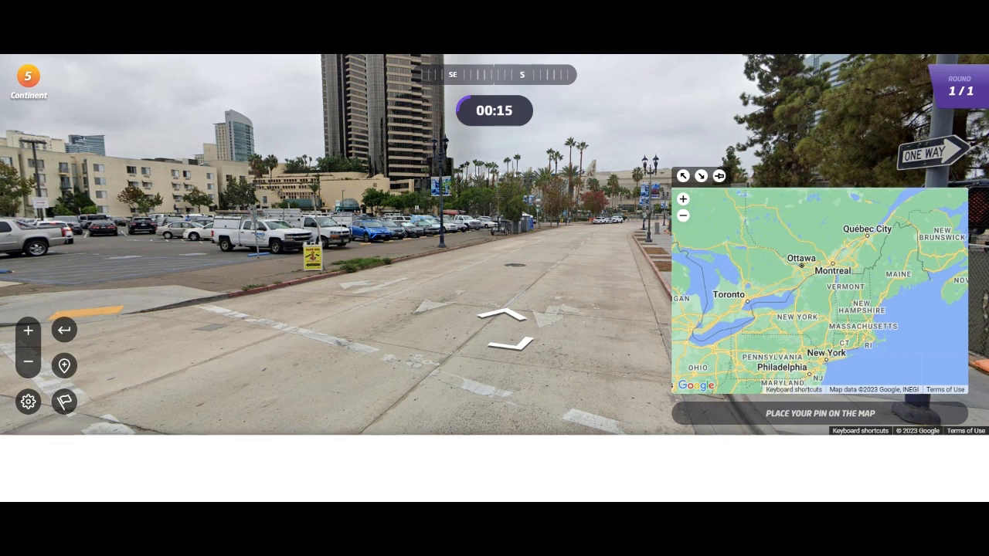
- Pin the guess near Québec City and submit it, scoring 193 points, 4,243 km off
left_click(886, 241)
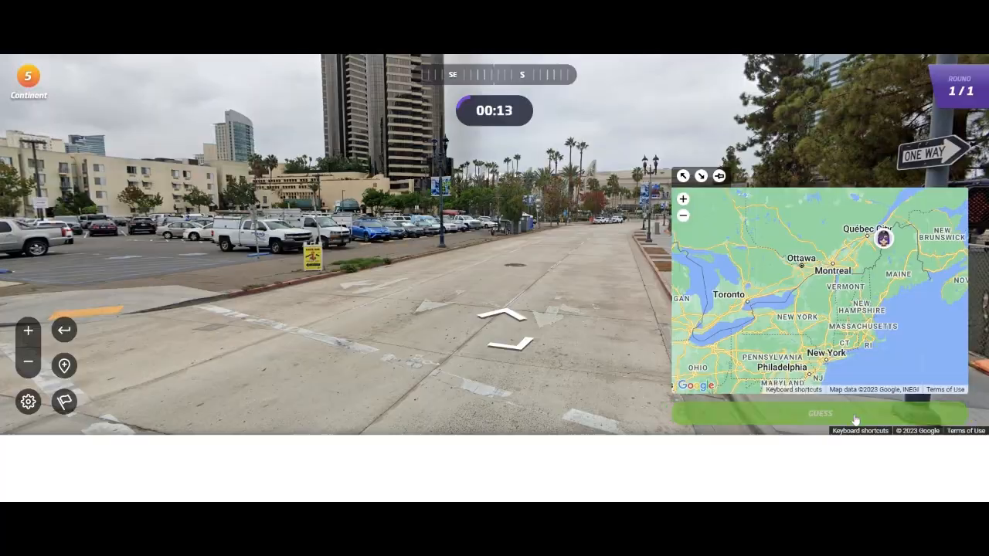
left_click(815, 413)
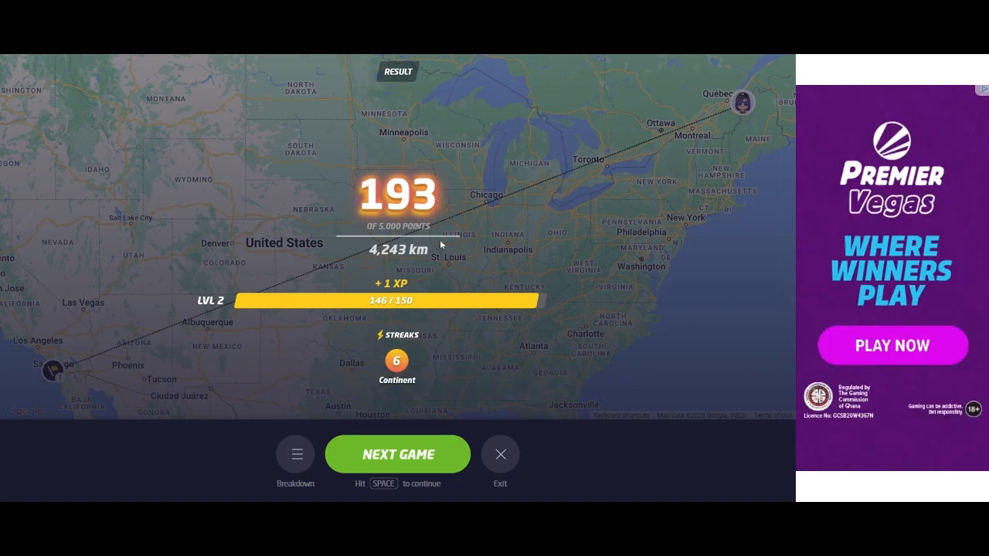
- Leave the San Diego result and load the next round
left_click(397, 454)
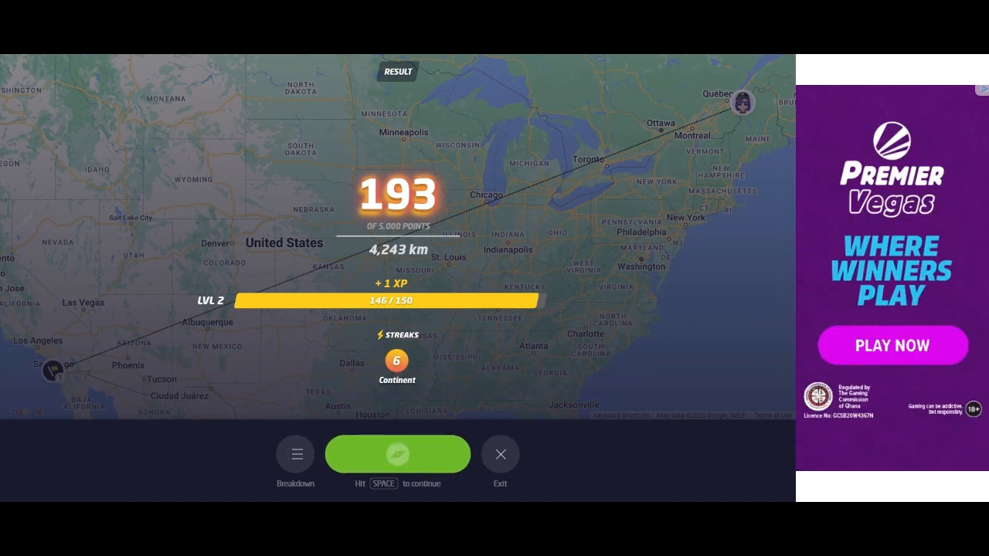
key("space")
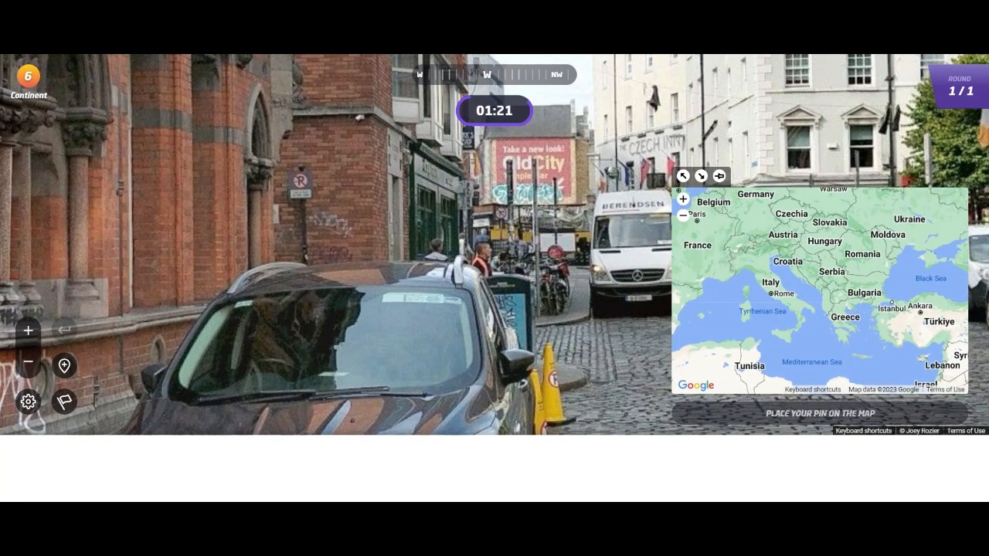
- Zoom the guess map to central Europe, pin near Prague, and submit
left_click(683, 198)
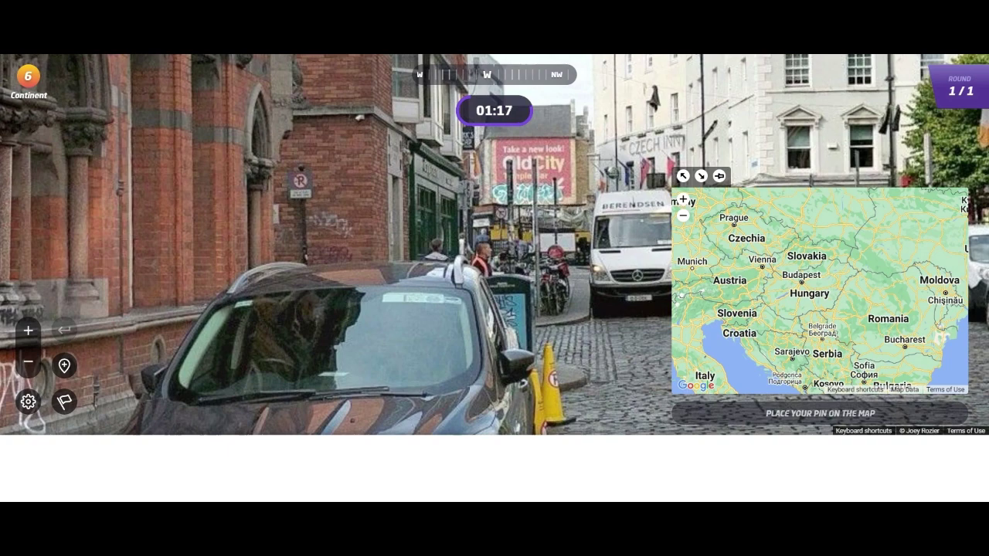
left_click(682, 215)
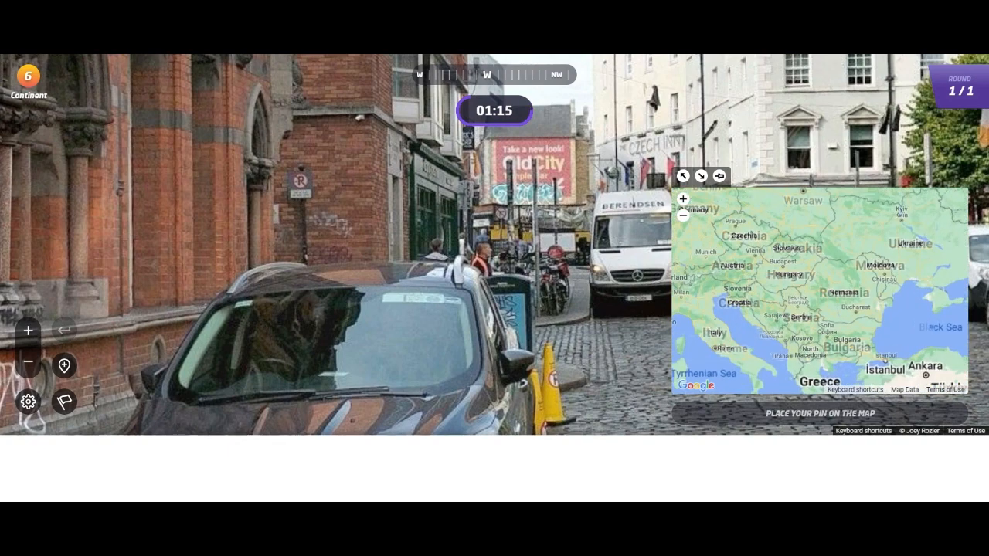
left_click(732, 223)
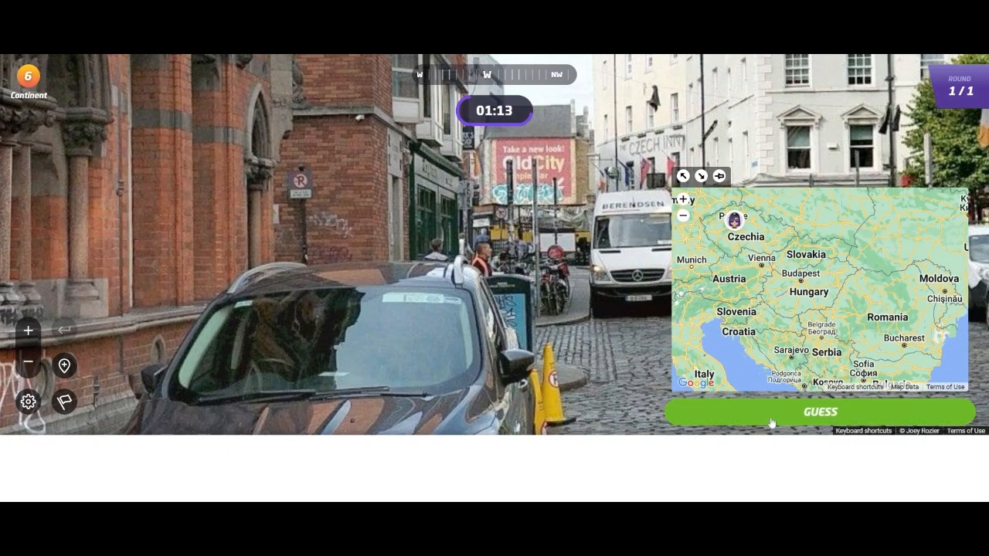
left_click(820, 412)
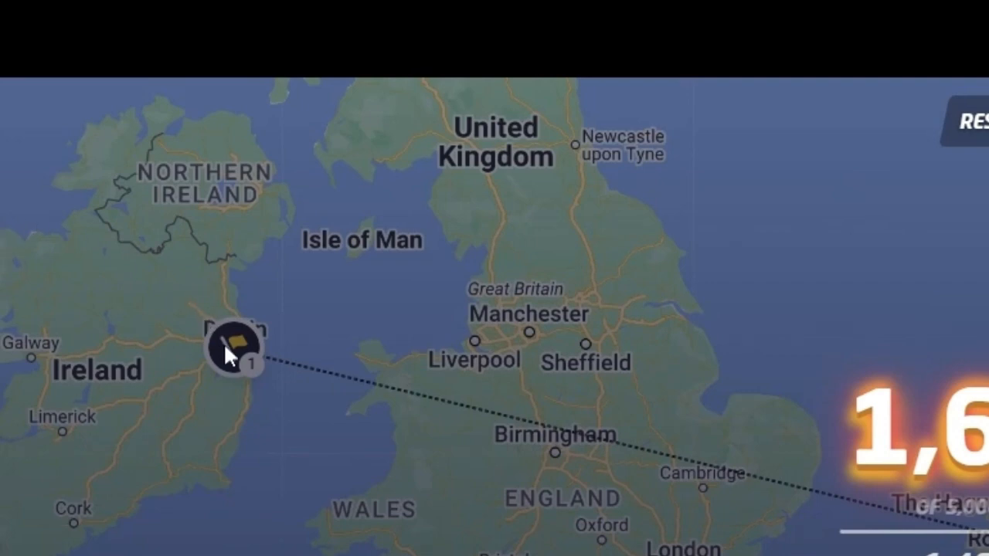
mouse_move(246, 396)
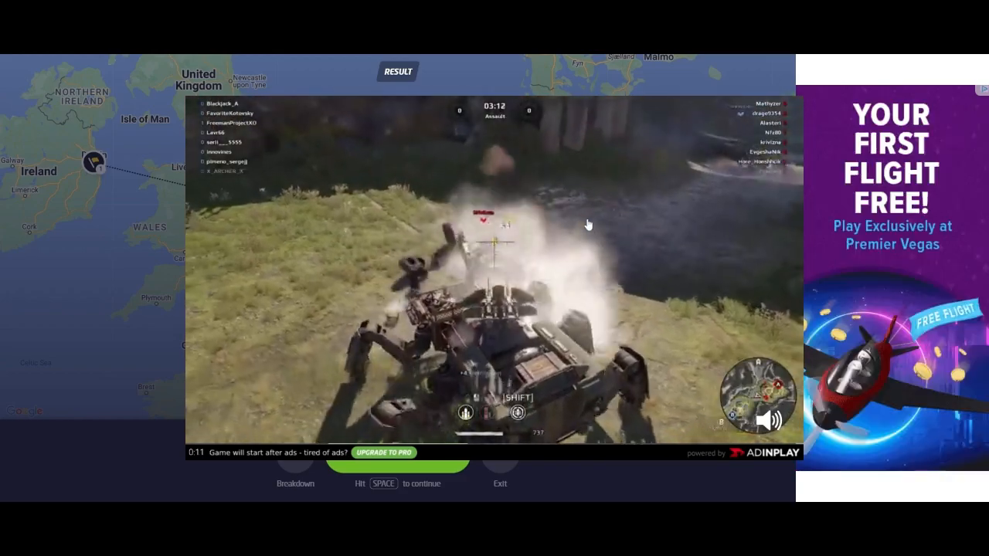
mouse_move(308, 411)
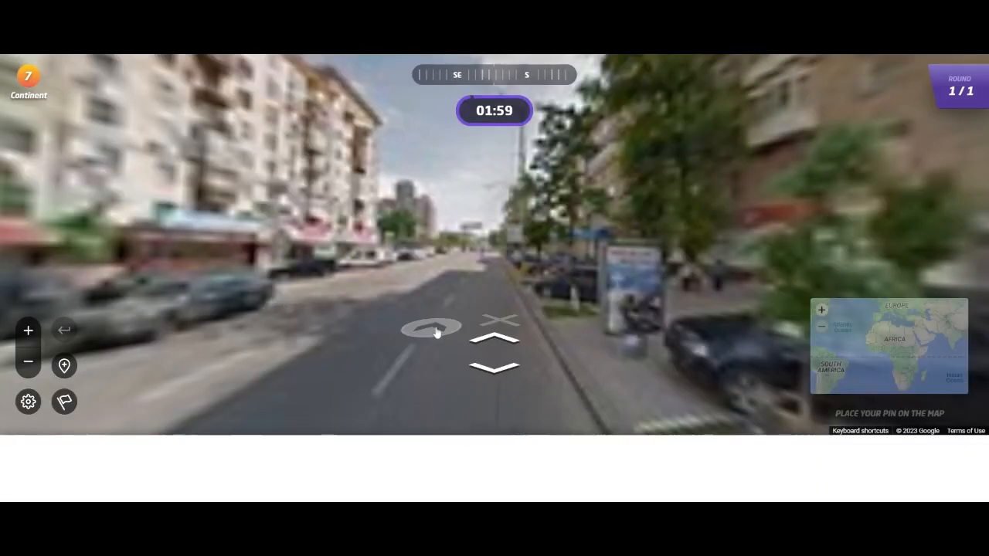
- Advance down the wide tree-lined avenue past the sauna sign, overhead banner and billboards
left_click(494, 340)
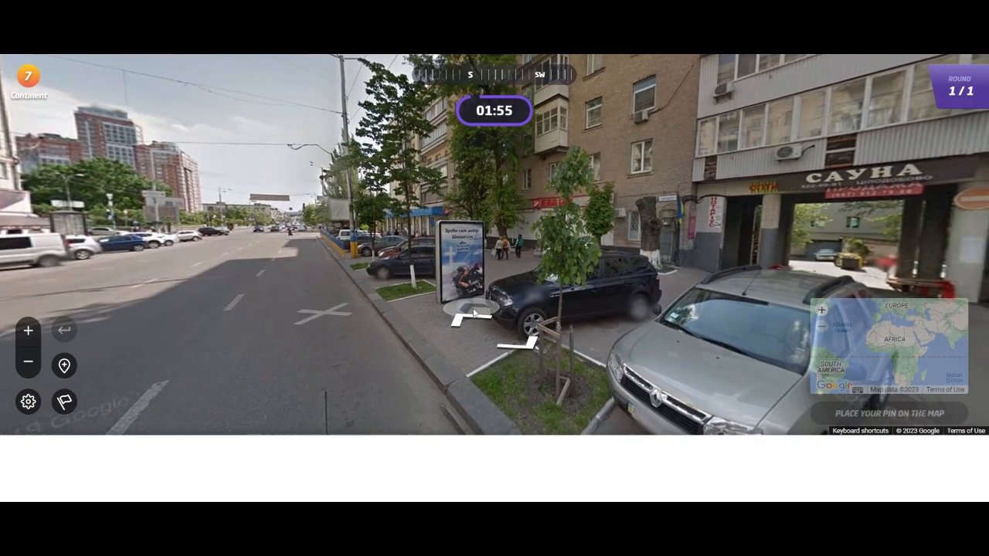
left_click(494, 309)
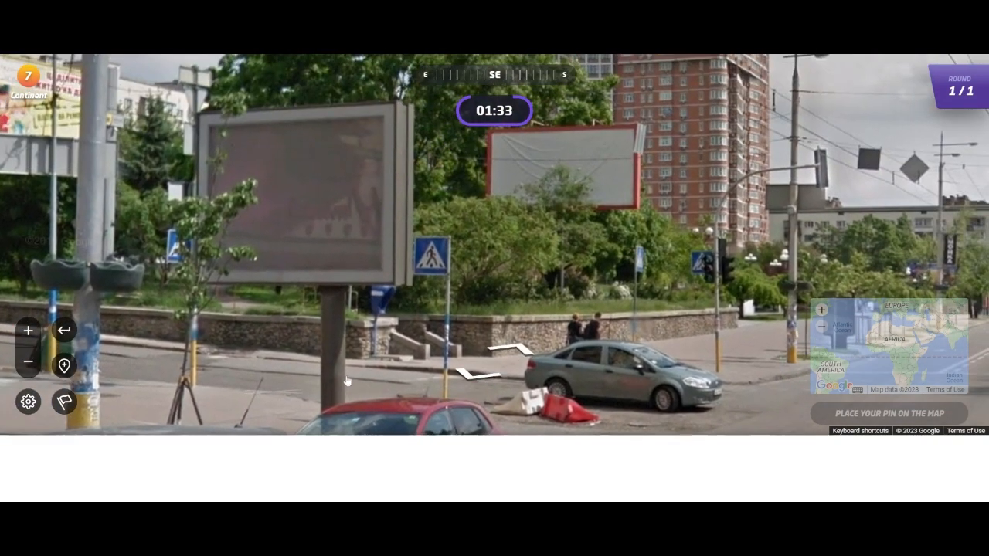
left_click(495, 342)
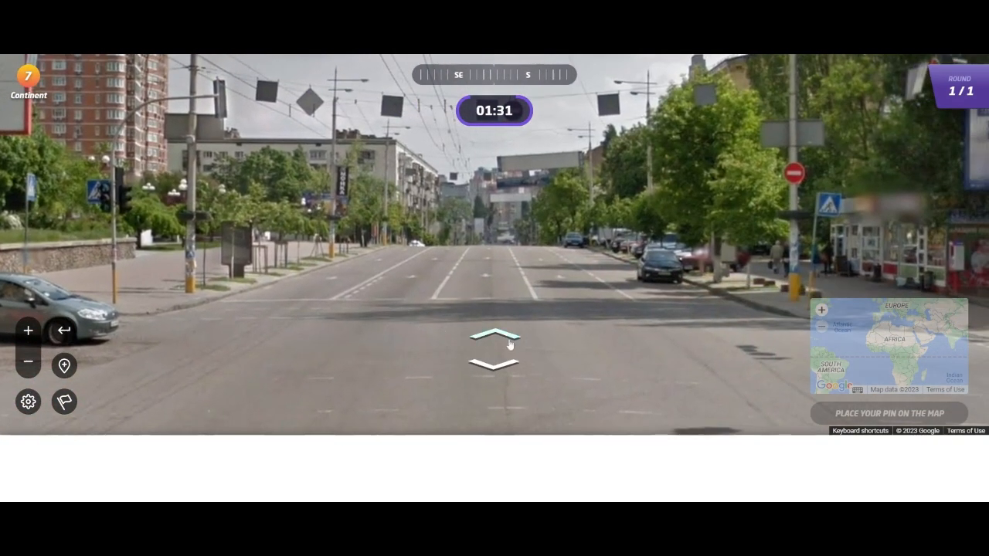
left_click(495, 344)
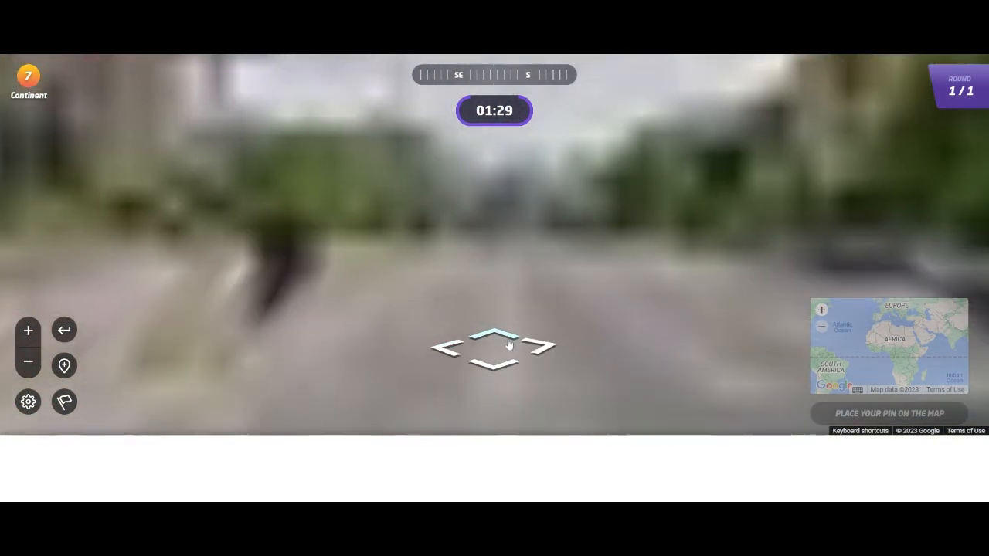
left_click(493, 339)
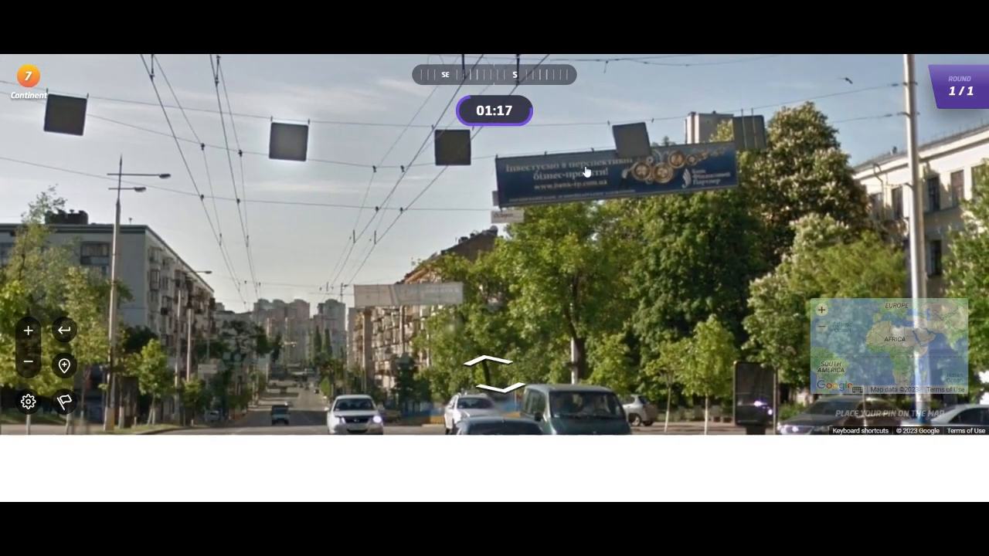
left_click(493, 370)
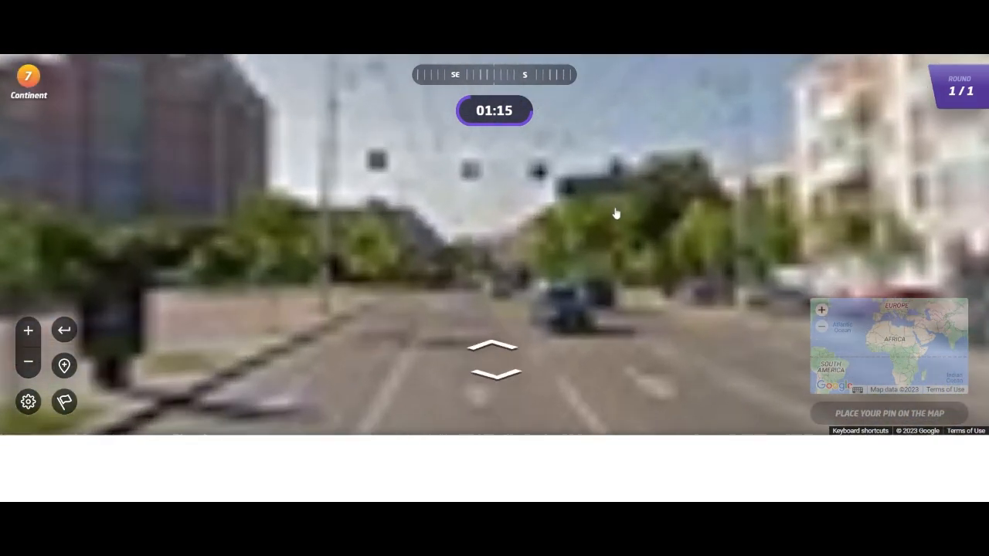
left_click(493, 350)
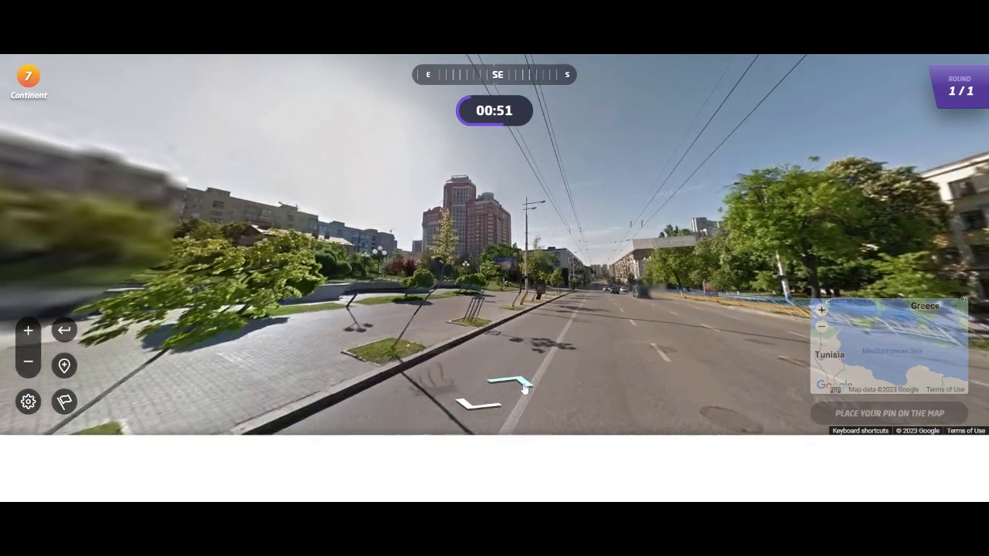
left_click(509, 384)
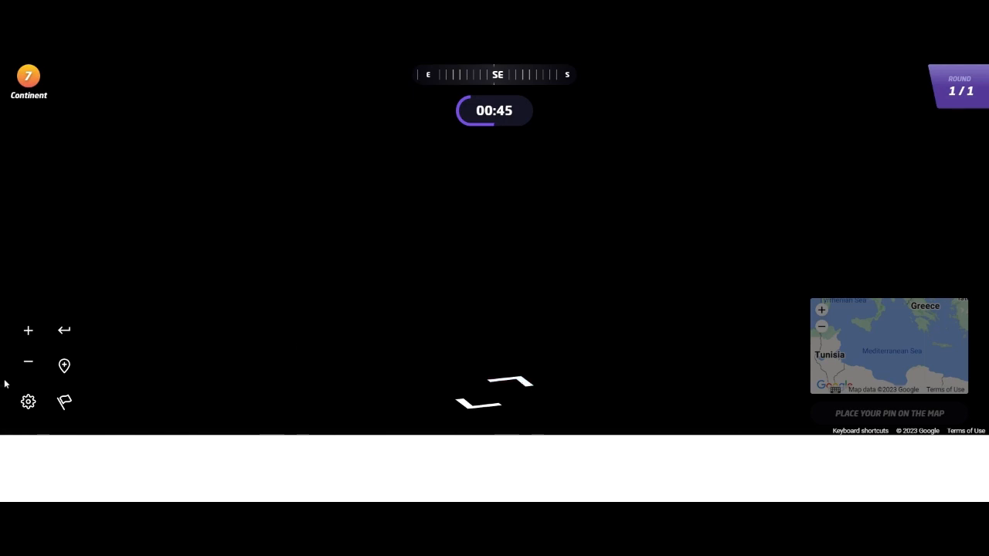
mouse_move(64, 365)
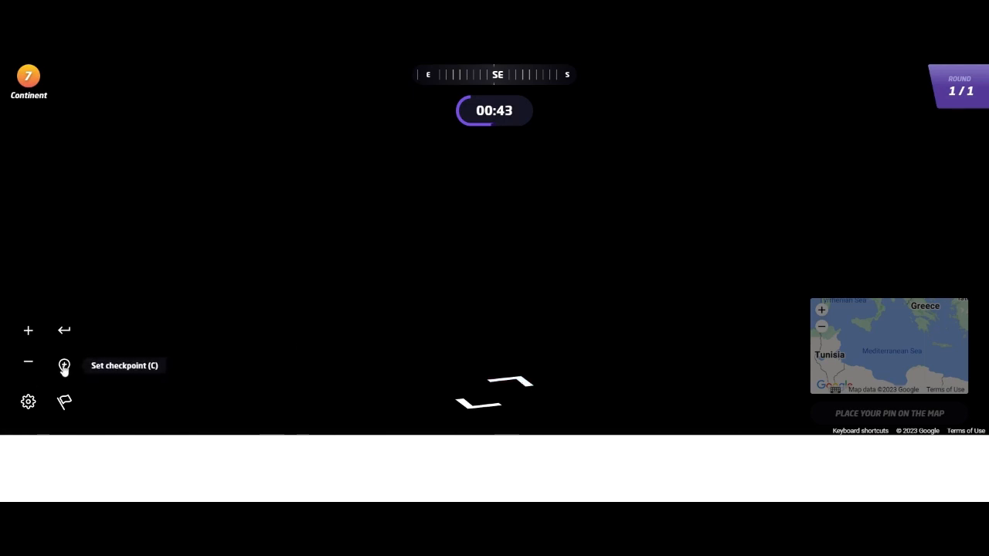
mouse_move(529, 306)
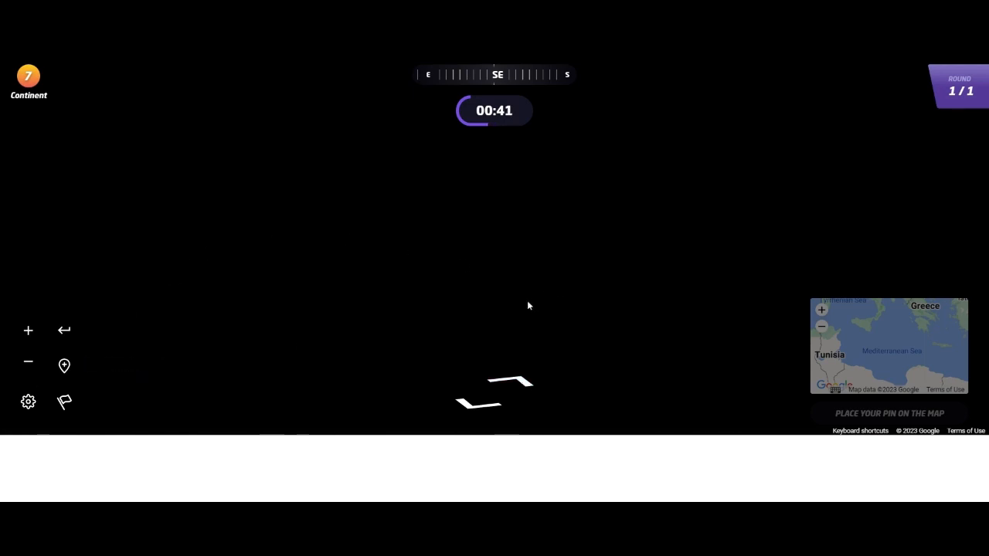
mouse_move(688, 406)
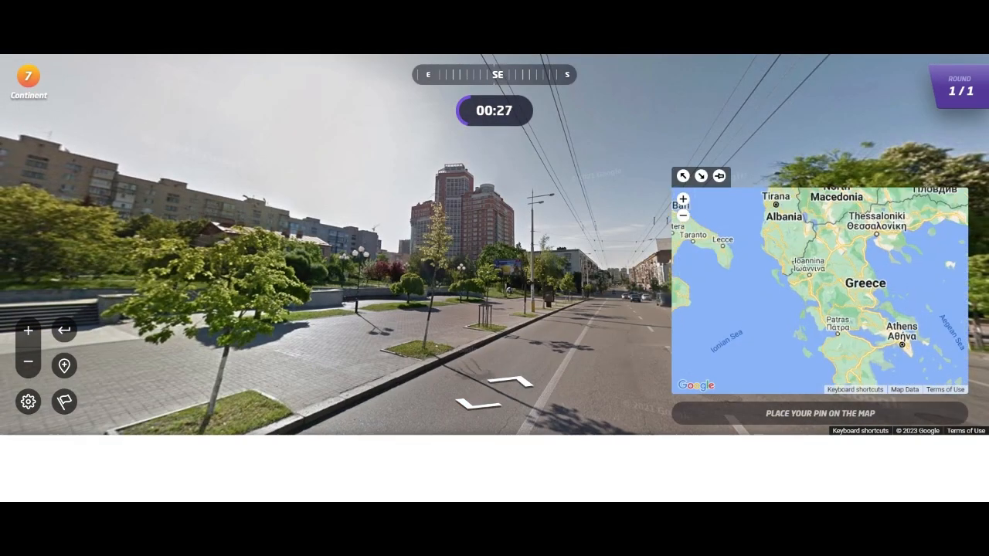
- Pin a guess near Athens for the Kyiv location (1,608 points, 1,479 km), then start a new game
left_click(682, 199)
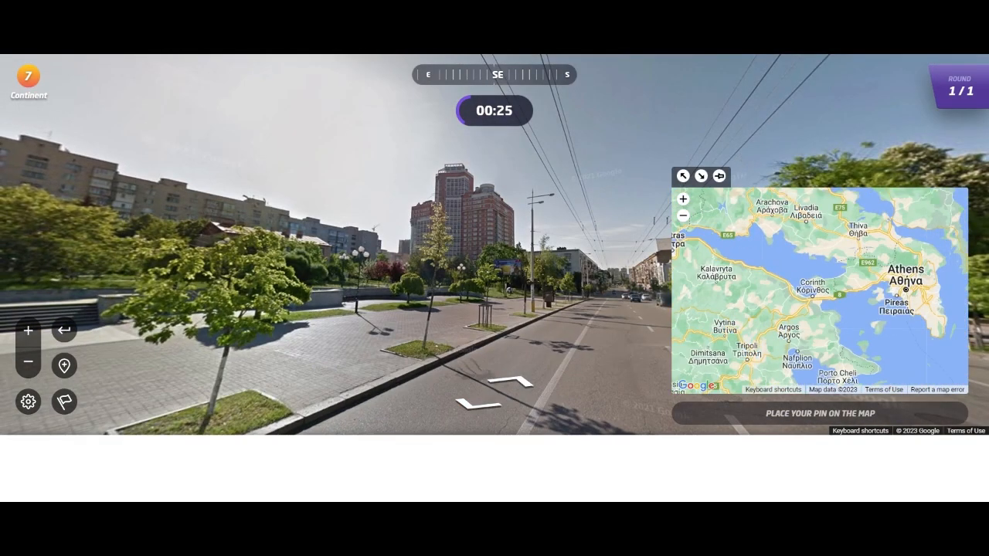
left_click(846, 247)
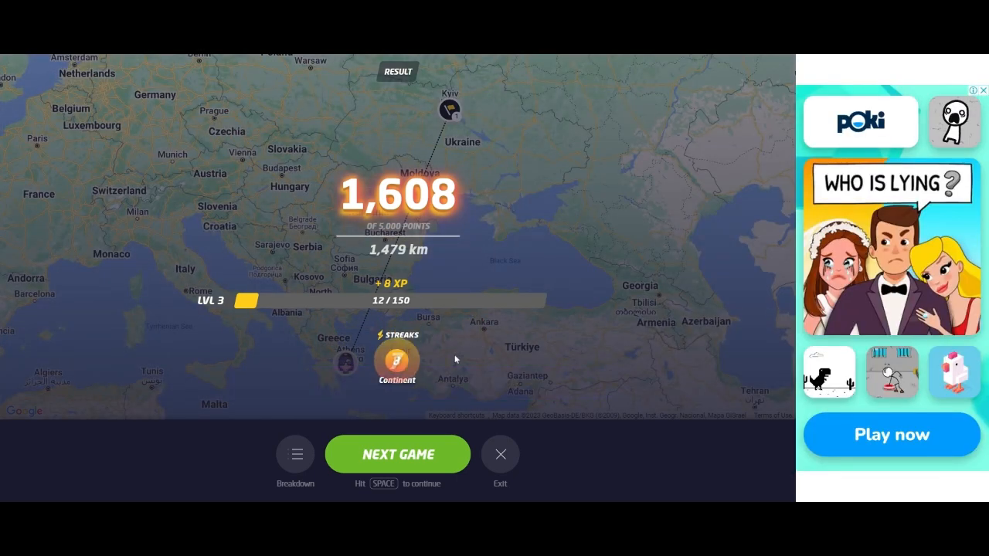
left_click(397, 454)
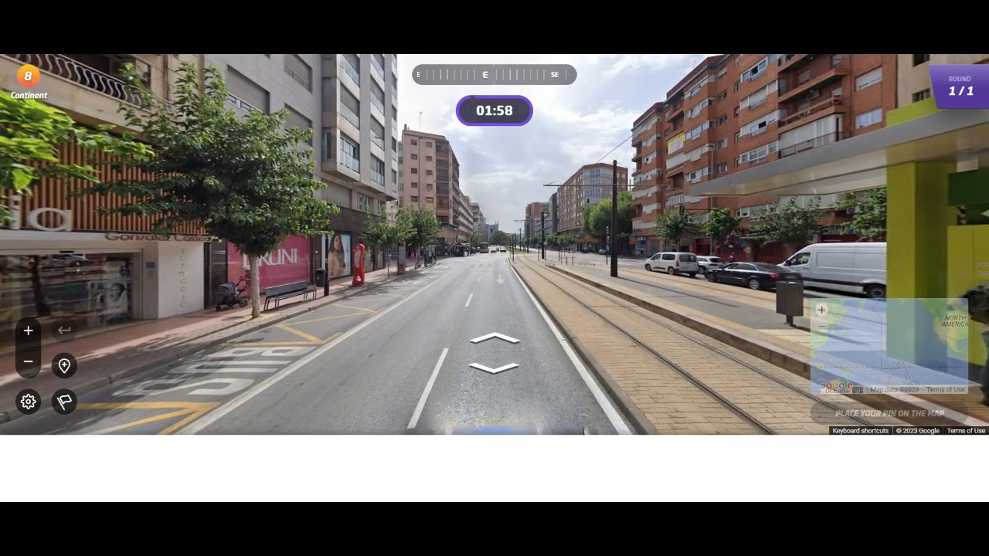
left_click(495, 347)
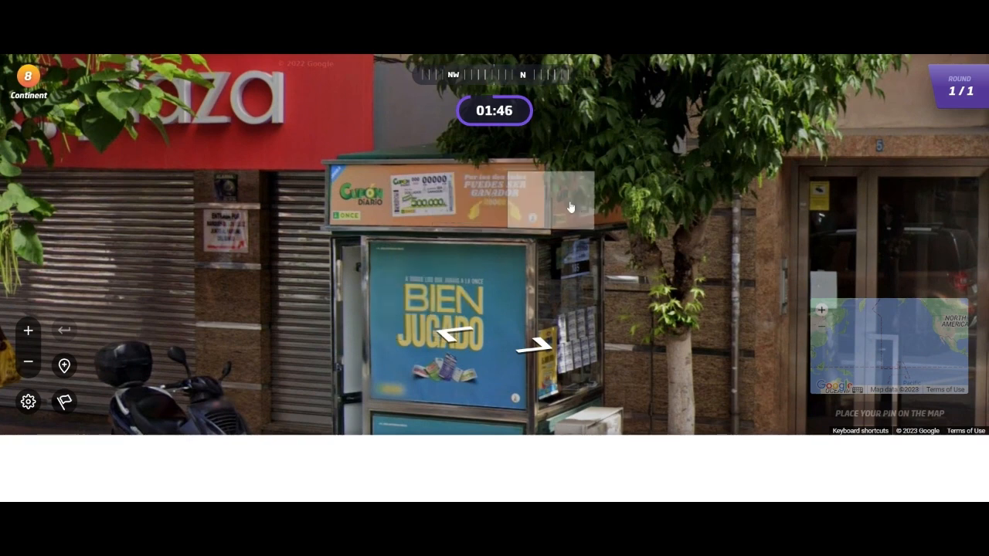
mouse_move(722, 291)
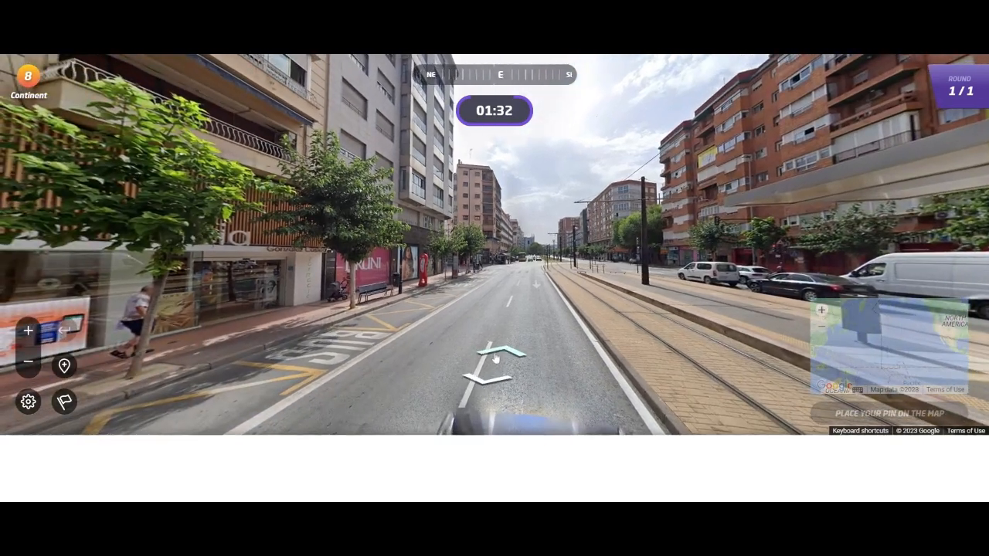
- Walk forward along the tram-lined Spanish avenue to the veterinary clinic
left_click(494, 354)
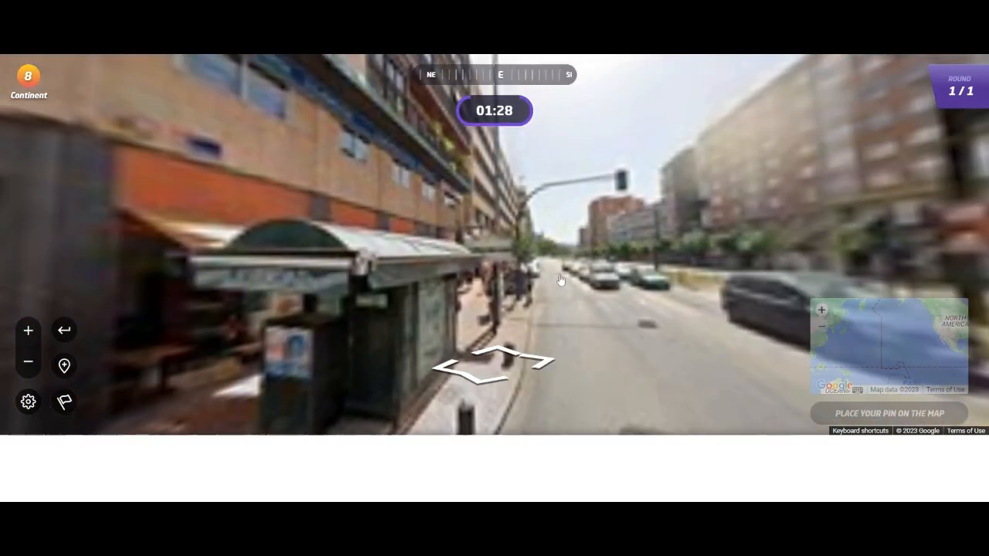
left_click(494, 363)
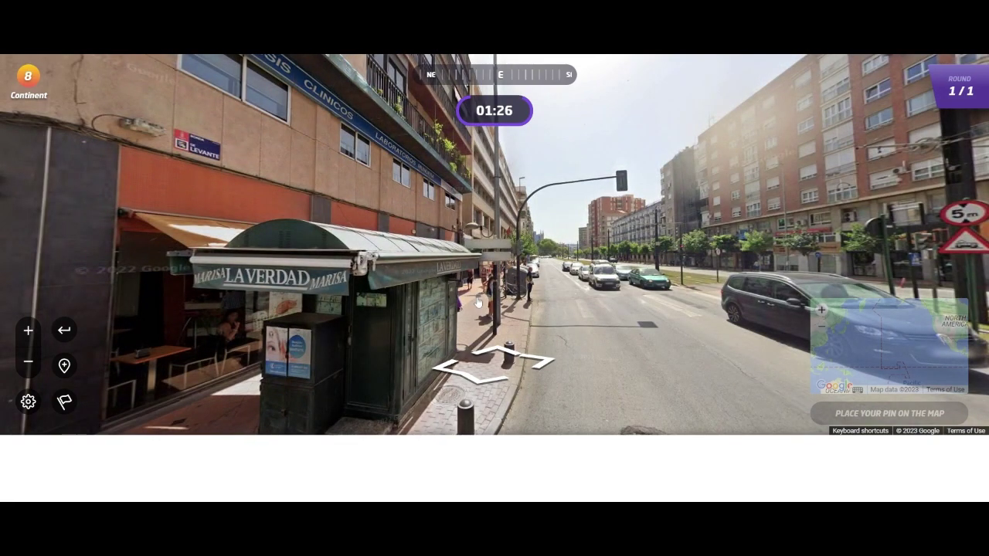
left_click(494, 363)
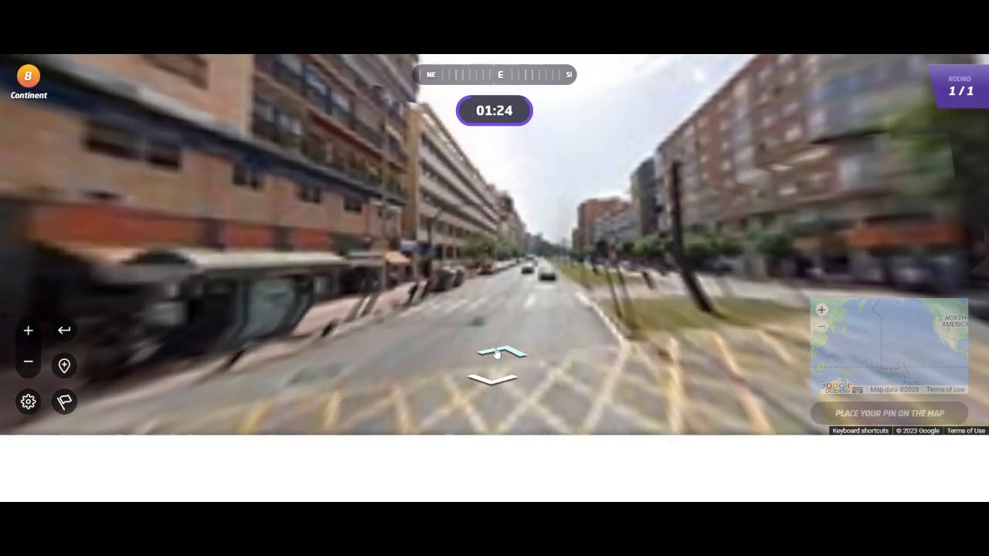
left_click(497, 353)
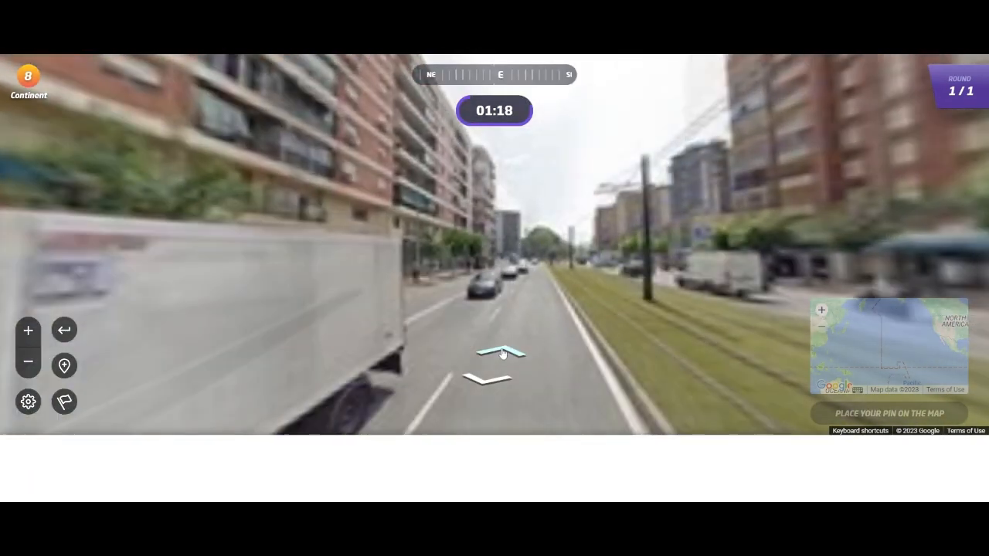
left_click(500, 353)
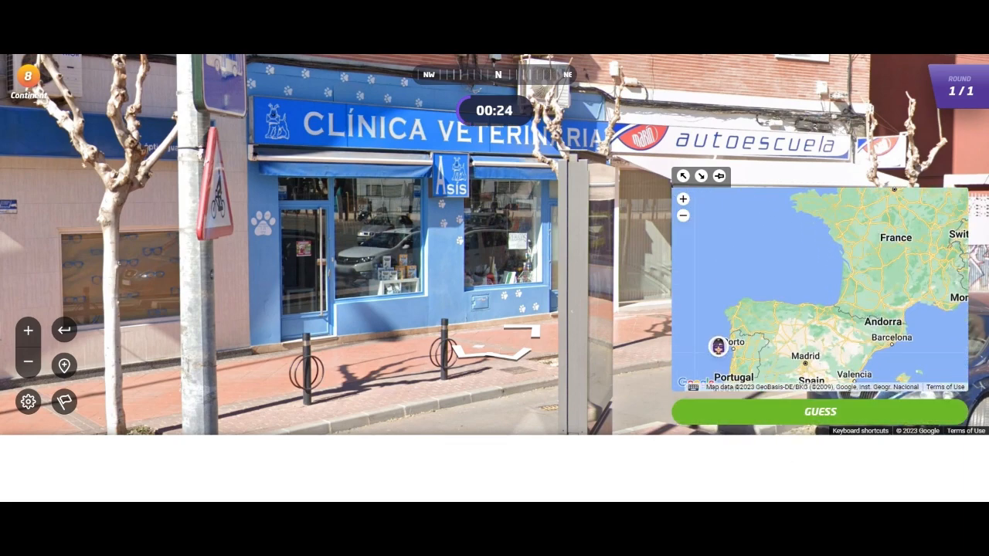
- Submit the pinned guess near Porto in northern Portugal
left_click(815, 362)
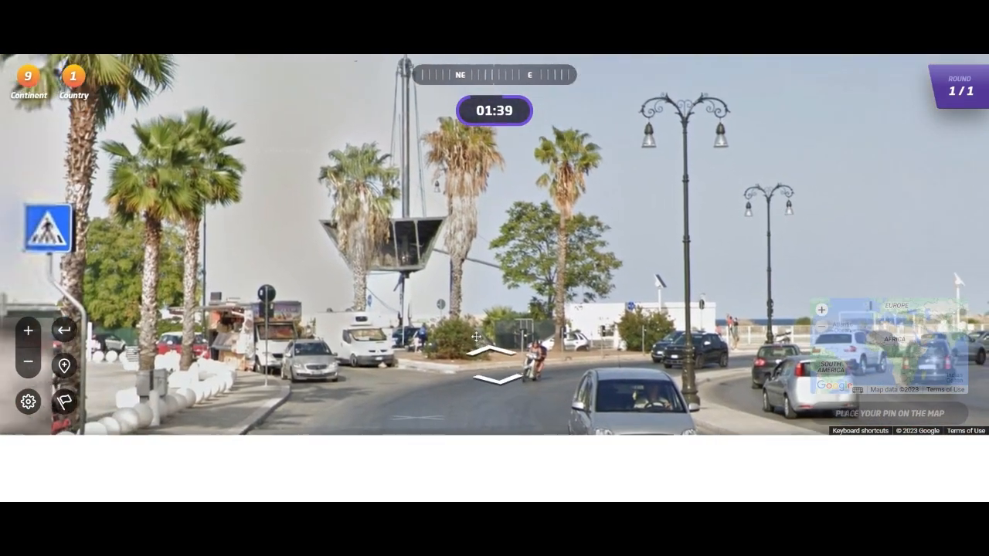
- Walk down the seaside road past the sandwich truck to the cobbled square
left_click(494, 355)
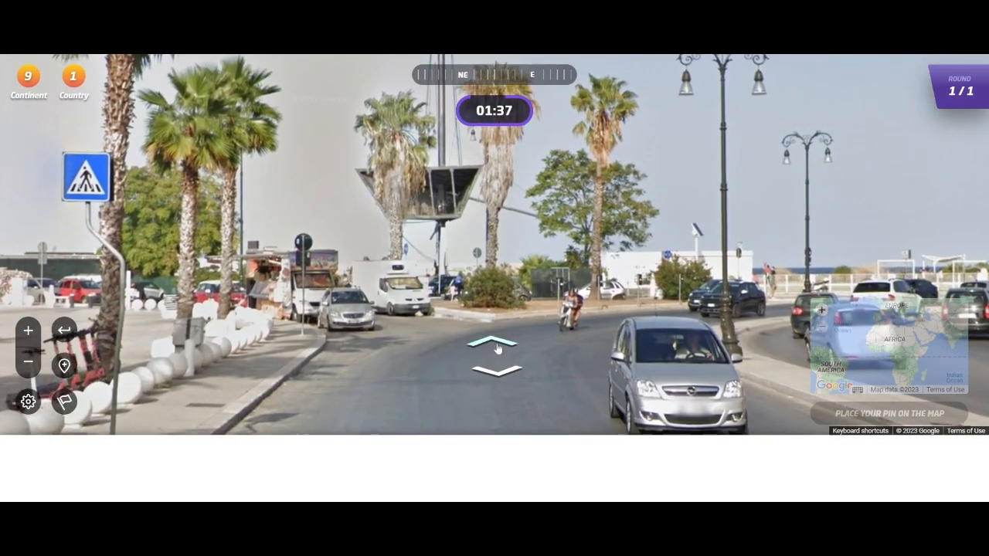
left_click(495, 343)
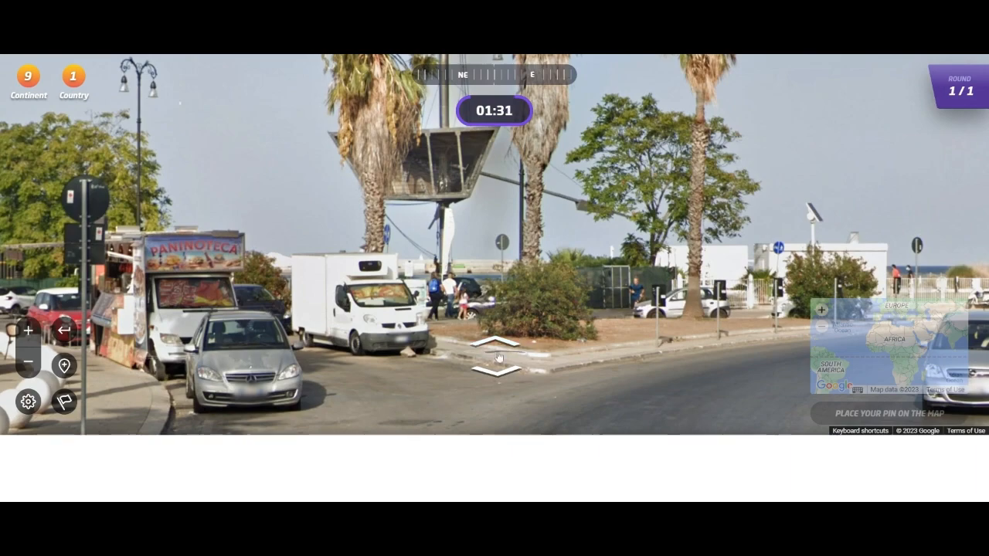
left_click(498, 348)
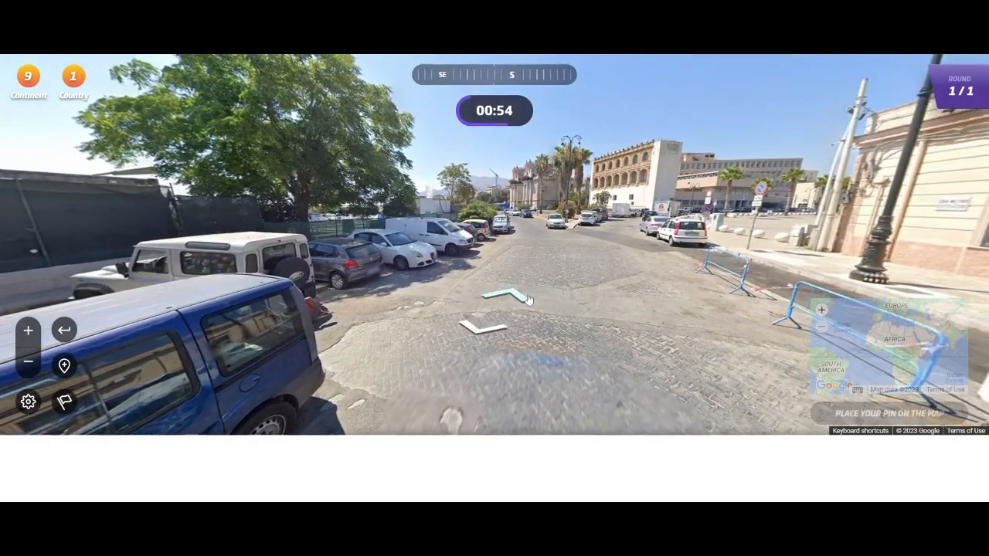
- Move forward across the cobbled square toward the palm-lined street below mountains
left_click(493, 301)
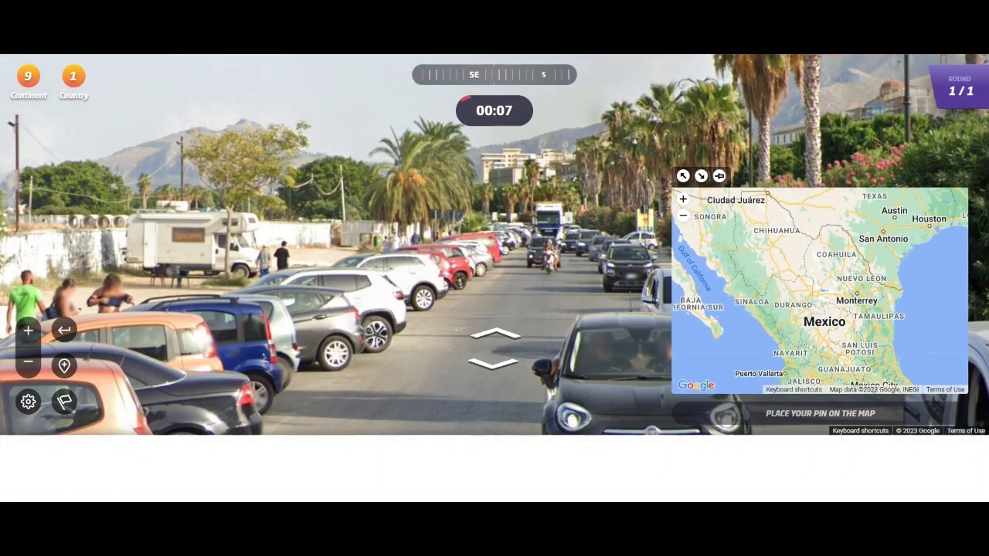
- Guess Chihuahua in northern Mexico (2 points, 10,069 km), then watch an ad to continue
left_click(766, 215)
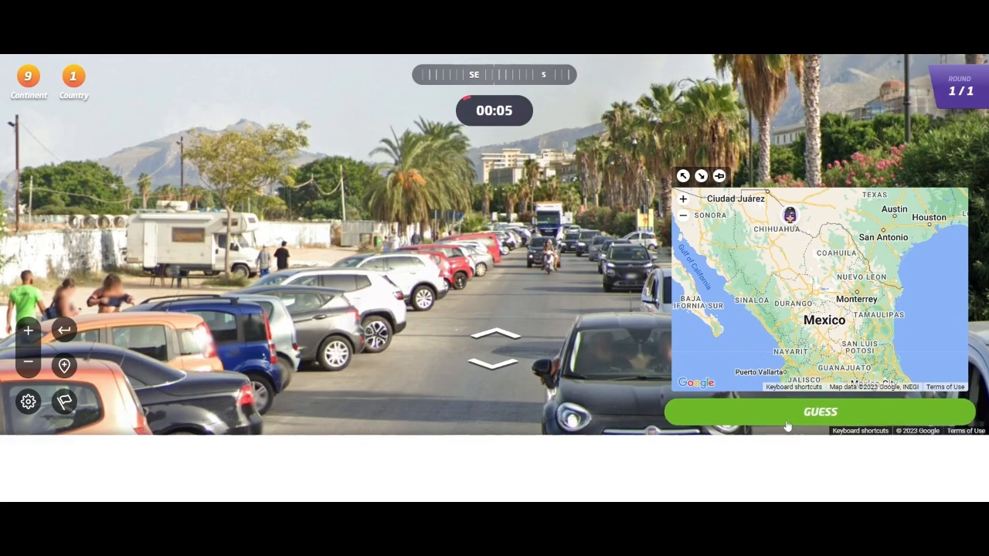
left_click(819, 411)
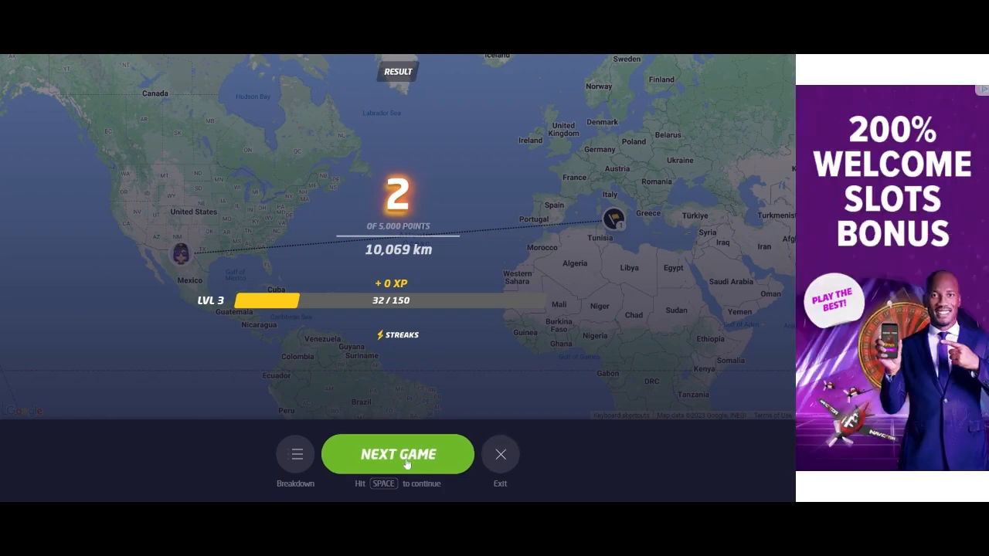
left_click(397, 455)
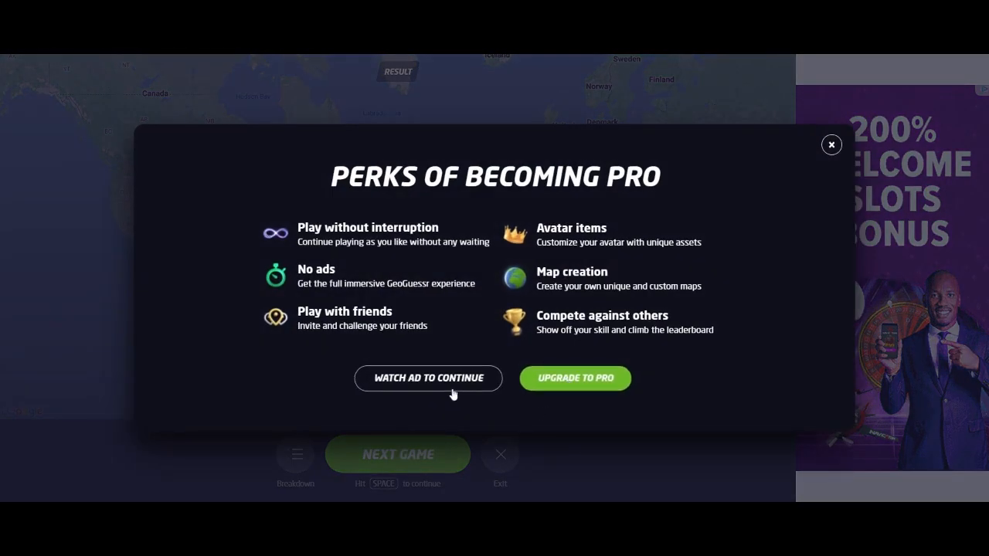
left_click(428, 378)
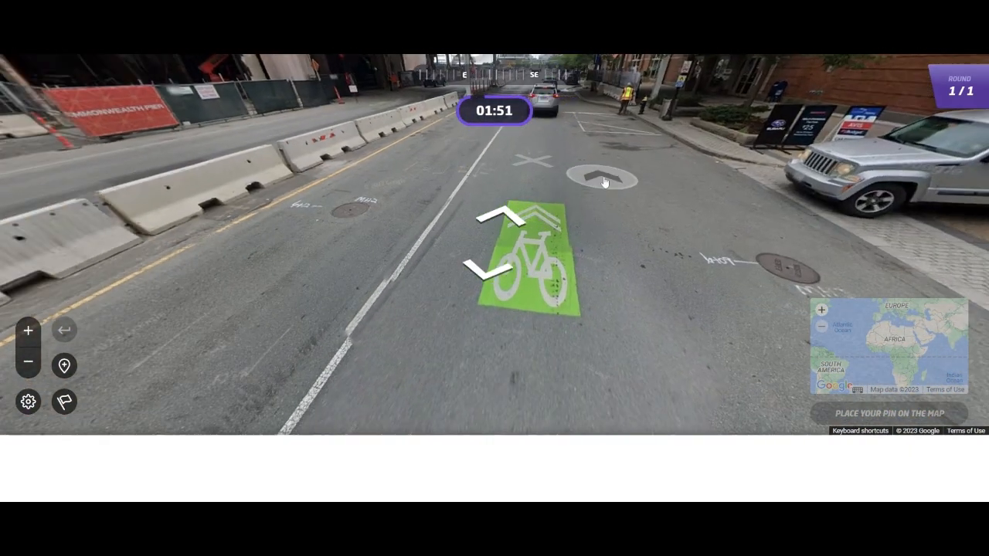
- Walk through downtown intersections among glass towers to a bike-lane crosswalk
left_click(605, 178)
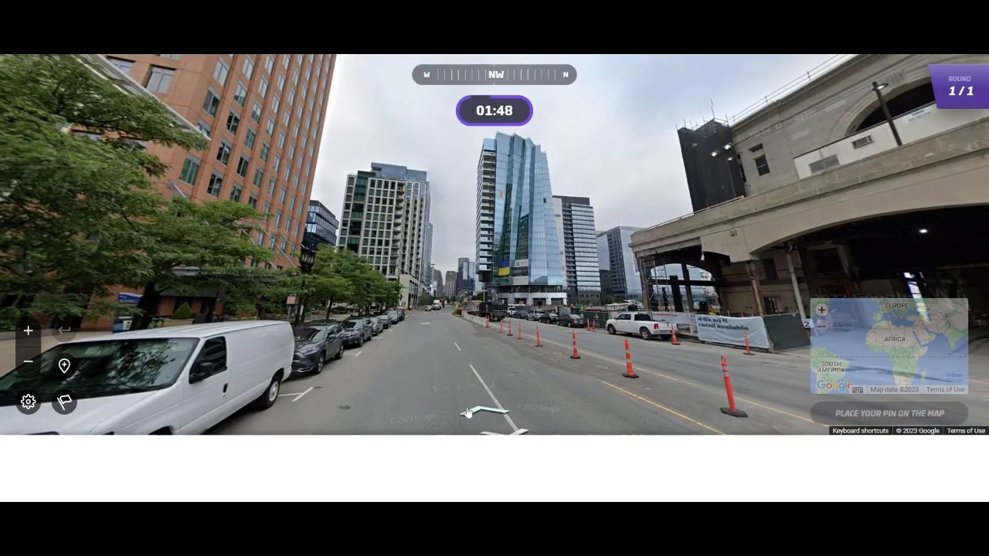
left_click(479, 409)
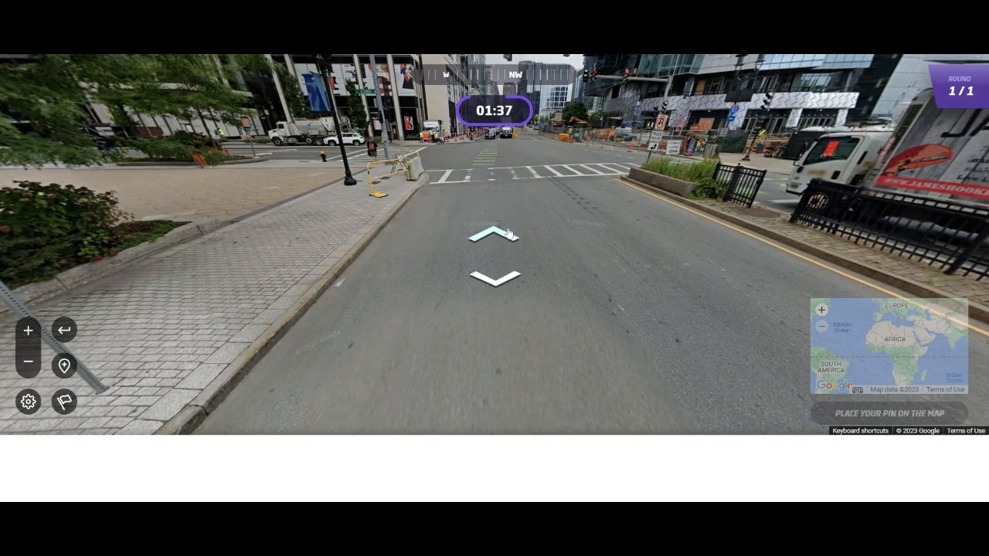
left_click(491, 231)
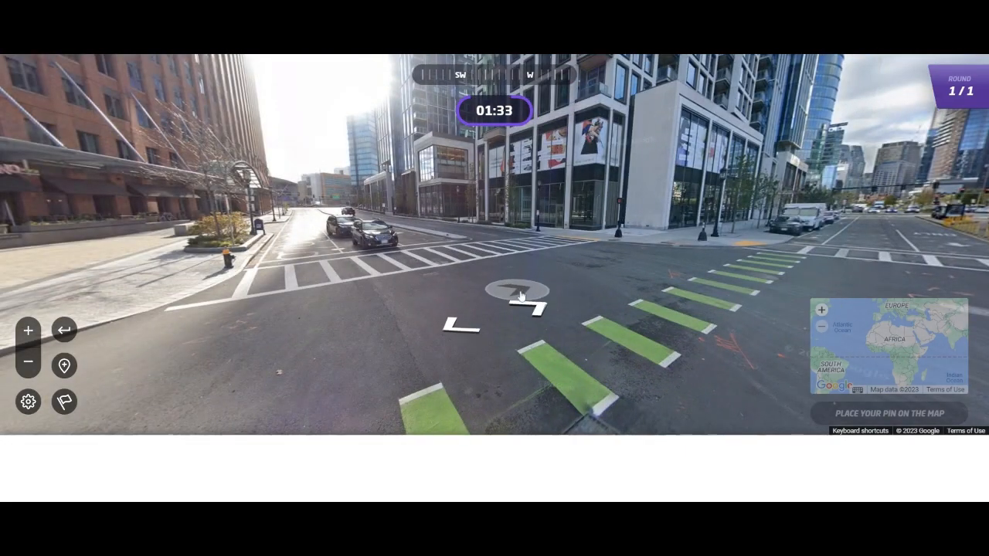
left_click(521, 290)
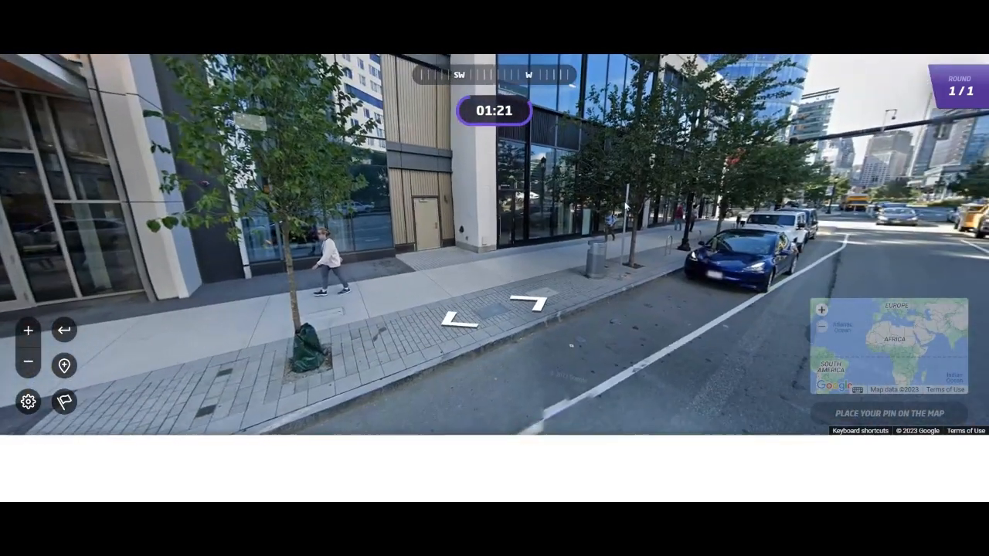
left_click(530, 300)
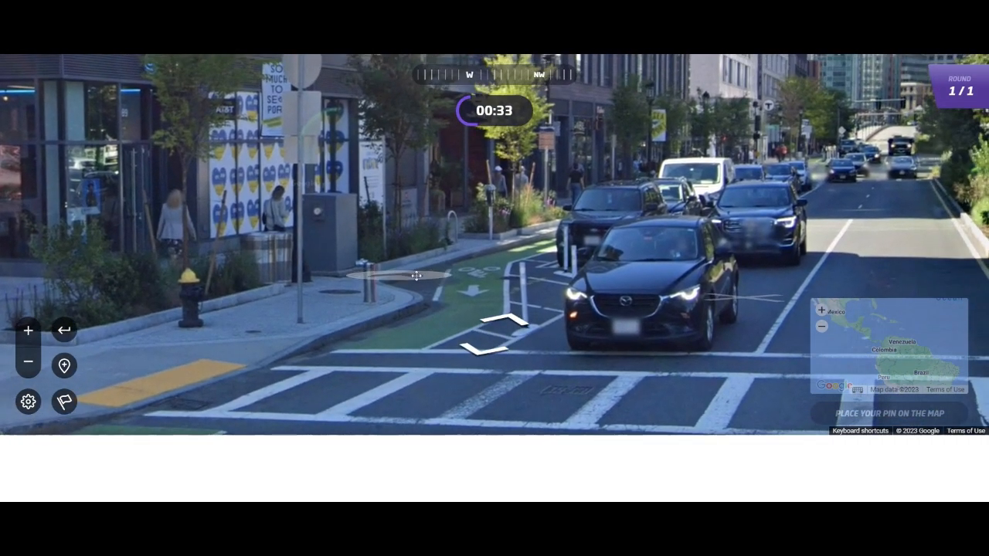
left_click(495, 321)
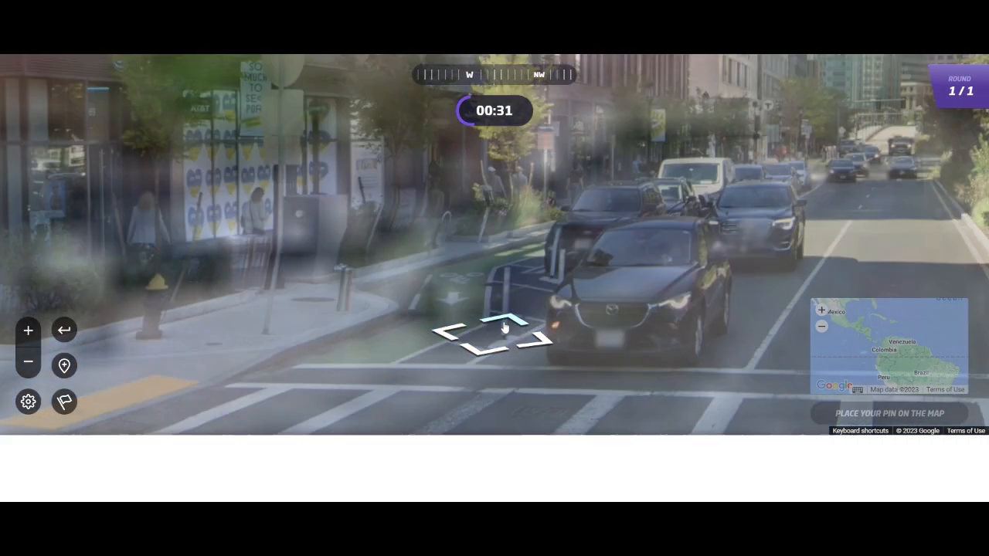
- Pin a guess near Boston scoring 4,989 points at 2.9 km, then start the next game
left_click(503, 324)
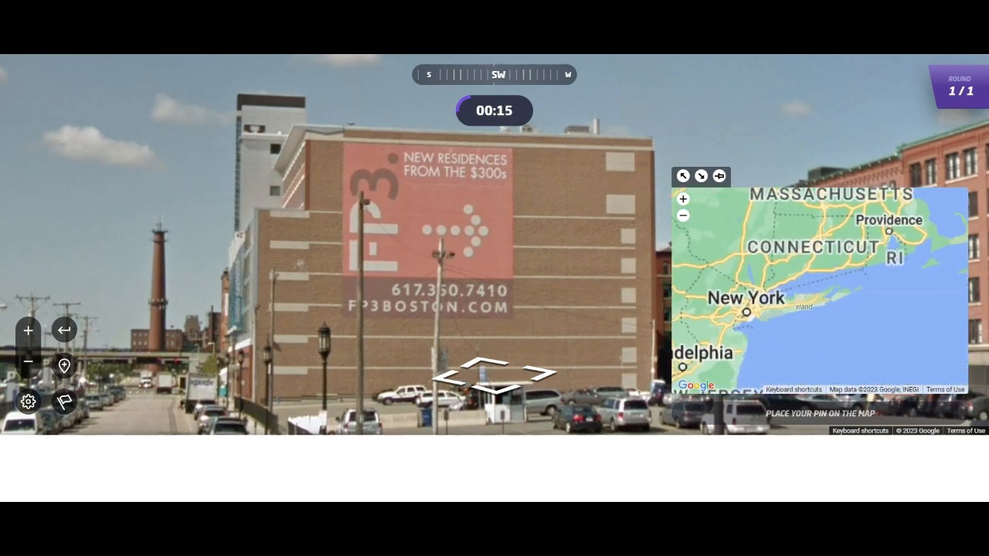
left_click(682, 199)
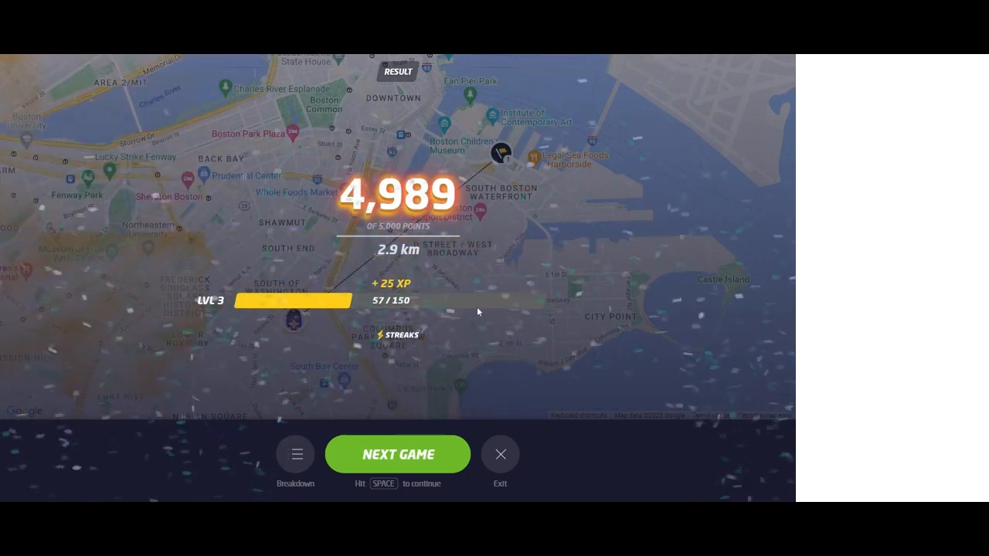
left_click(397, 454)
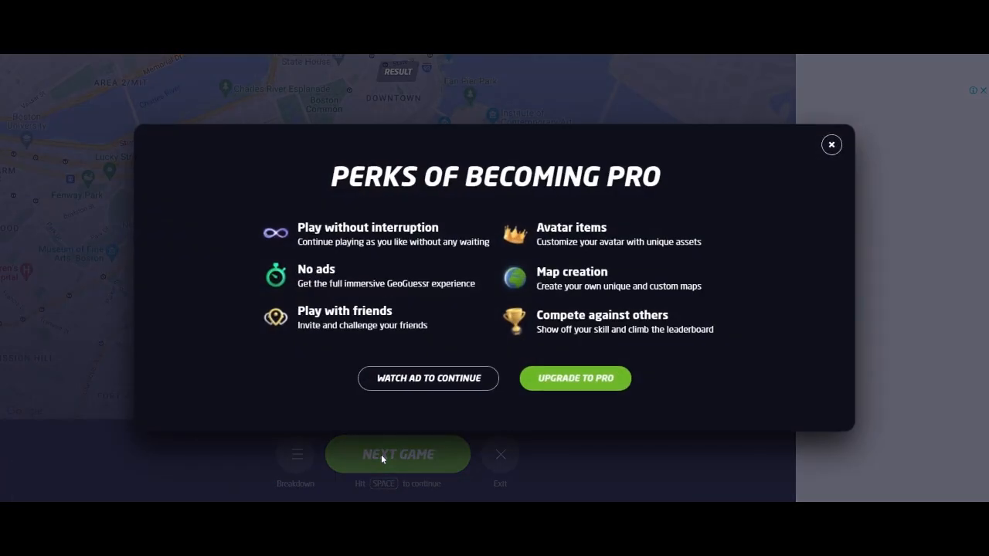
mouse_move(710, 54)
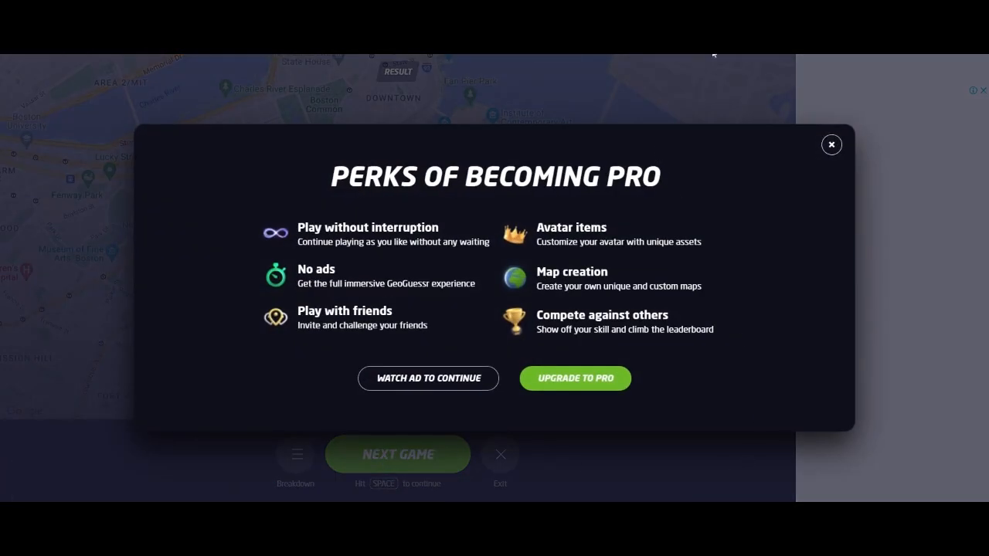